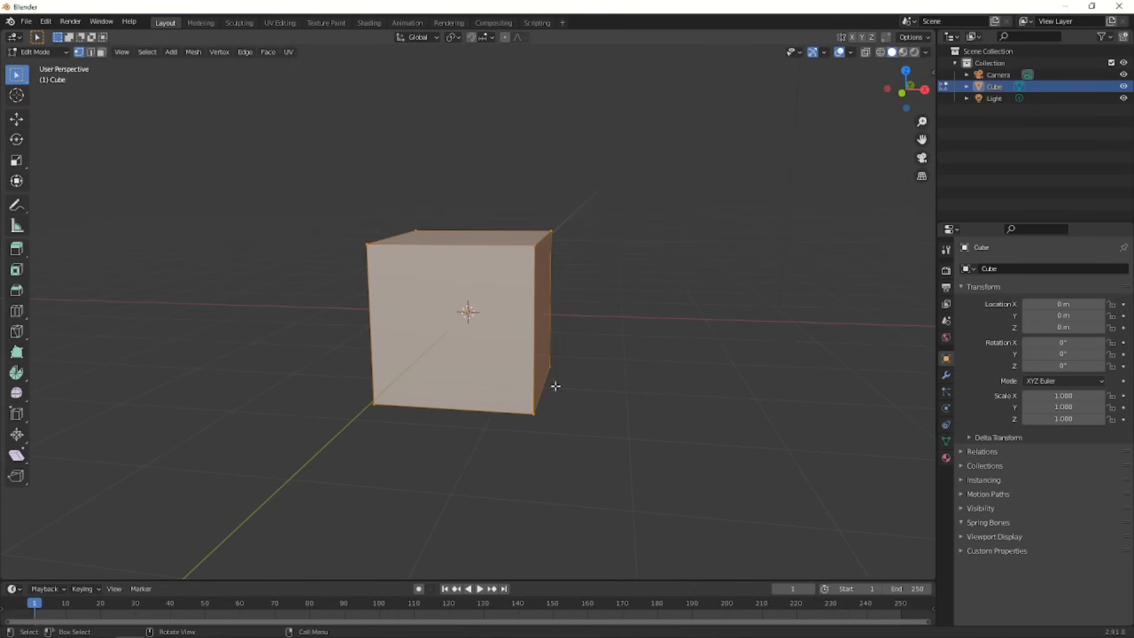
# Step: Squash the default cube into a thin slab and stretch it out into a broad square
pyautogui.press('s')
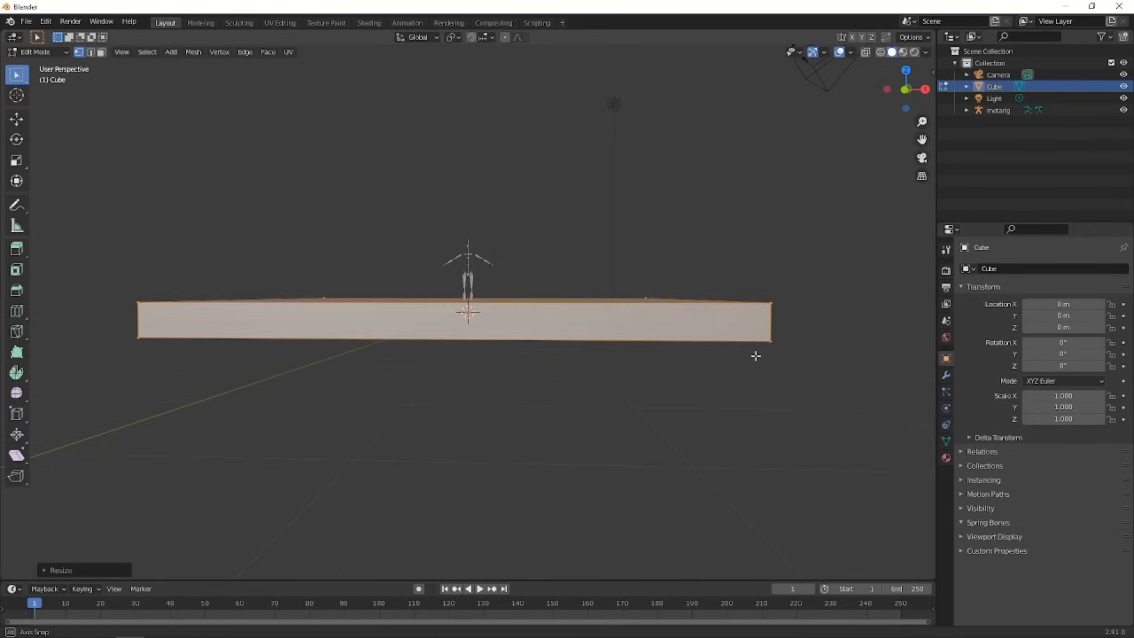
pyautogui.moveTo(468, 311); pyautogui.dragTo(723, 374)
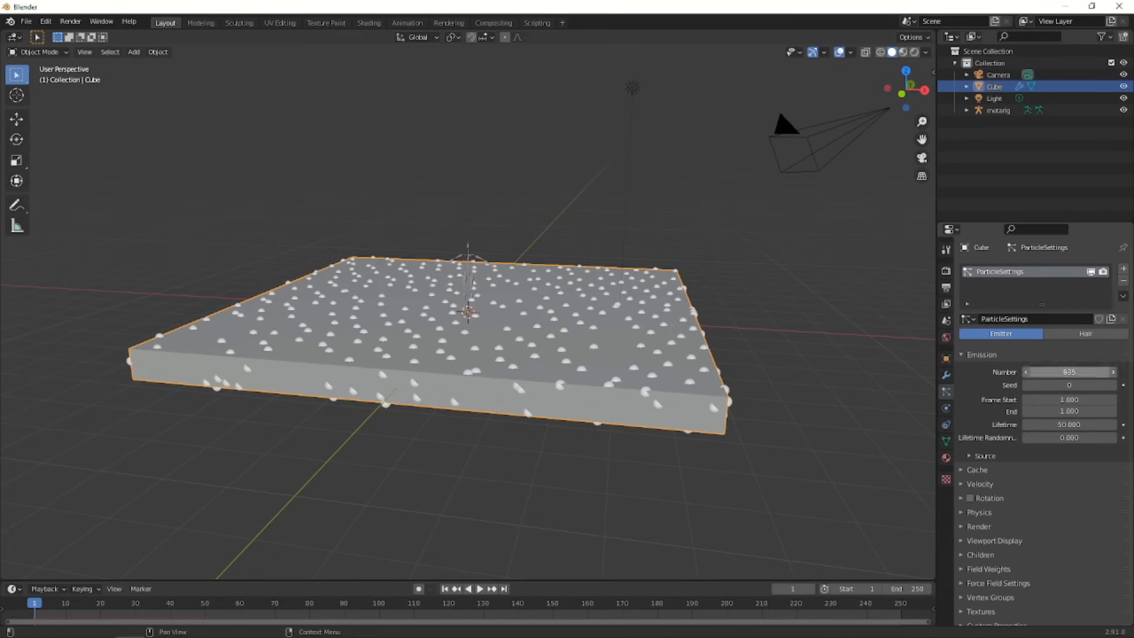
# Step: Set the slab's particles to emit from Volume, then delete the light and metarig
pyautogui.moveTo(1070, 372); pyautogui.dragTo(1060, 372)
pyautogui.write('200')
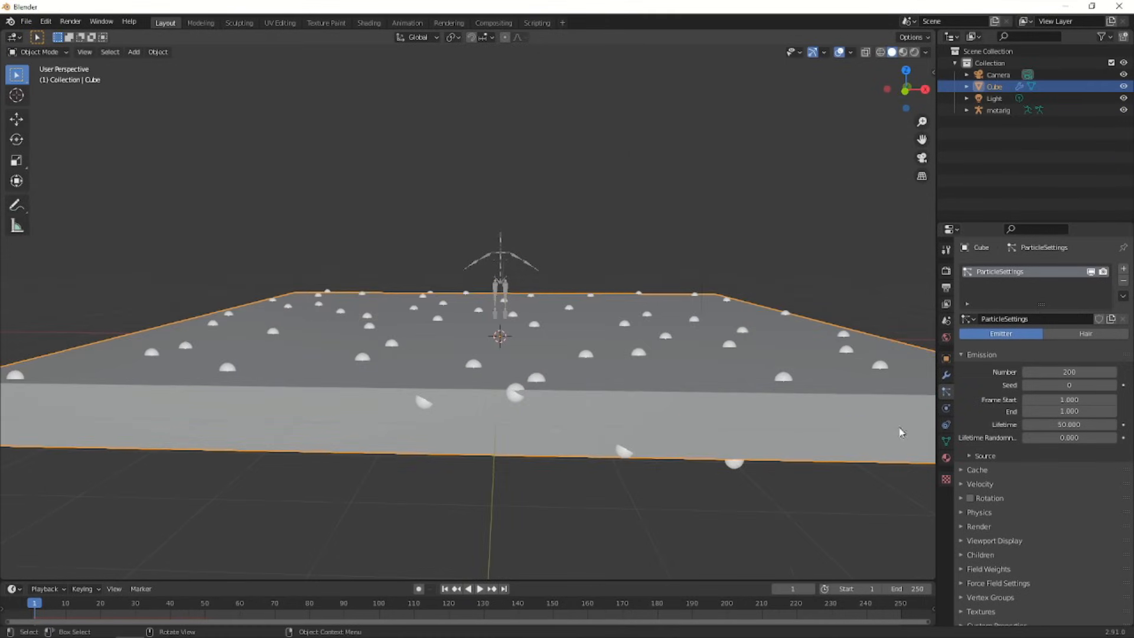
pyautogui.click(1068, 473)
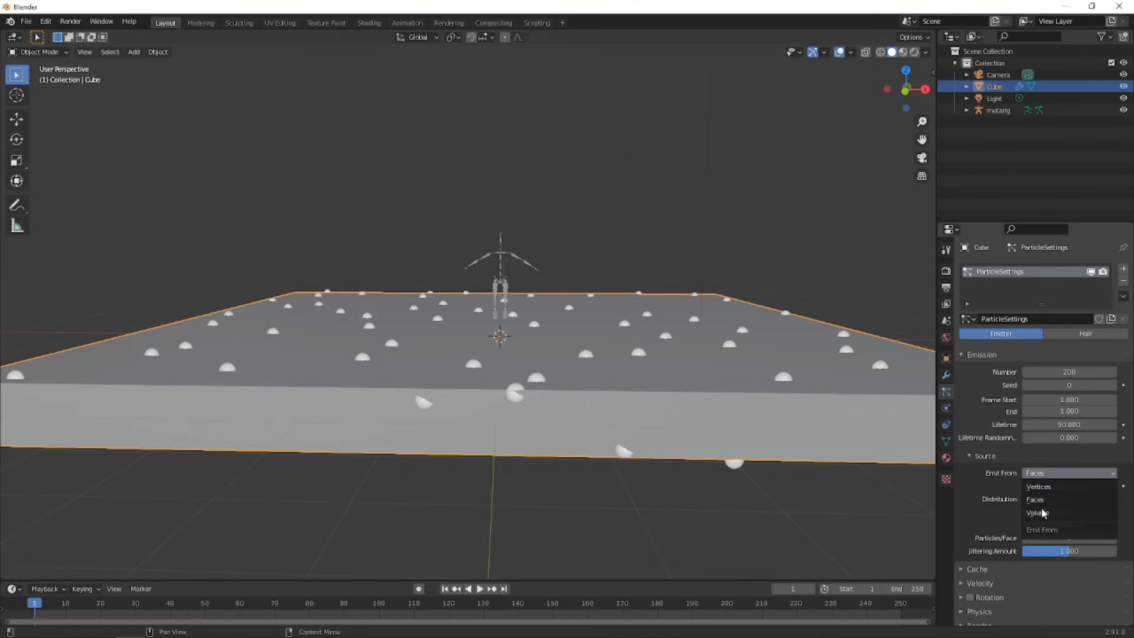
pyautogui.click(1039, 513)
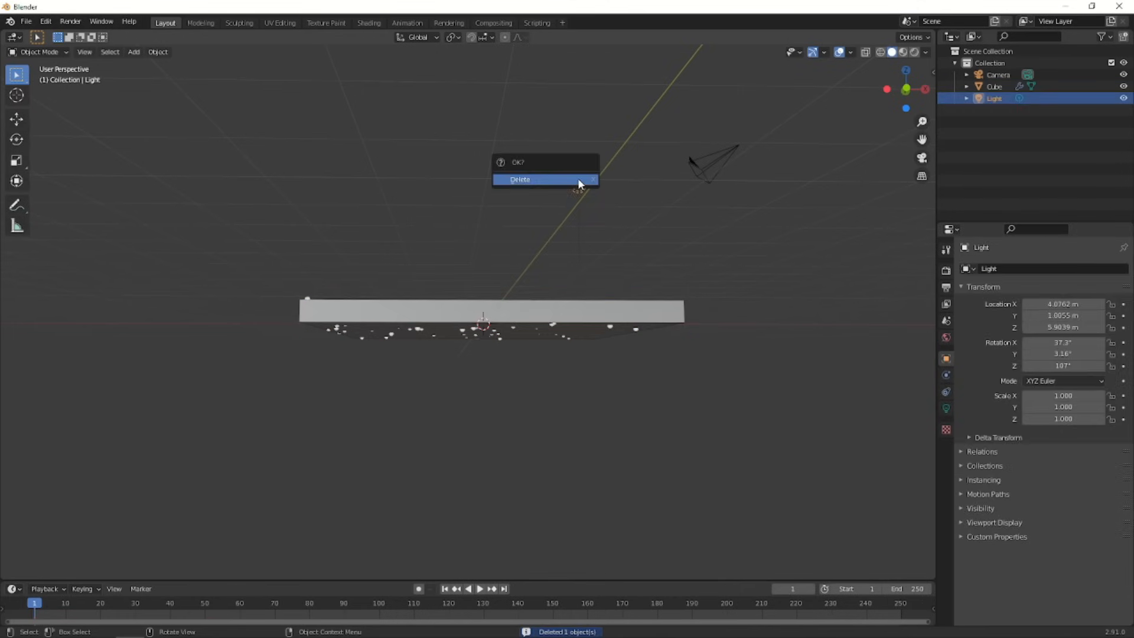
pyautogui.click(157, 51)
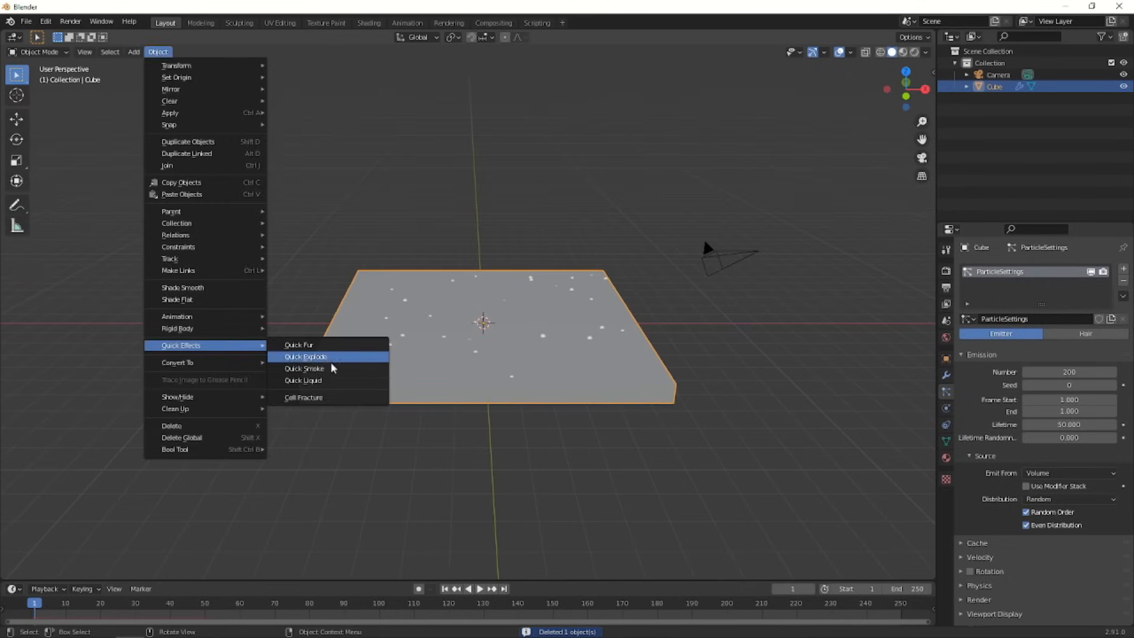
# Step: Run Quick Effects Cell Fracture on the slab using its own particles as point source
pyautogui.click(304, 397)
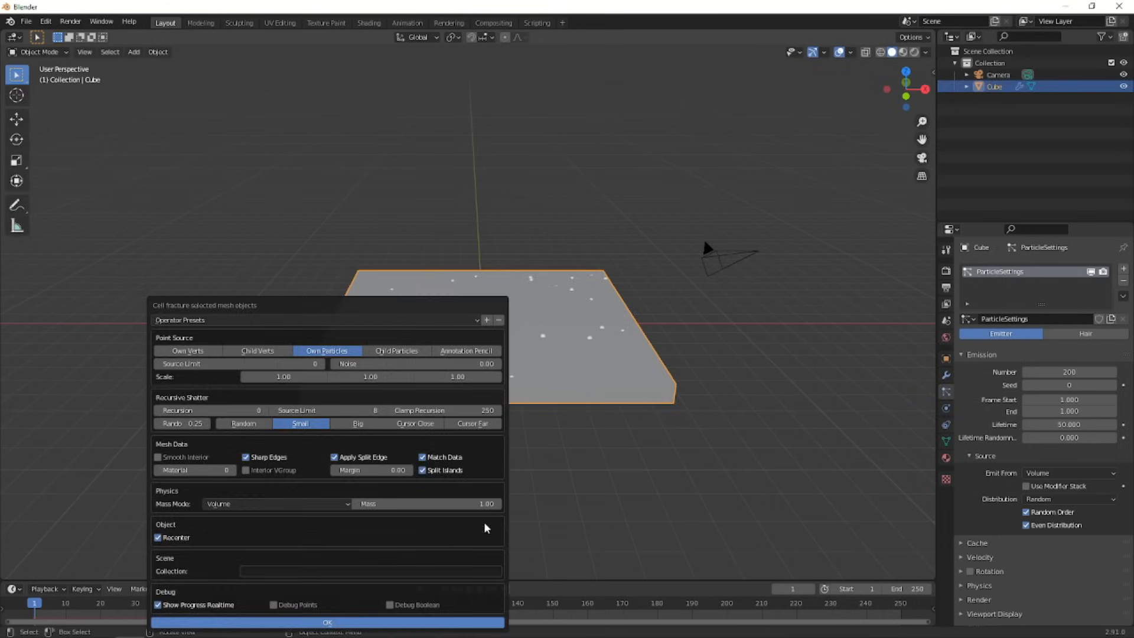
pyautogui.click(327, 623)
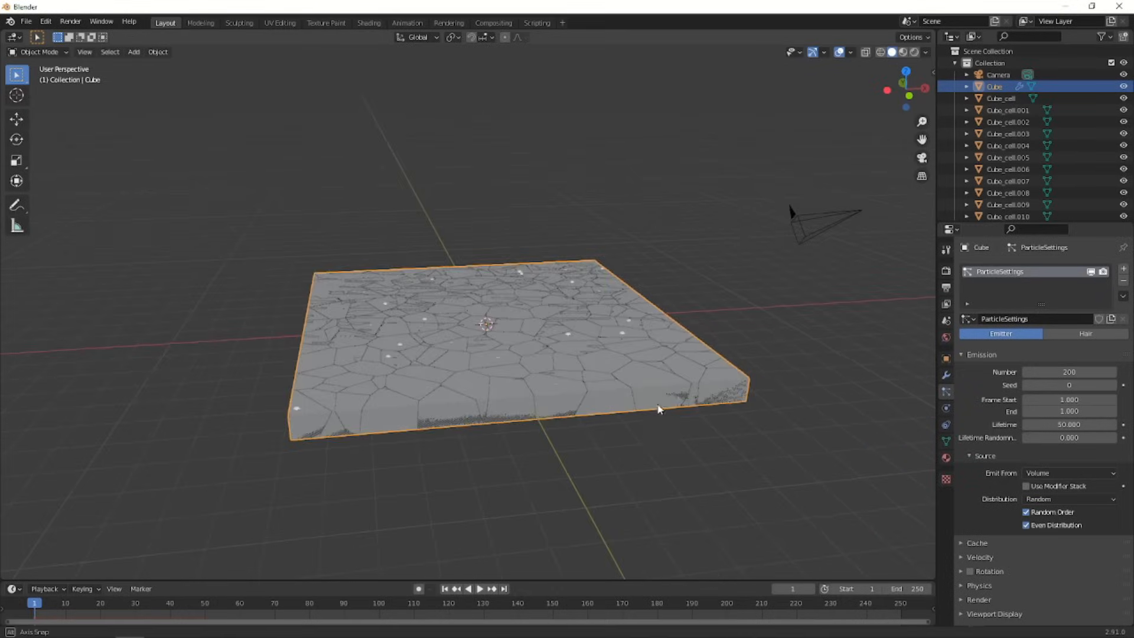
# Step: Make the fractured cells active rigid bodies and the slab a passive rigid body with Mesh collision shape
pyautogui.moveTo(507, 326); pyautogui.dragTo(499, 334)
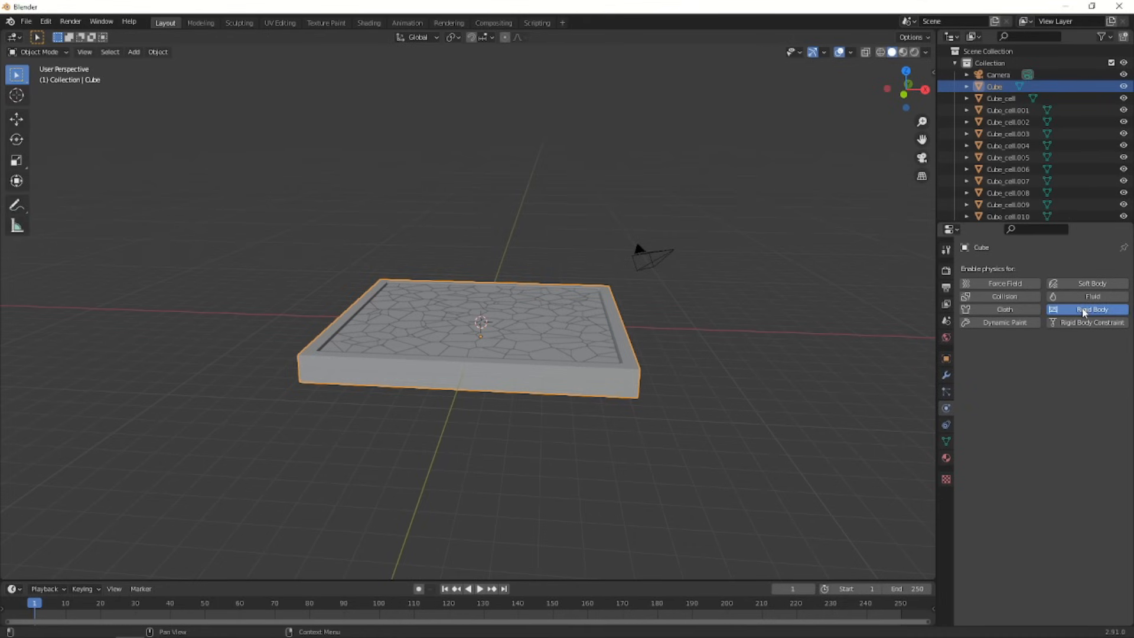
pyautogui.click(1090, 310)
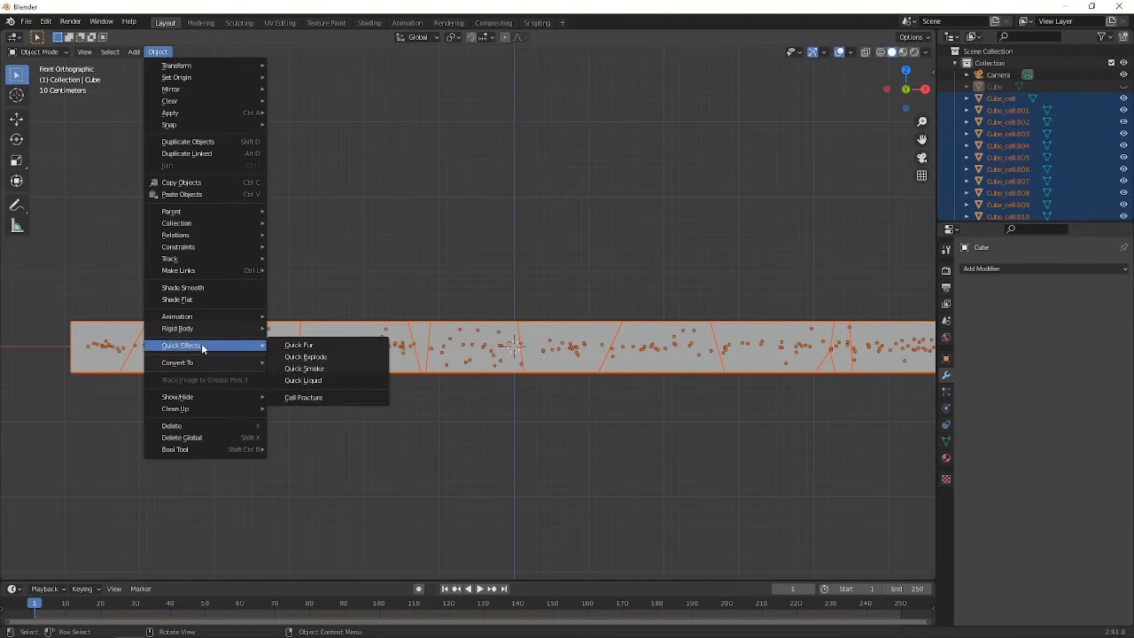
pyautogui.moveTo(178, 327)
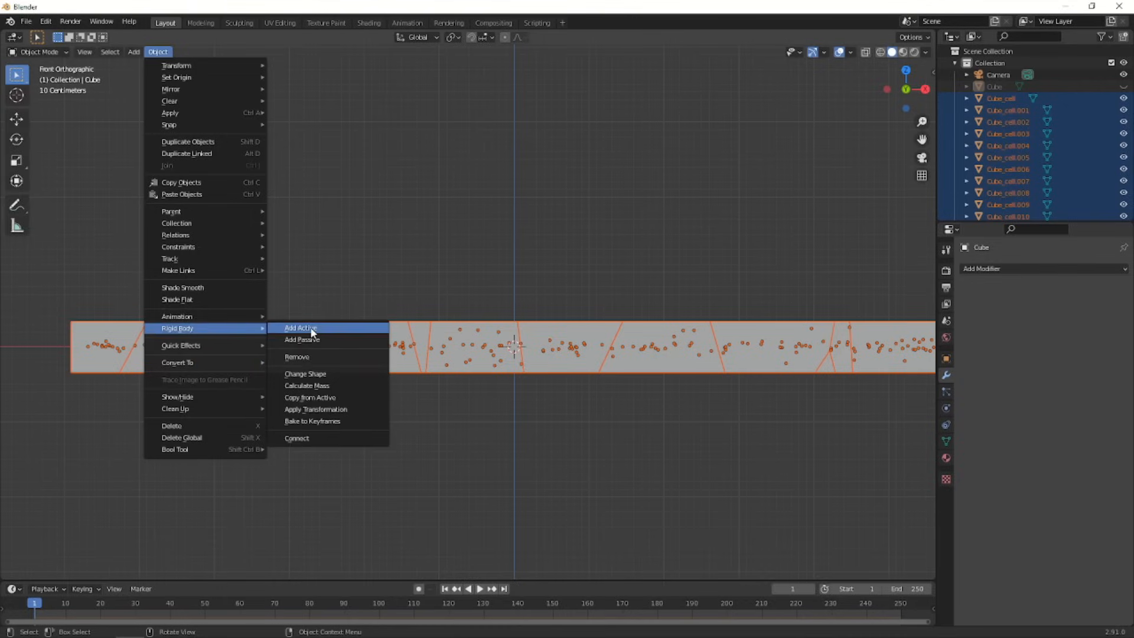
pyautogui.click(301, 327)
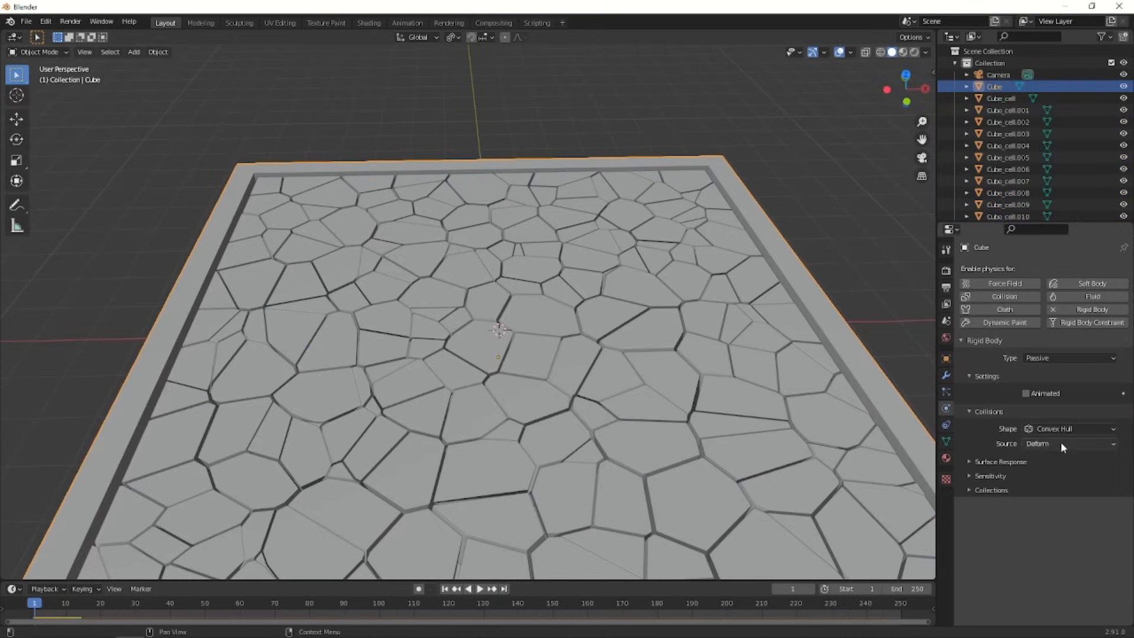
pyautogui.click(1067, 428)
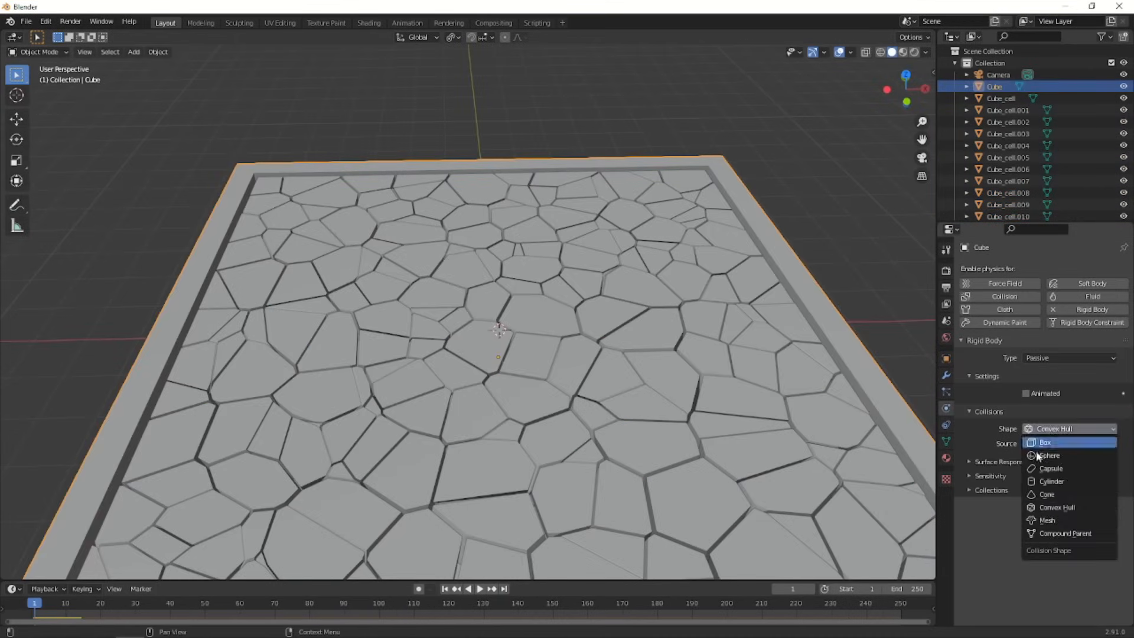
pyautogui.click(1048, 520)
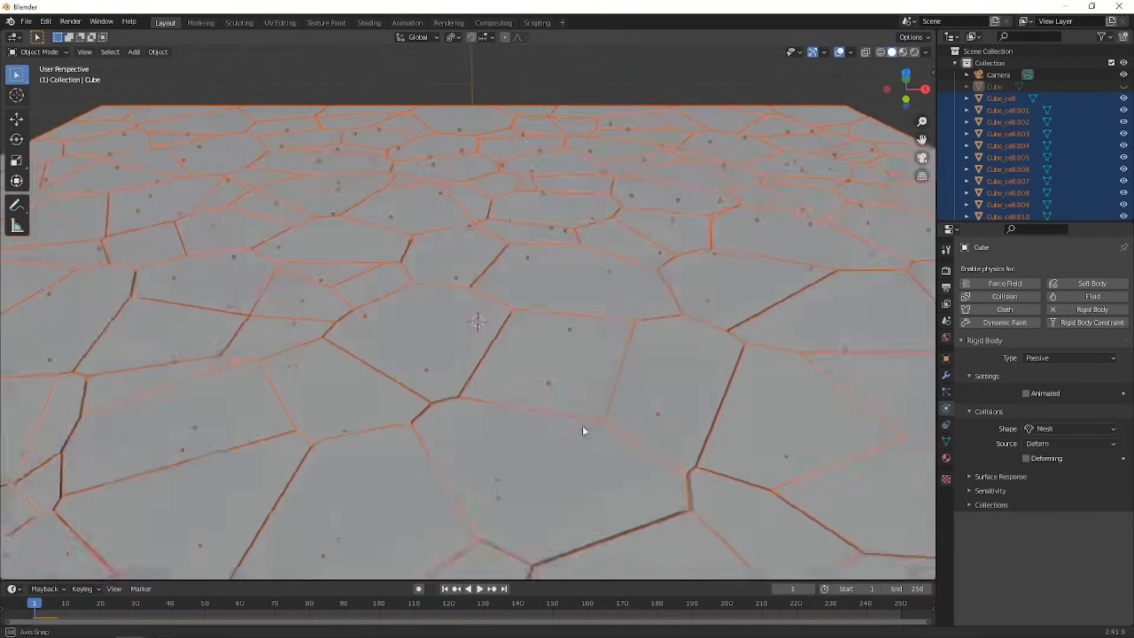
# Step: Add a Remesh modifier (Voxel 0.1 m), copy it to every piece and convert visual geometry to mesh
pyautogui.click(982, 268)
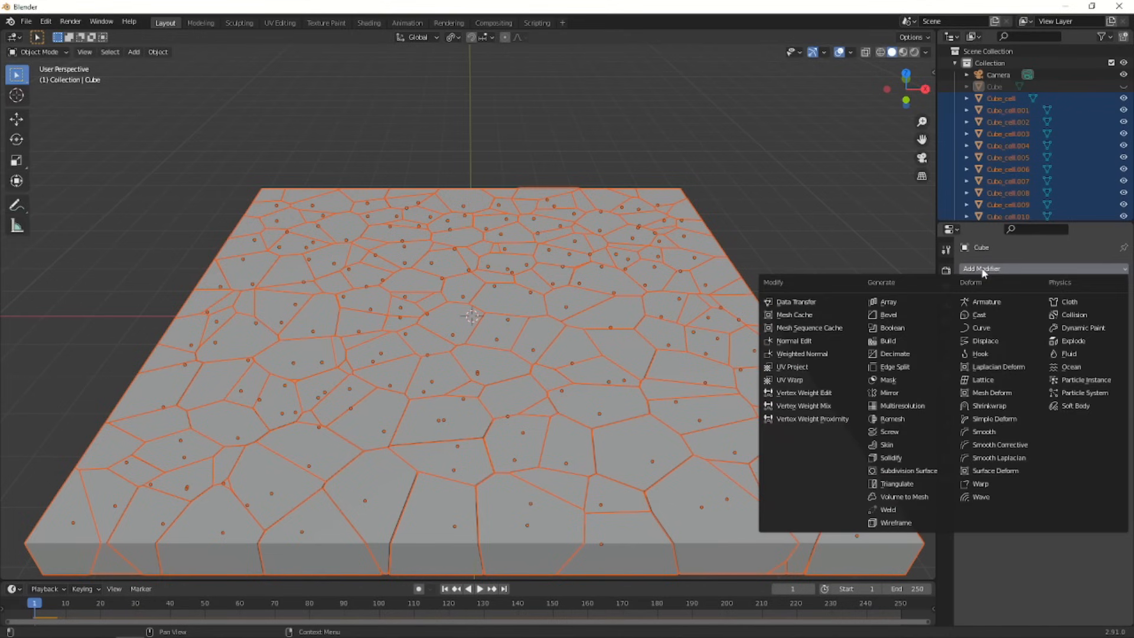
pyautogui.moveTo(939, 342)
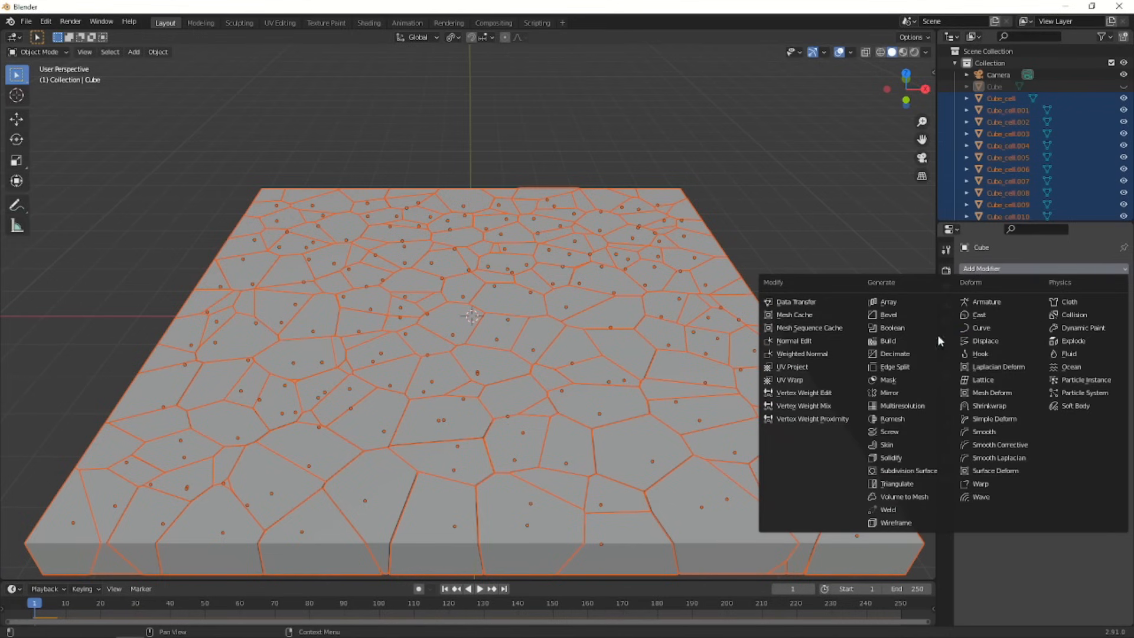
pyautogui.click(892, 419)
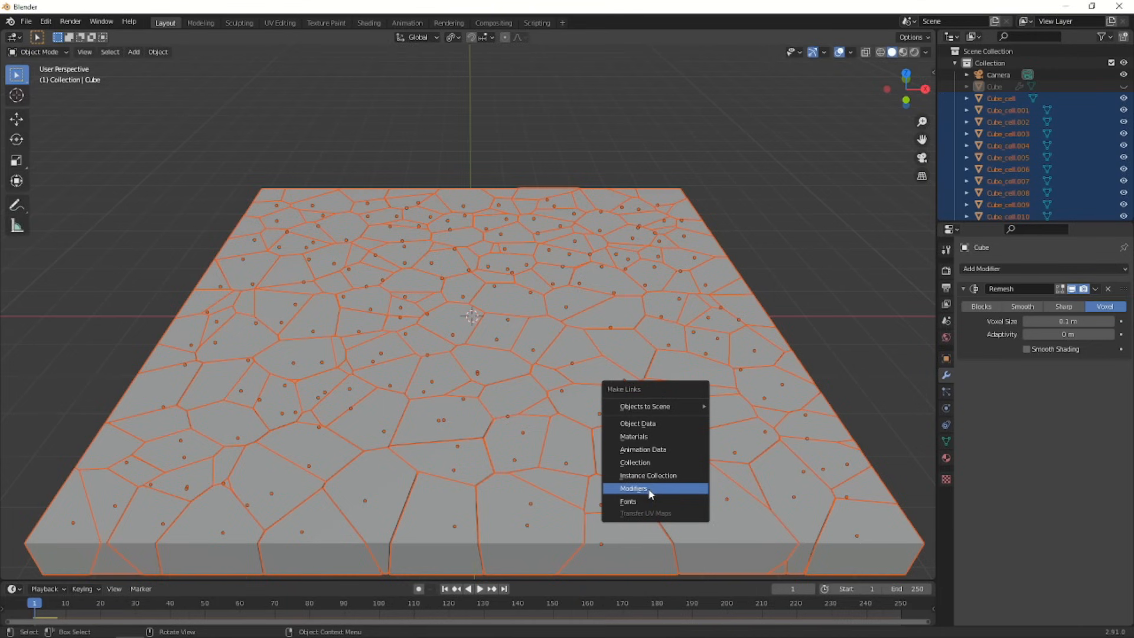
pyautogui.click(633, 489)
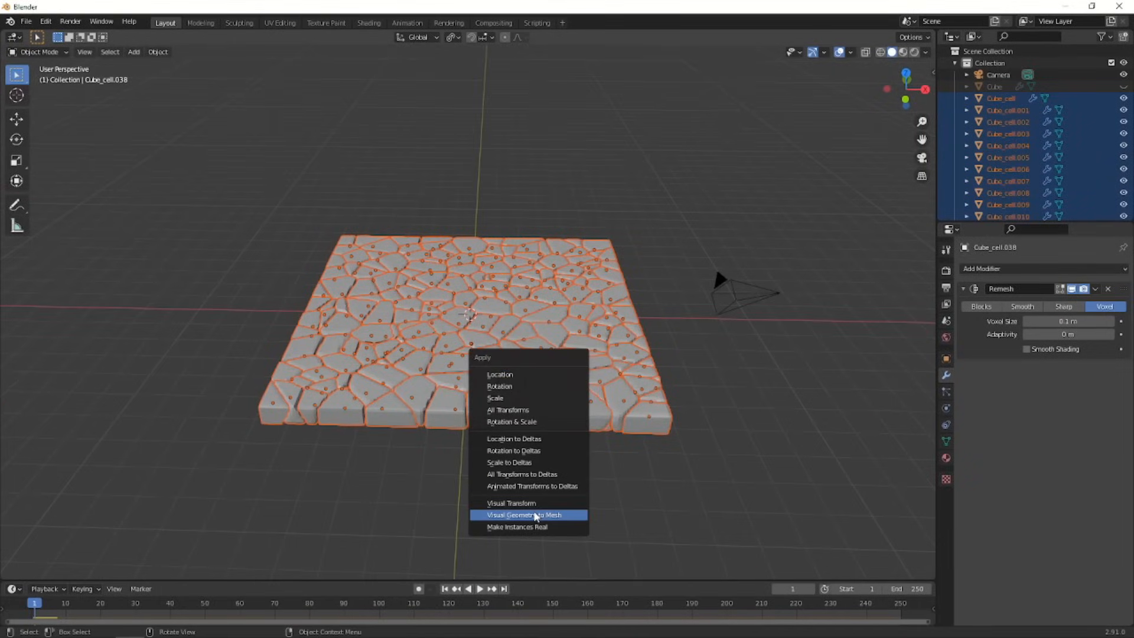
pyautogui.moveTo(478, 378)
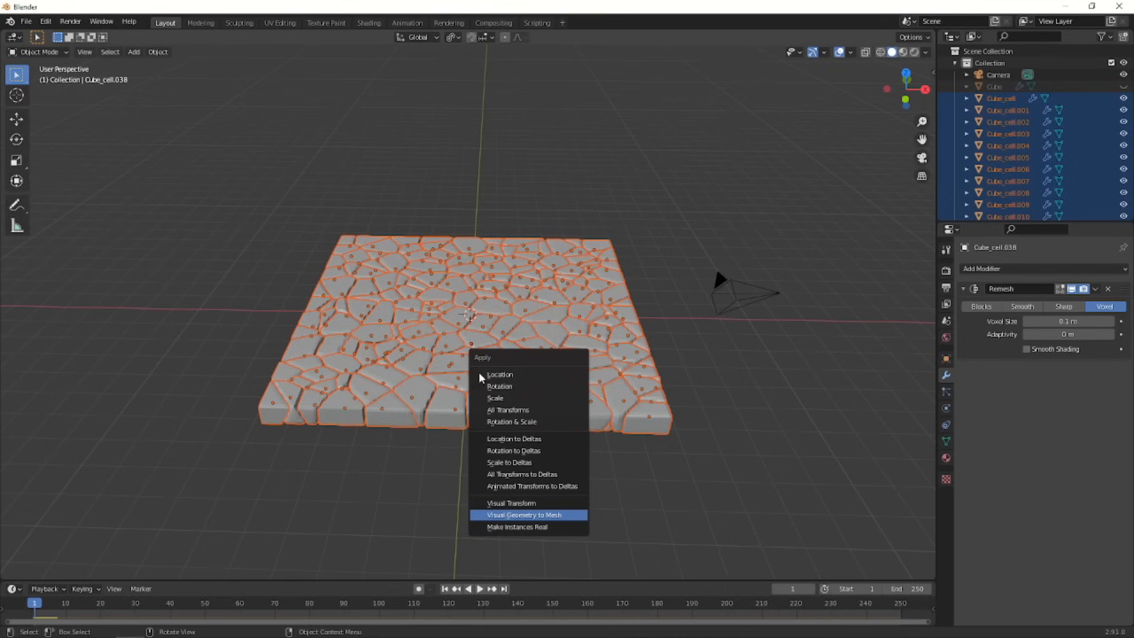
pyautogui.click(523, 514)
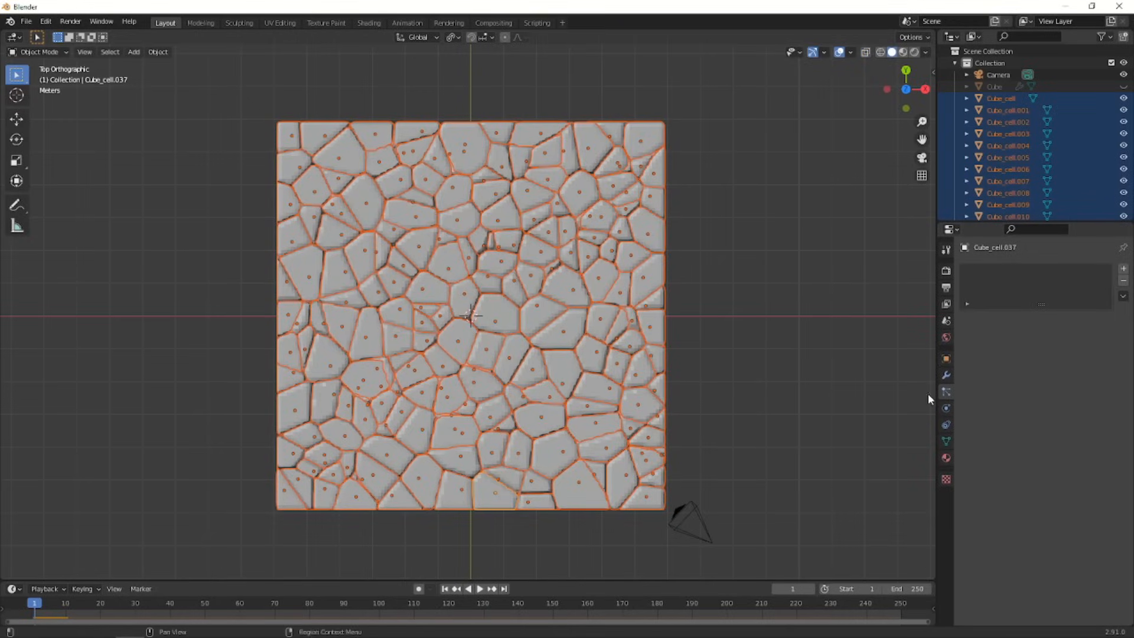
# Step: Add a Displace modifier with a Clouds texture at strength 0.3 and share it across all pieces
pyautogui.click(1008, 269)
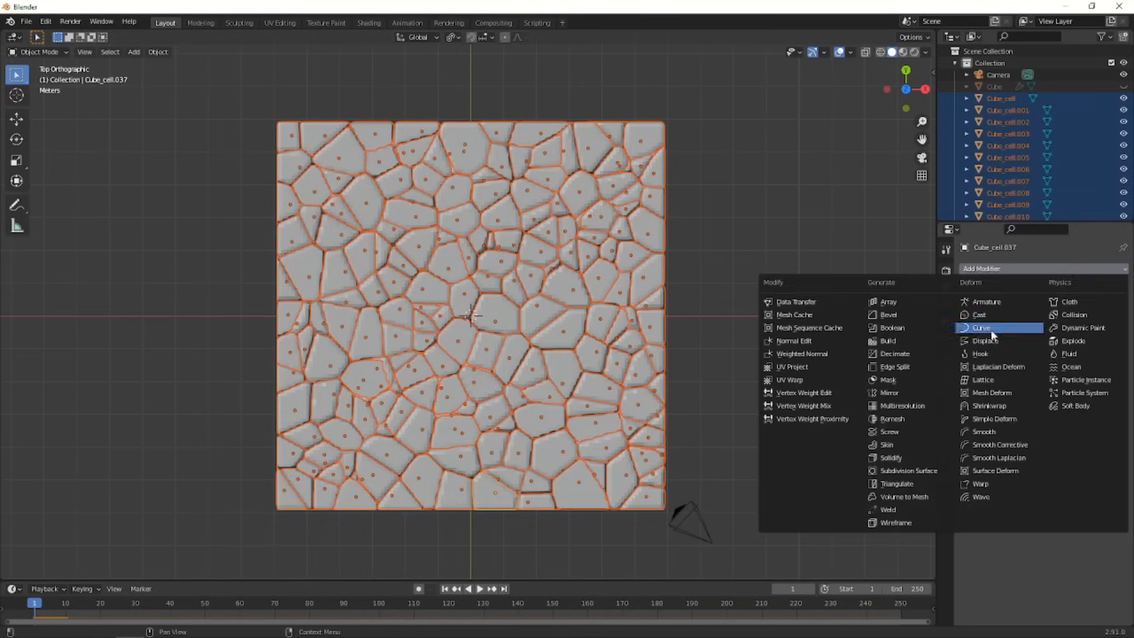
pyautogui.click(984, 340)
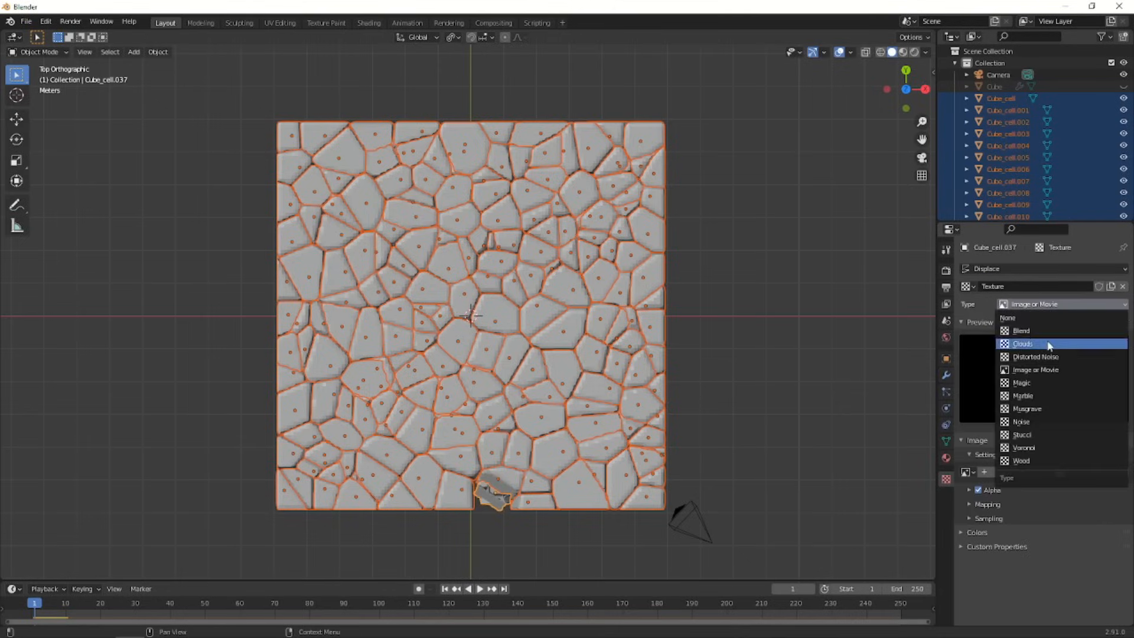
pyautogui.click(1022, 343)
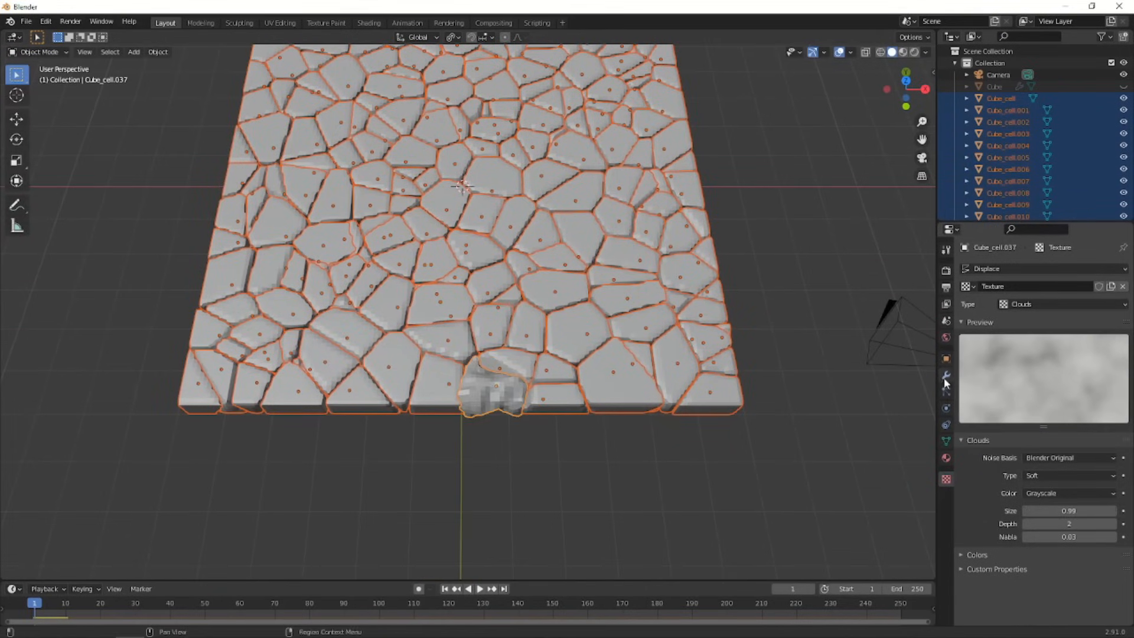
pyautogui.click(945, 375)
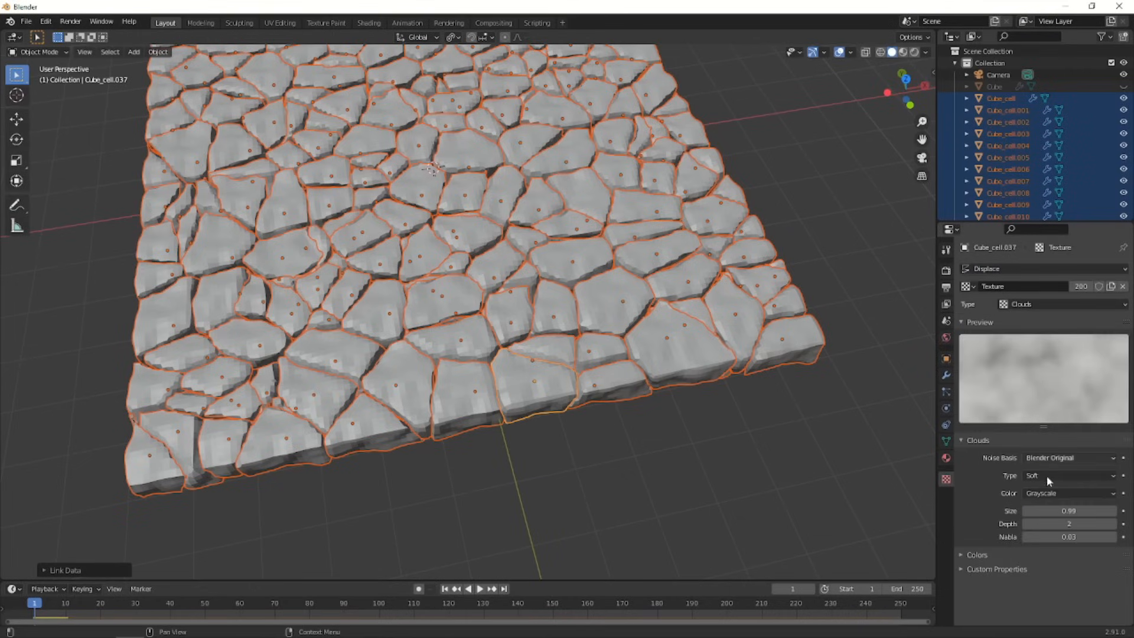
pyautogui.moveTo(1077, 510); pyautogui.dragTo(1042, 510)
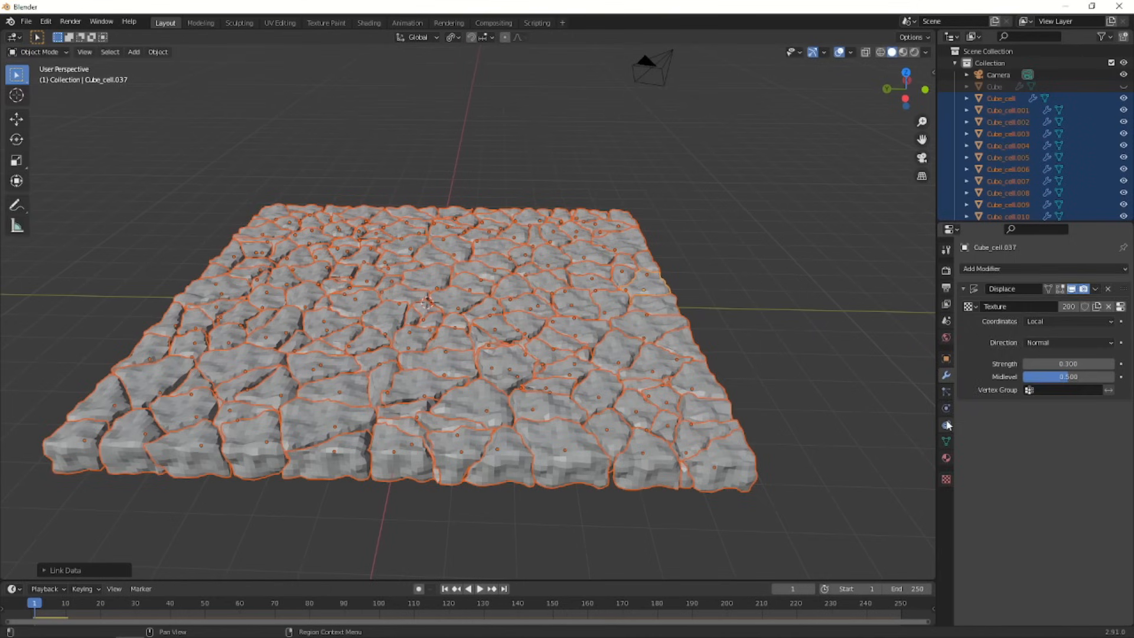
# Step: Set the pieces' Collision Source to Base via Copy to Selected and save as destruction tutorial
pyautogui.click(946, 426)
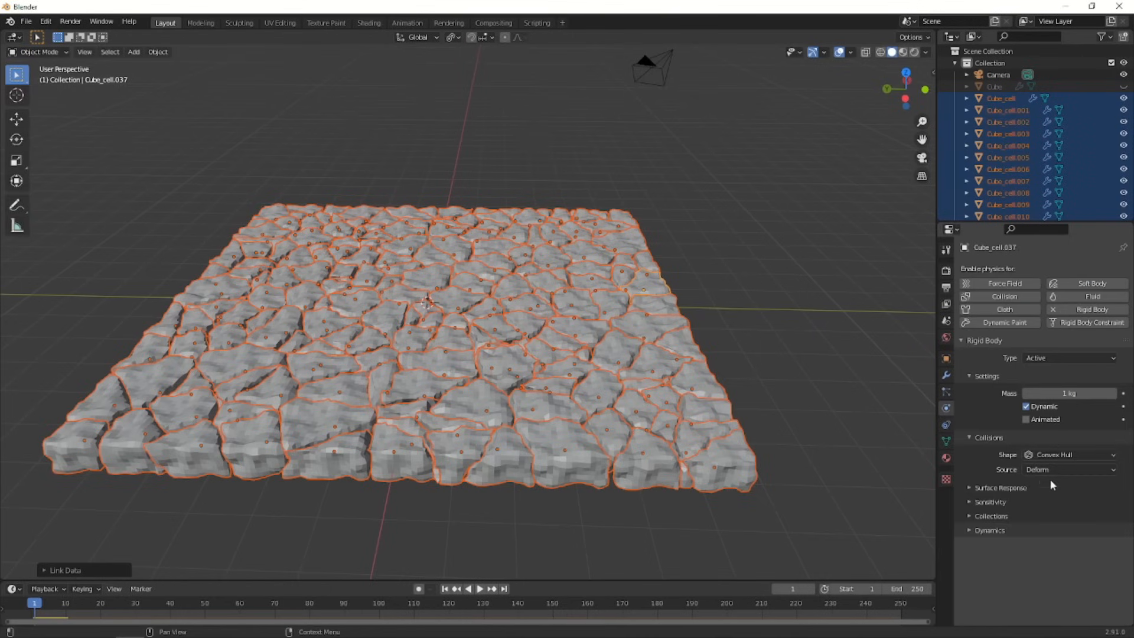
pyautogui.rightClick(1067, 469)
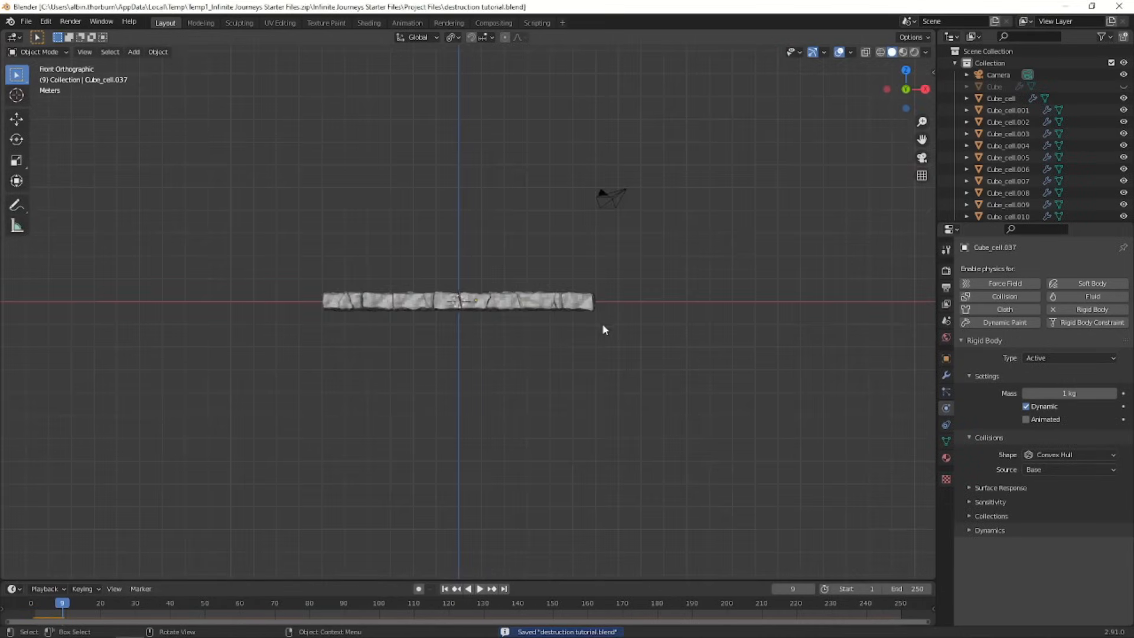
pyautogui.press('7')
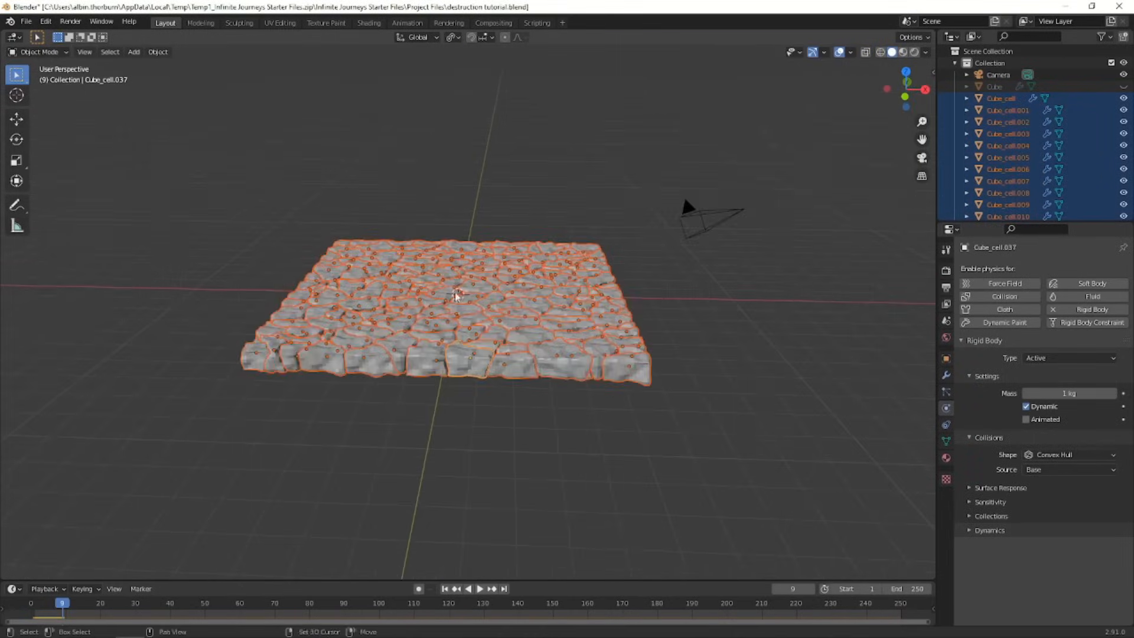
# Step: Connect all selected street pieces with Object > Rigid Body > Connect constraints
pyautogui.click(157, 50)
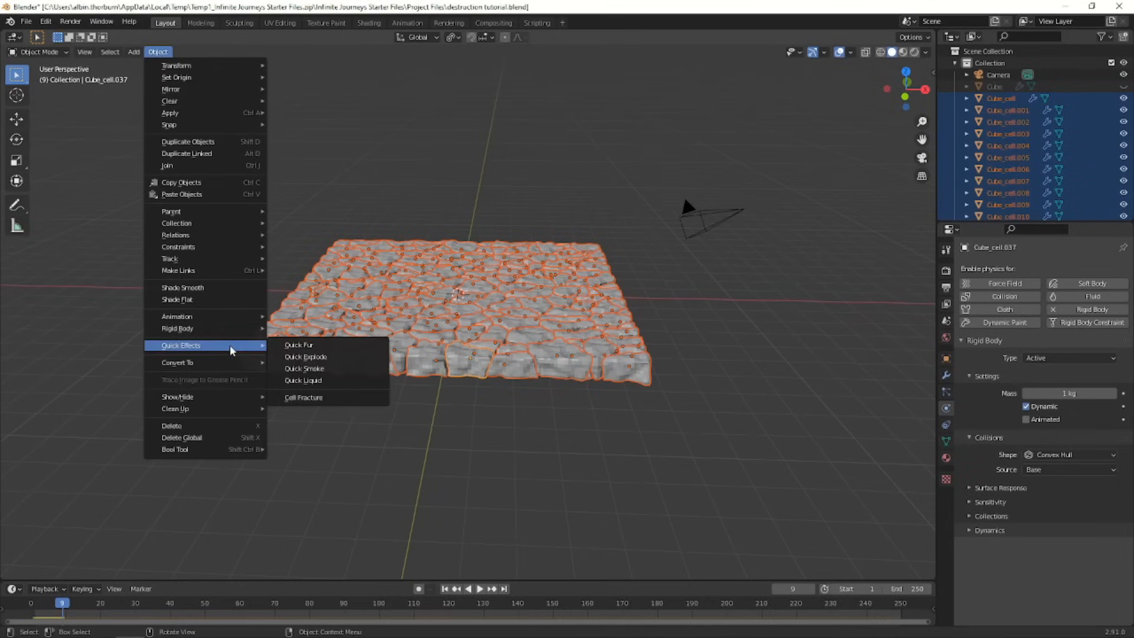
pyautogui.moveTo(177, 329)
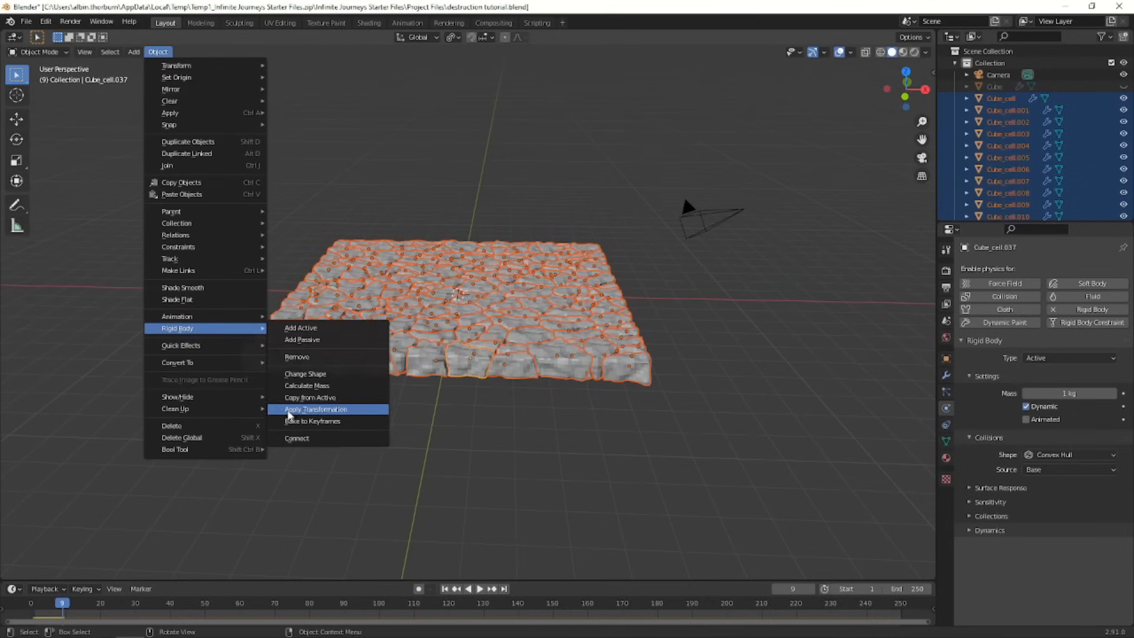
pyautogui.moveTo(317, 437)
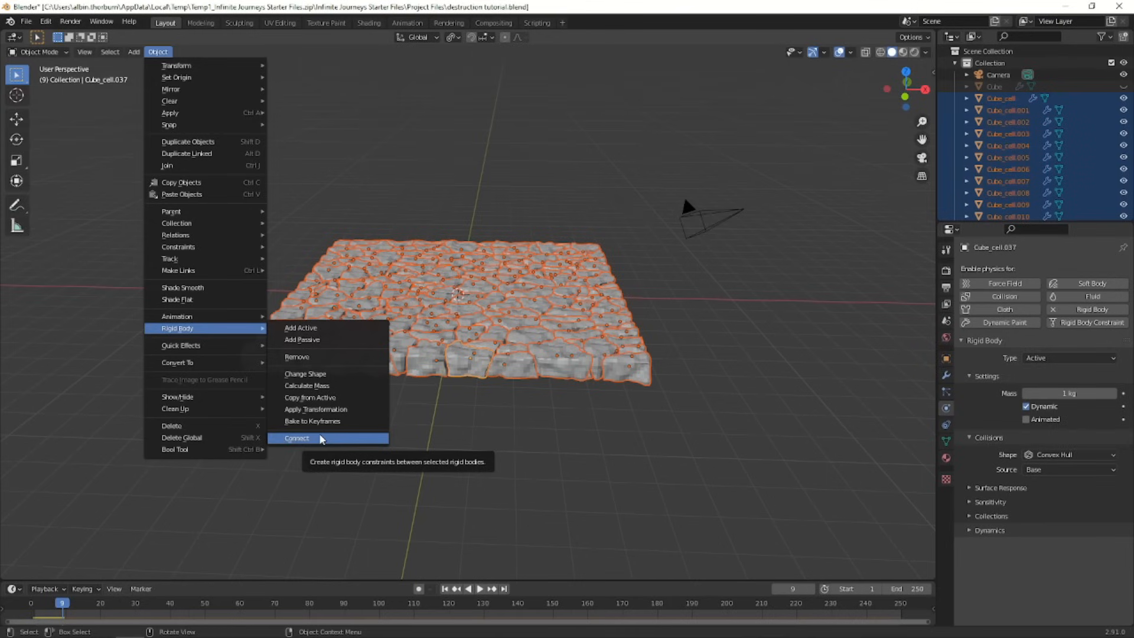
pyautogui.click(296, 437)
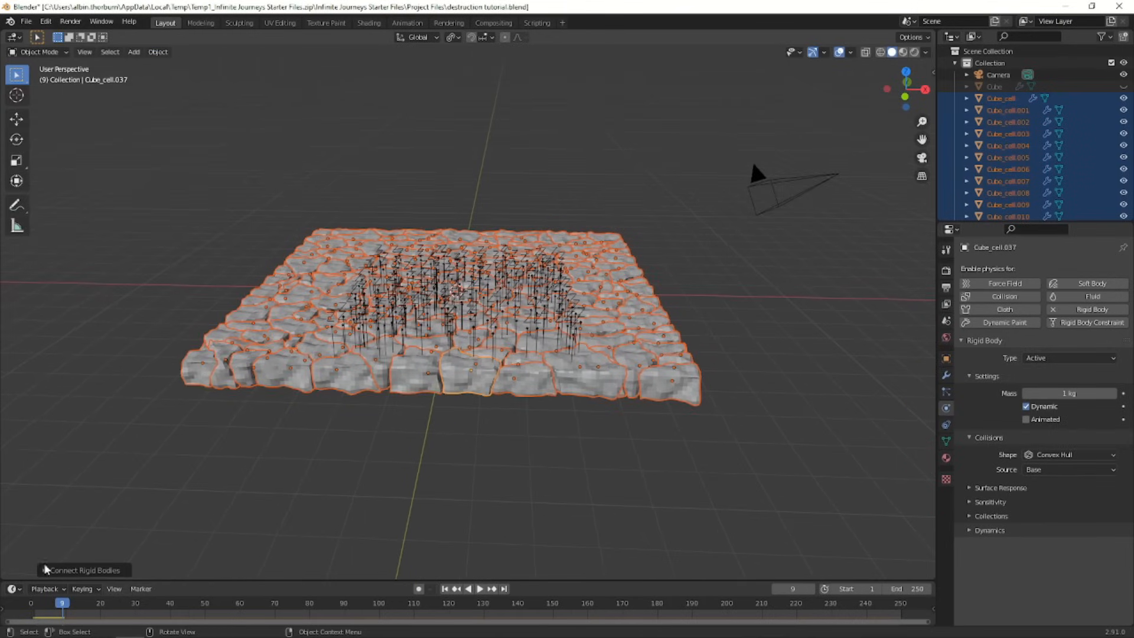
pyautogui.click(150, 566)
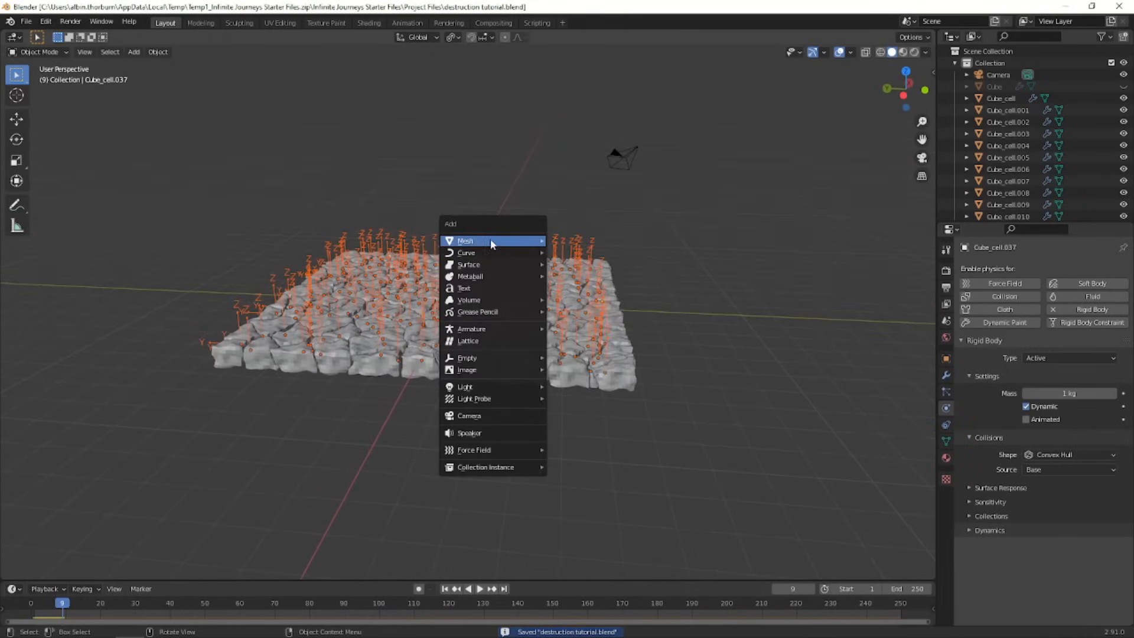
# Step: Add a UV sphere as an Animated rigid body and keyframe its Location sweeping into the street at frame 70
pyautogui.click(466, 241)
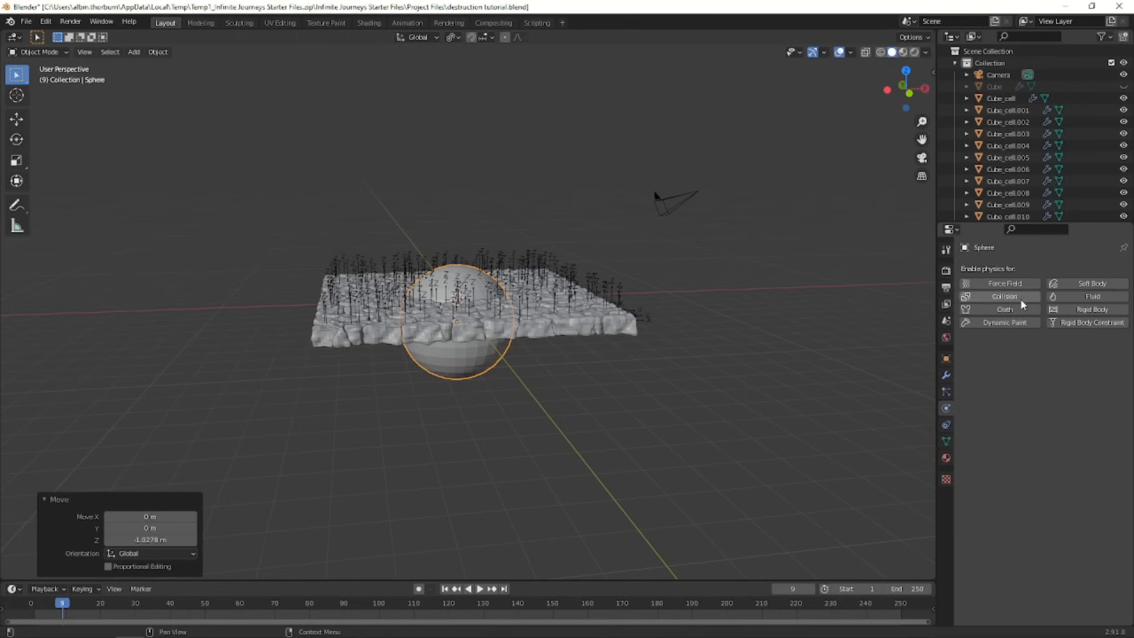
pyautogui.click(1092, 309)
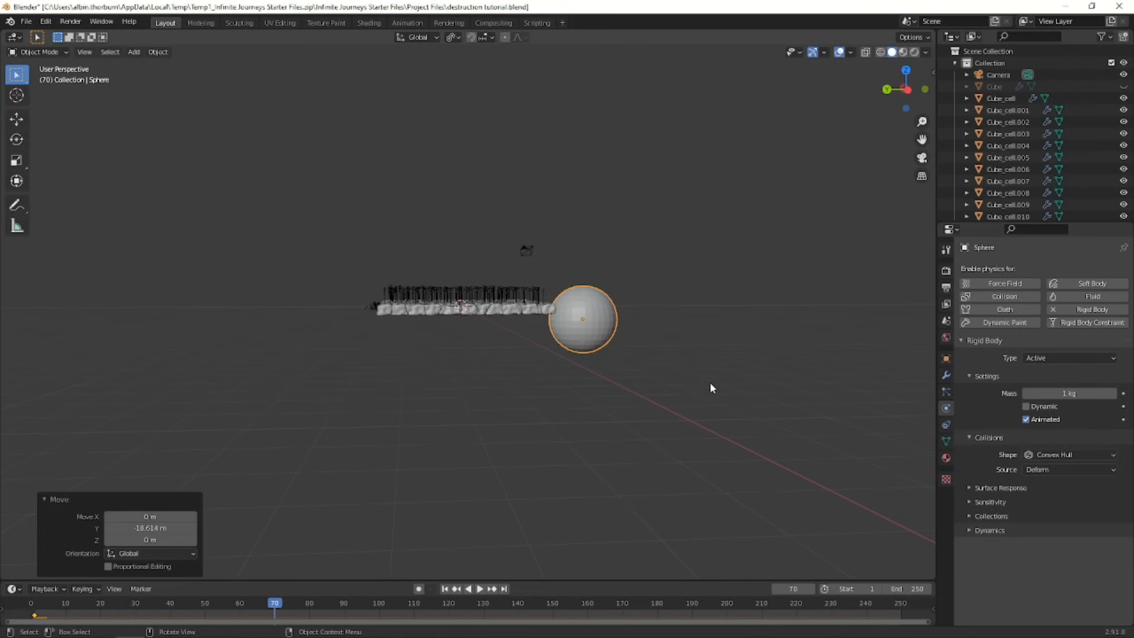
pyautogui.press('i')
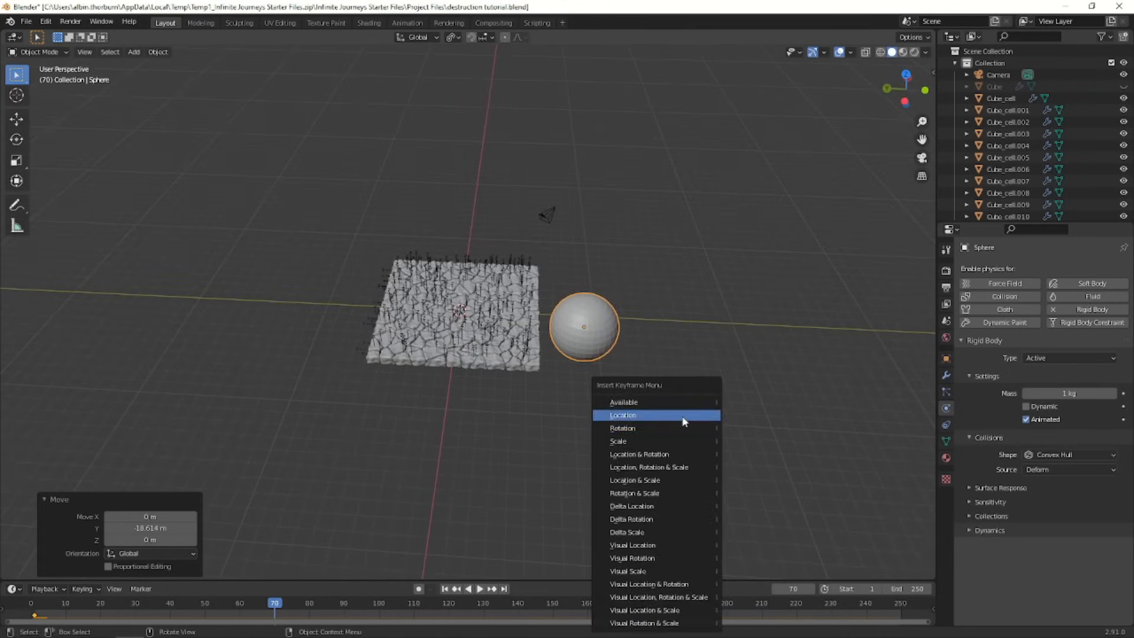
pyautogui.click(623, 415)
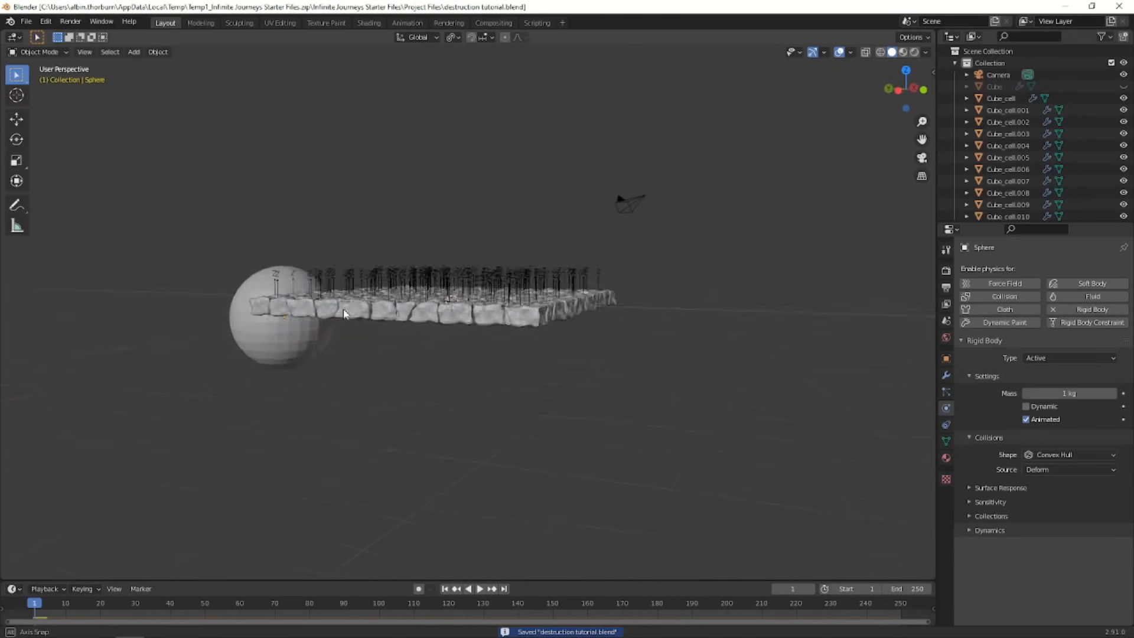
pyautogui.click(480, 588)
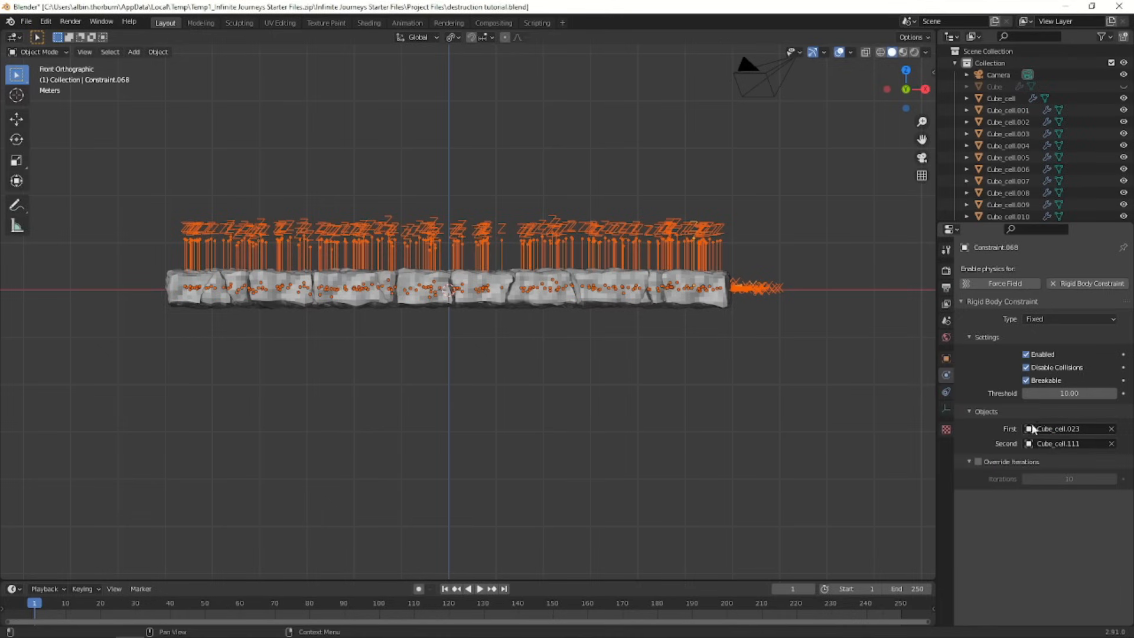
# Step: Copy one breaking threshold to all constraints and set the street pieces' mass to 5 kg
pyautogui.click(1070, 392)
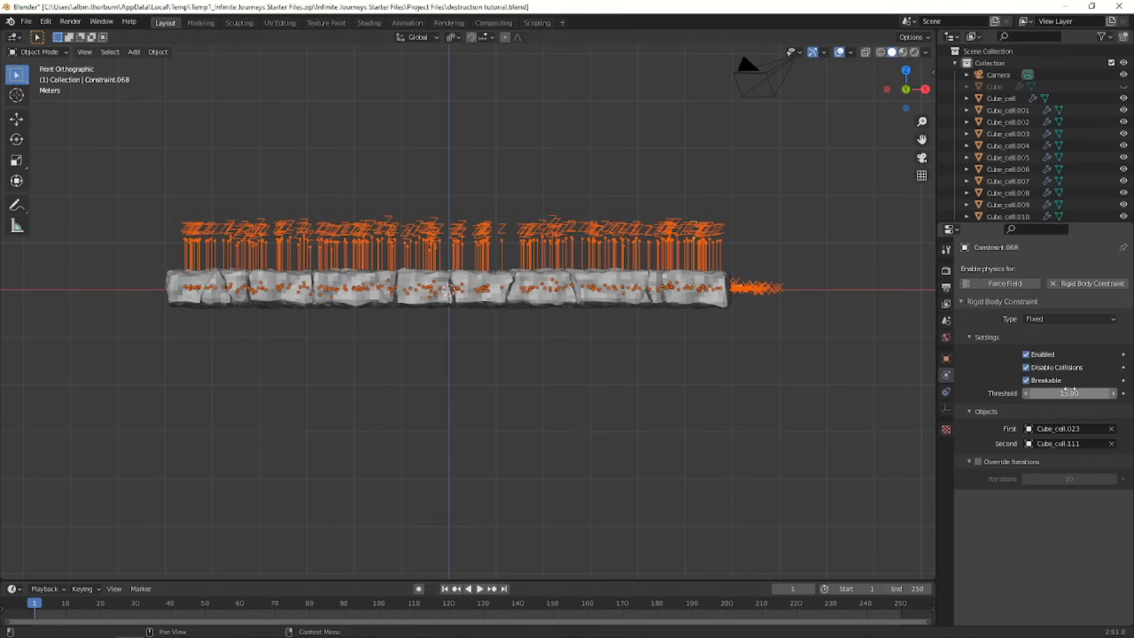
pyautogui.rightClick(1069, 393)
pyautogui.write('sph')
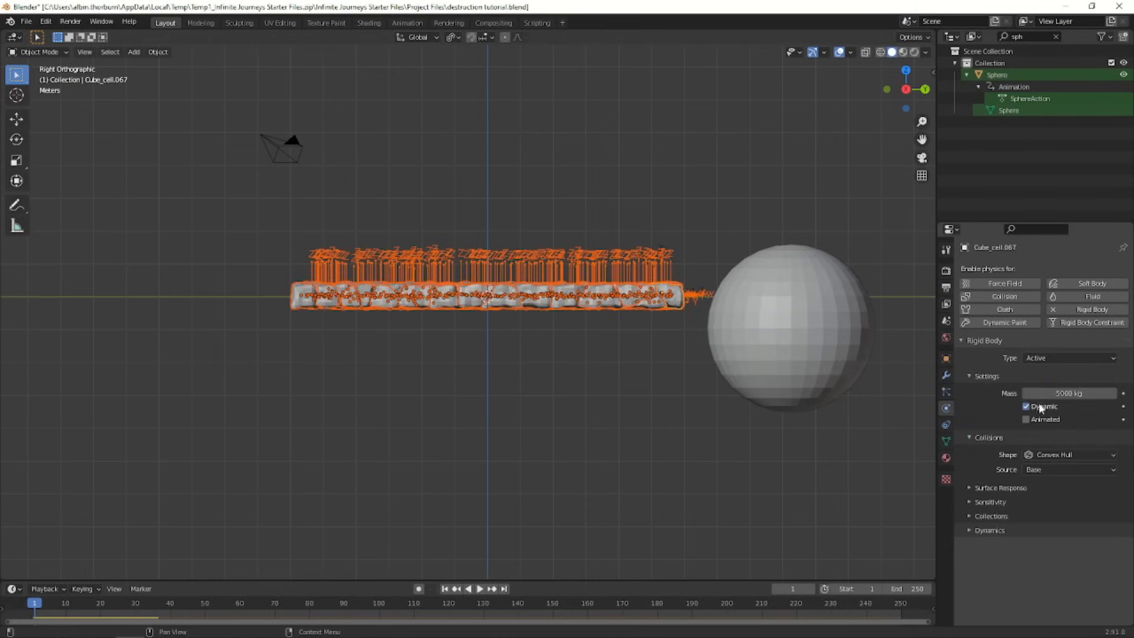
pyautogui.click(480, 588)
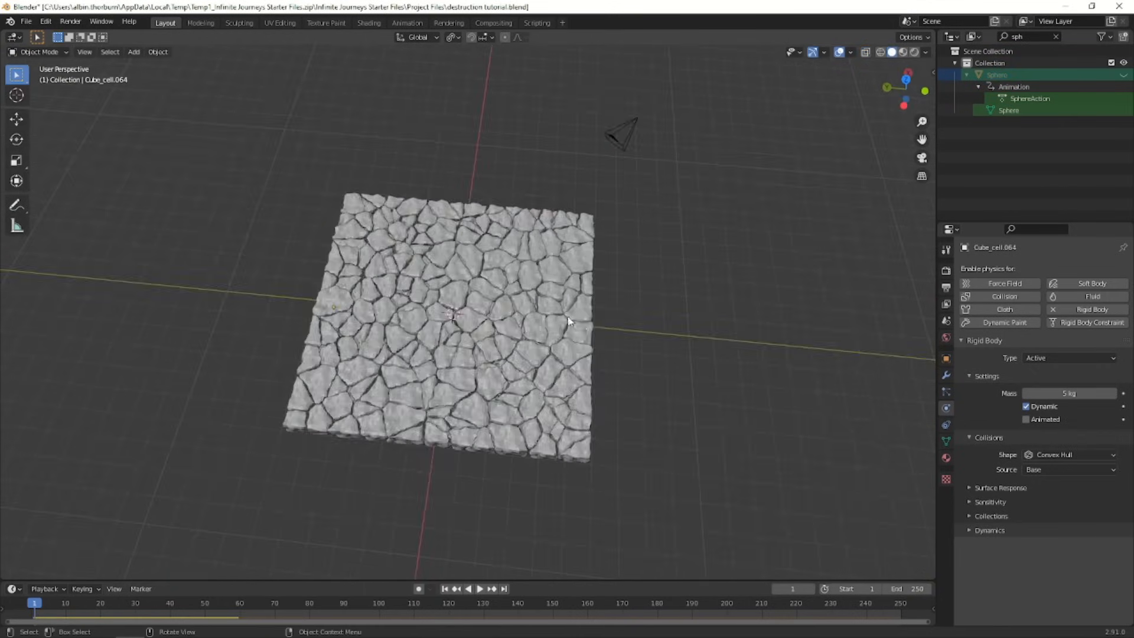
# Step: Select every street piece and bring up Rigid Body > Bake to Keyframes for frames 1–250
pyautogui.press('7')
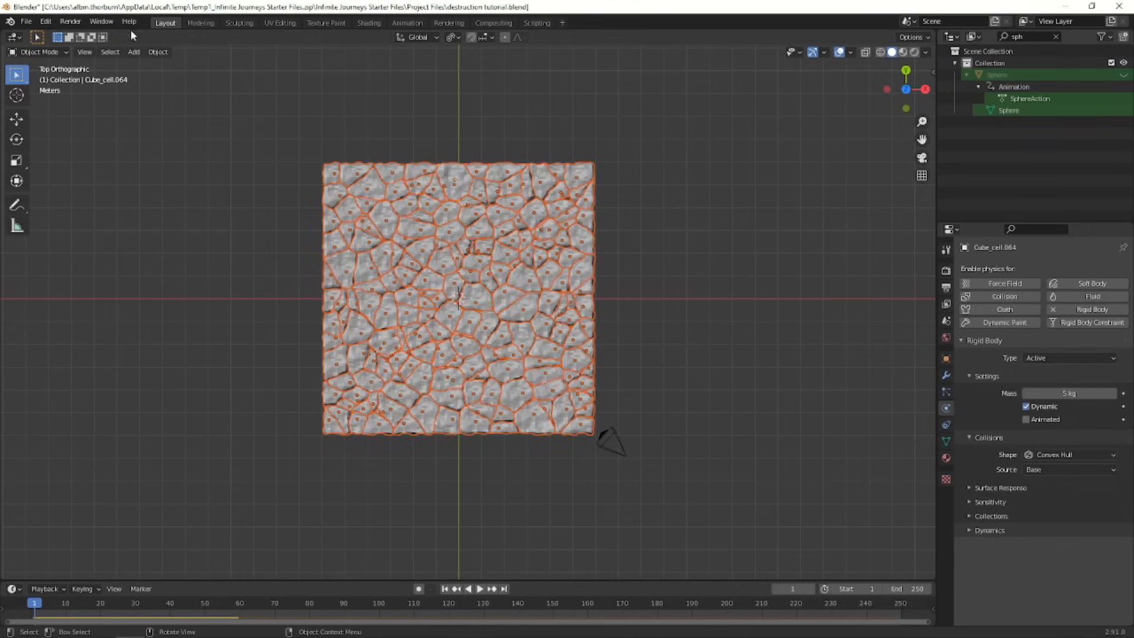
pyautogui.click(157, 51)
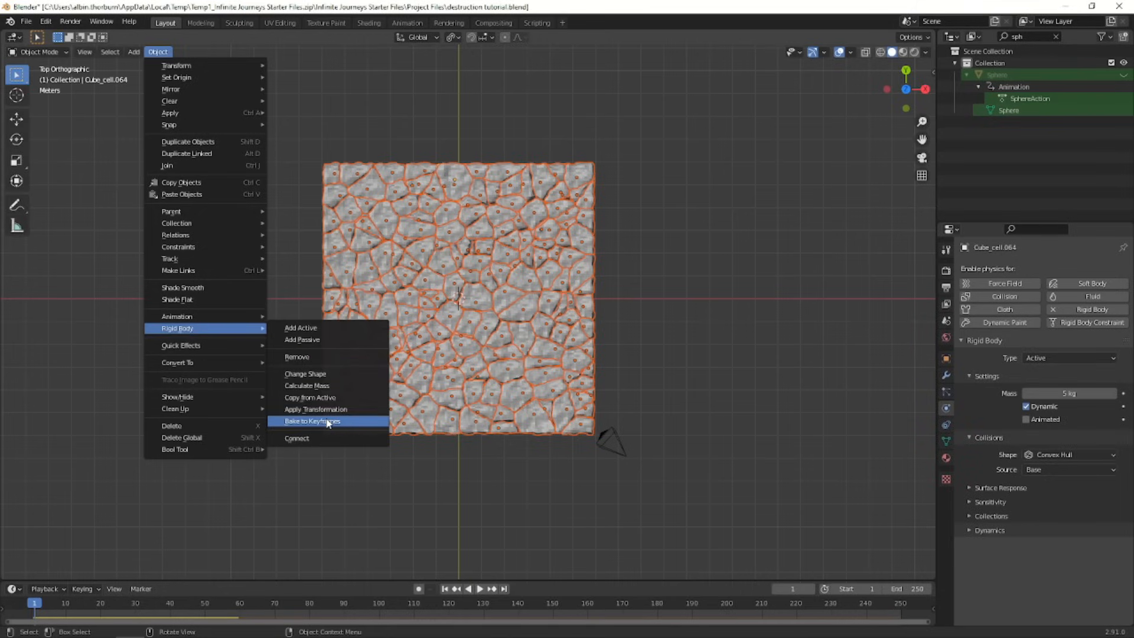
pyautogui.click(311, 420)
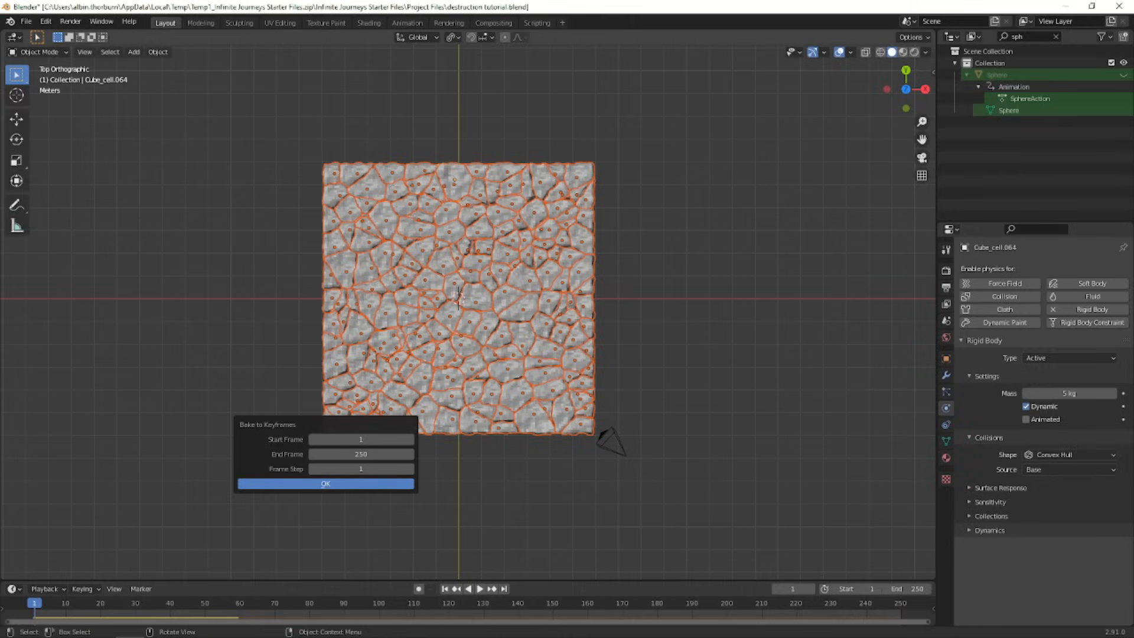
# Step: Confirm the bake for frames 1–250, play back the shattering slab, then rewind to the start
pyautogui.click(325, 484)
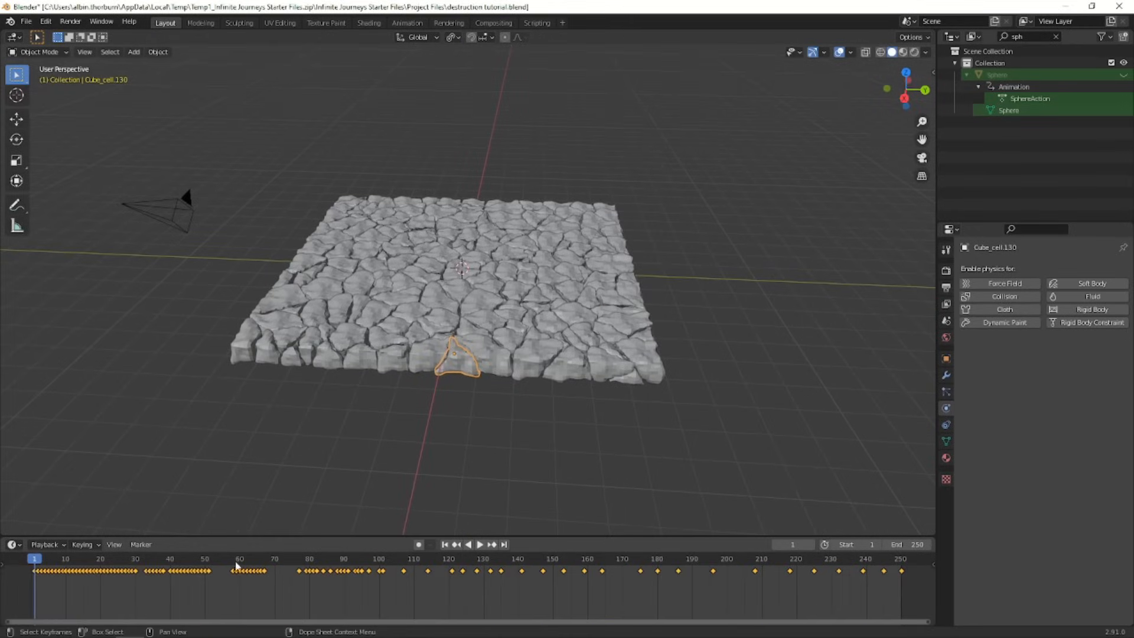
pyautogui.click(478, 544)
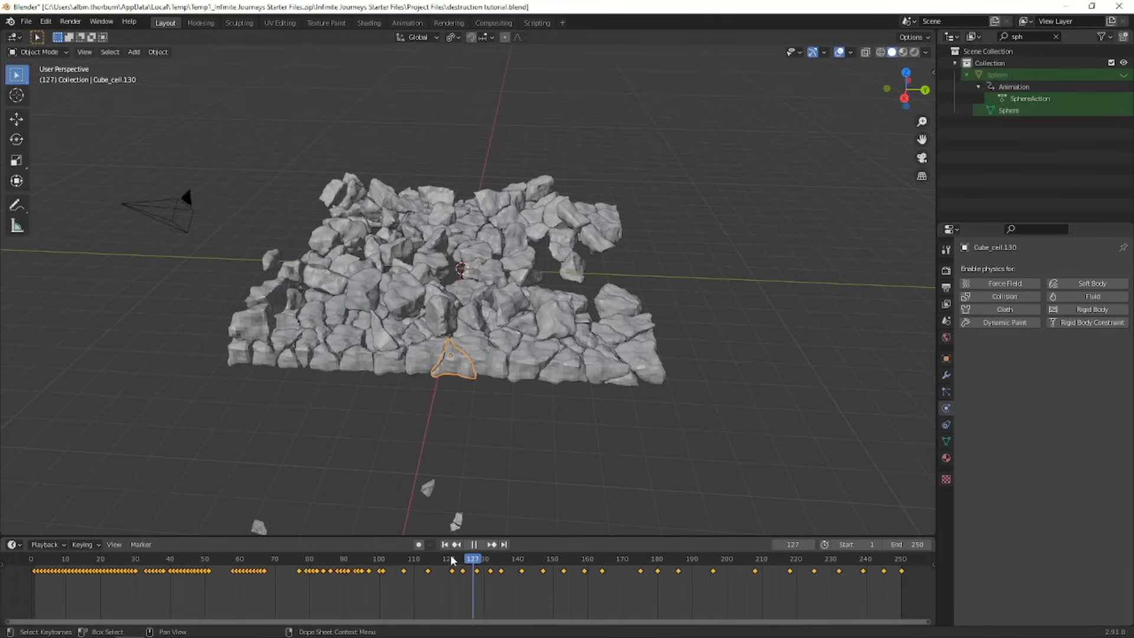
pyautogui.click(474, 543)
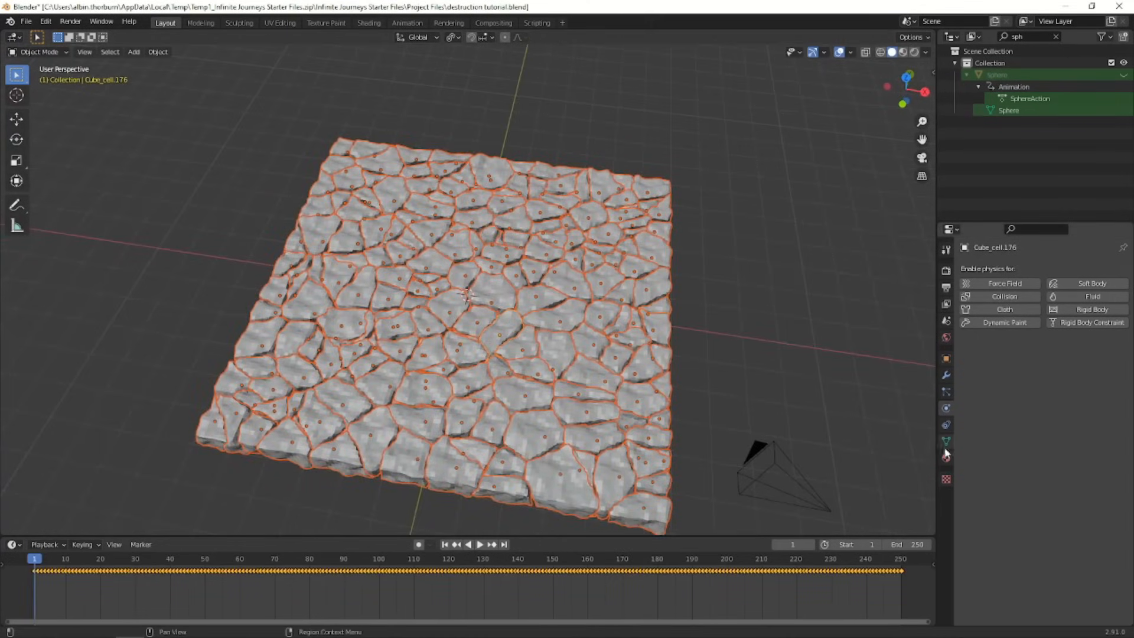
# Step: Assign brown_mud_02 to one piece and link that material to all selected pieces
pyautogui.click(945, 459)
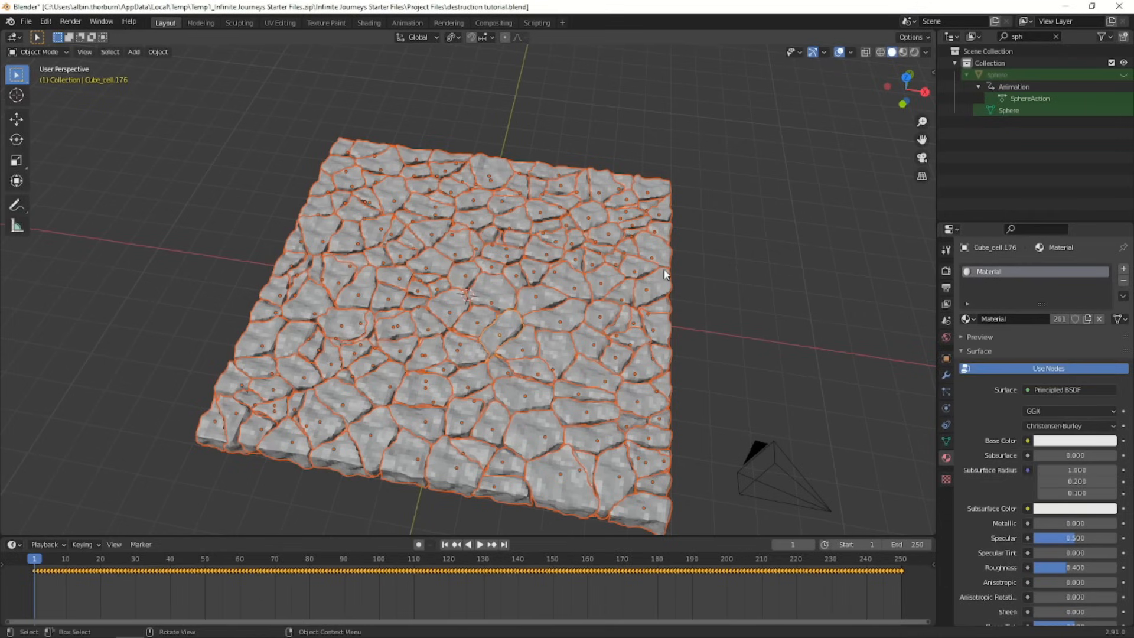
pyautogui.click(26, 20)
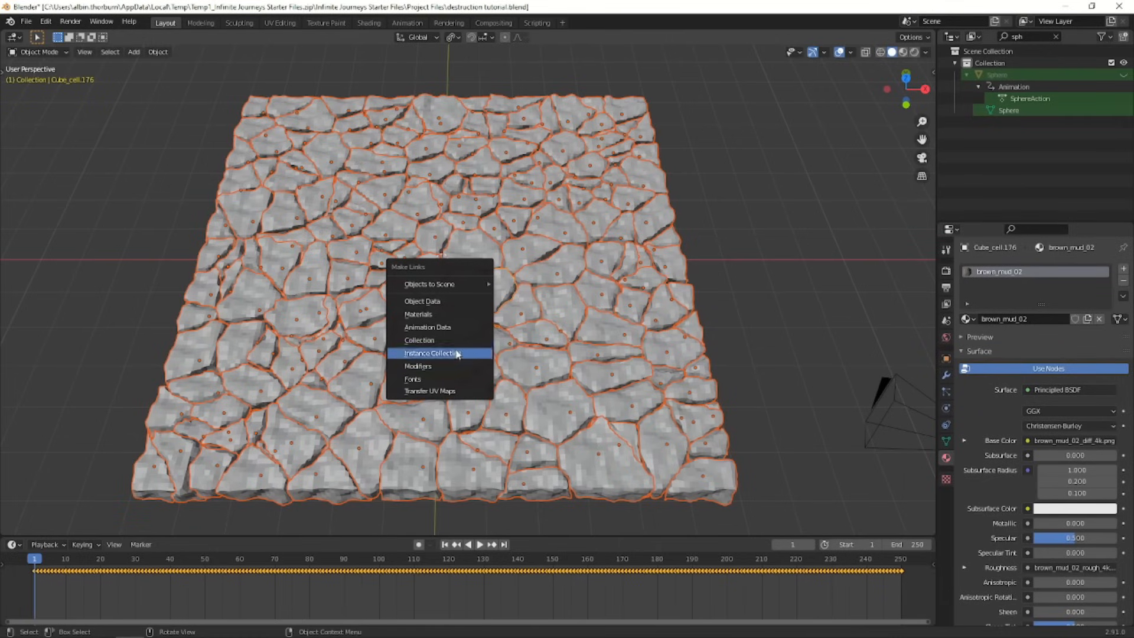
pyautogui.click(419, 313)
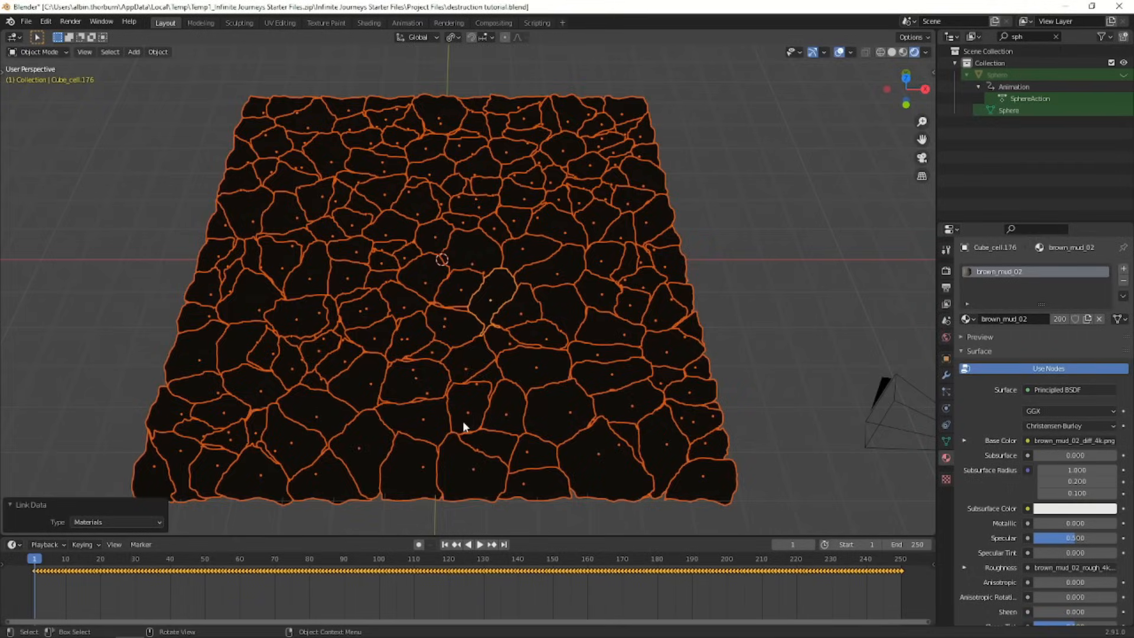
# Step: Smart UV Project the pieces in the Shading workspace so the mud texture shows, then return to Layout
pyautogui.scroll(3)
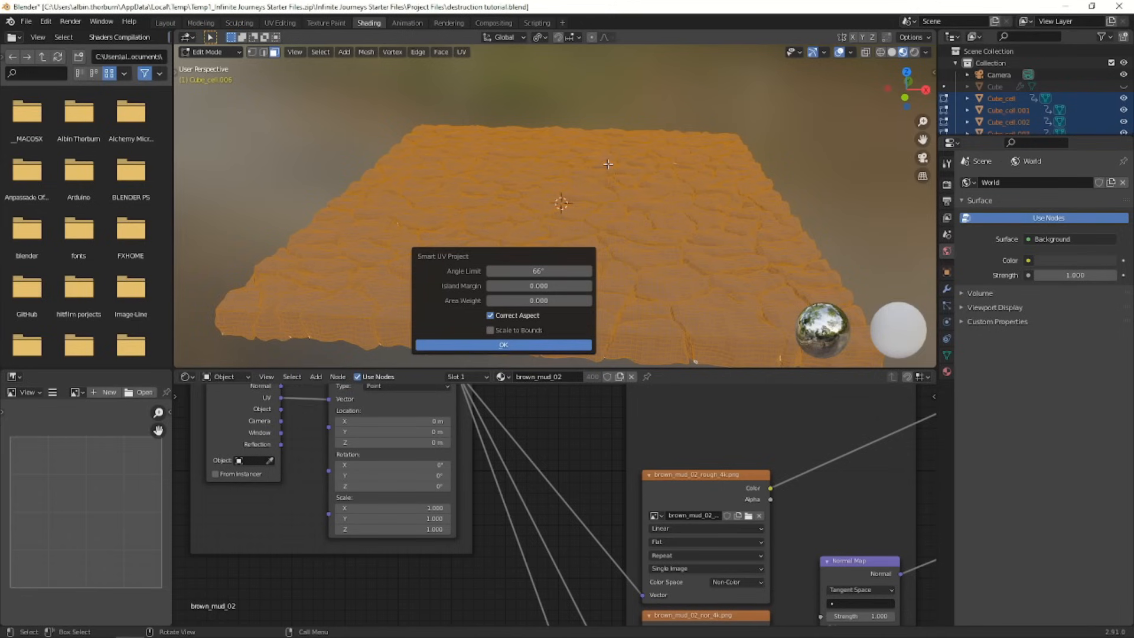
pyautogui.click(503, 345)
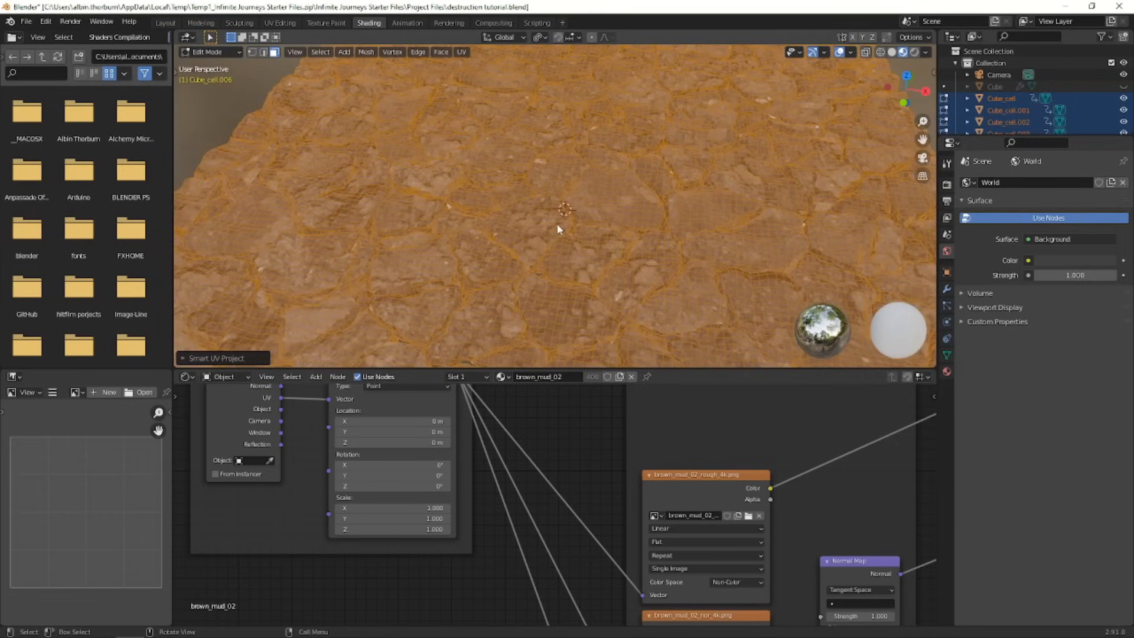
pyautogui.click(166, 22)
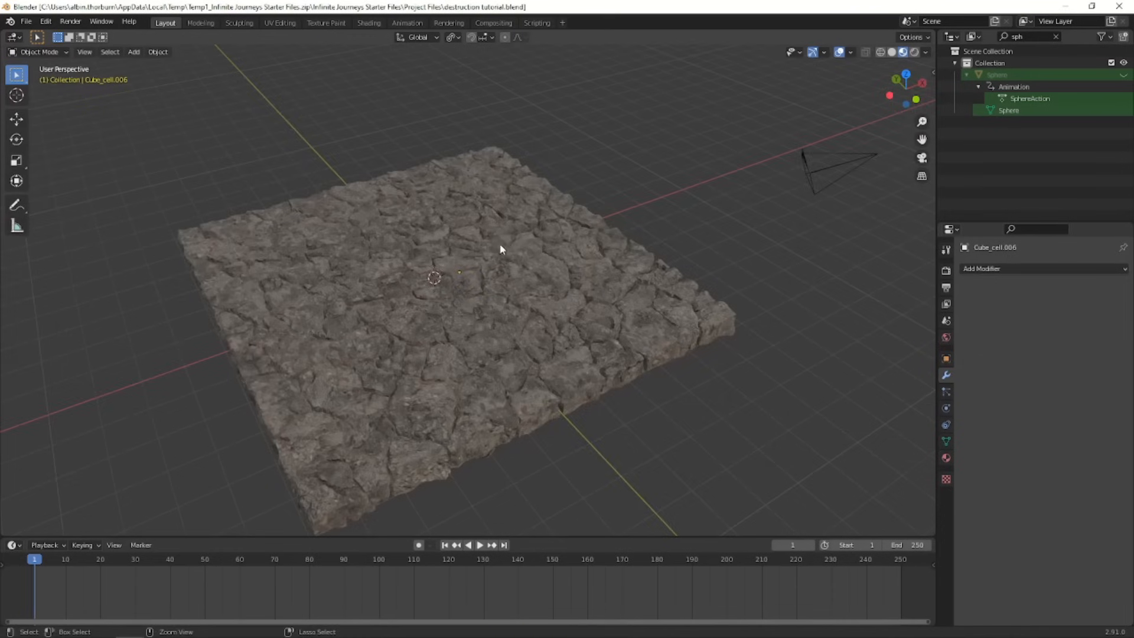
# Step: Cell Fracture the second slab from its own particles, connect the cells with rigid body constraints and link asphalt_02
pyautogui.click(479, 545)
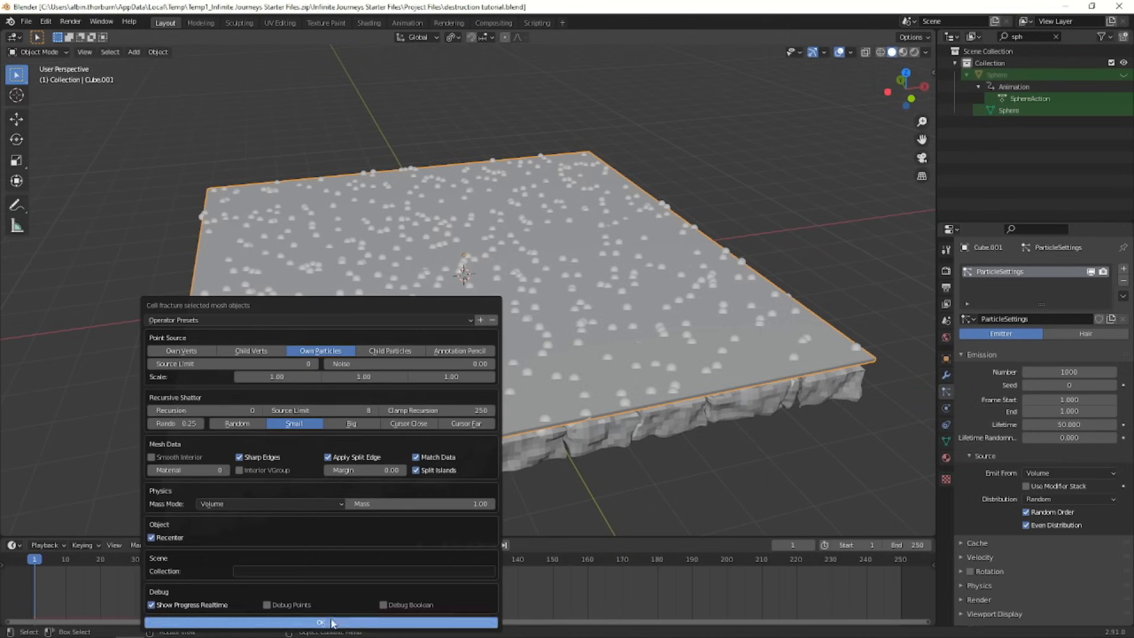
pyautogui.click(322, 623)
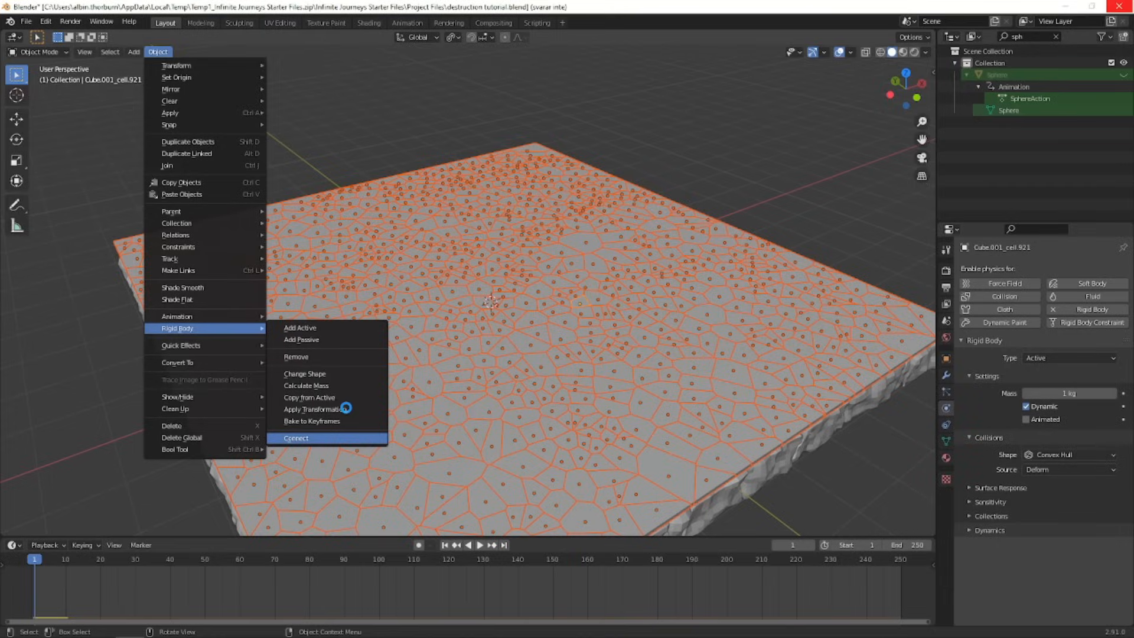
pyautogui.click(296, 437)
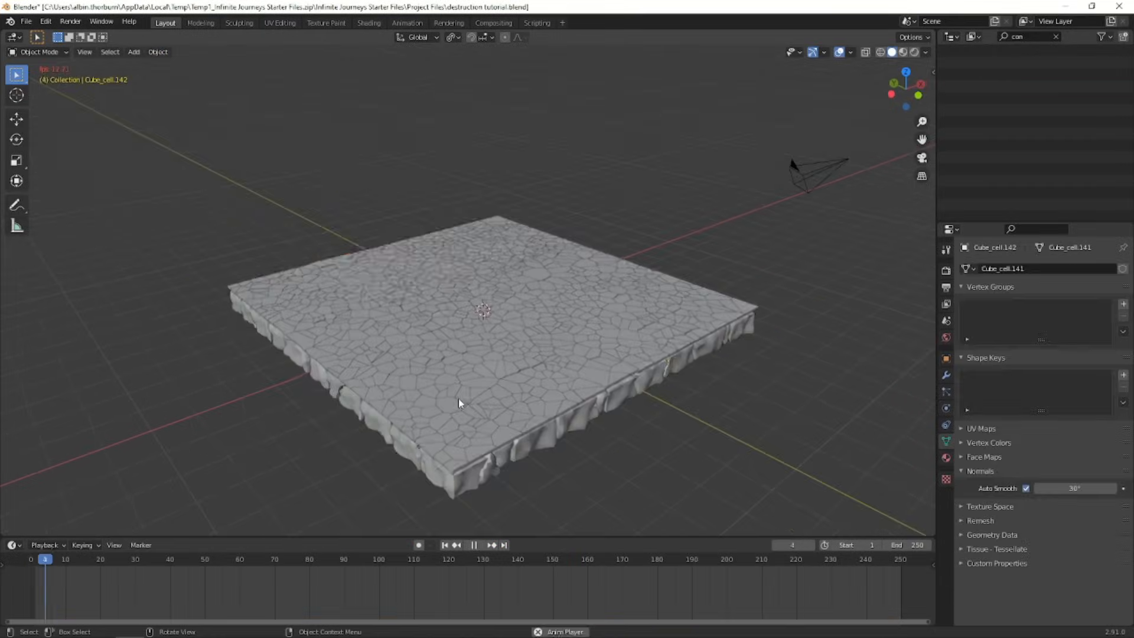
pyautogui.click(472, 545)
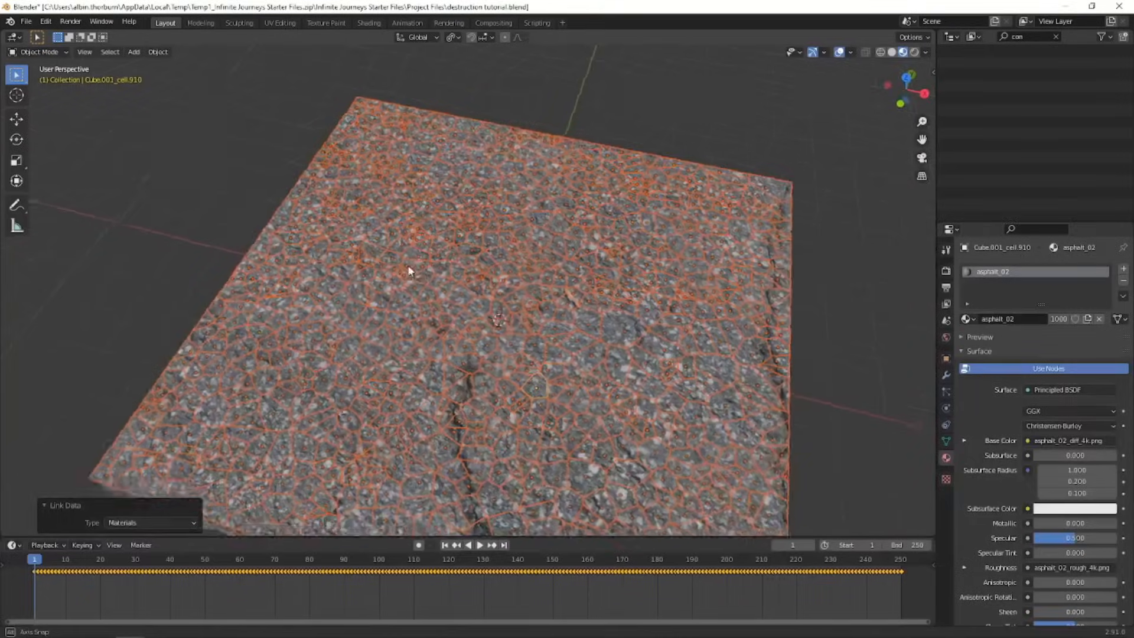
# Step: Tweak the asphalt Mapping node in the Shading workspace to reposition the texture on the slab
pyautogui.click(368, 23)
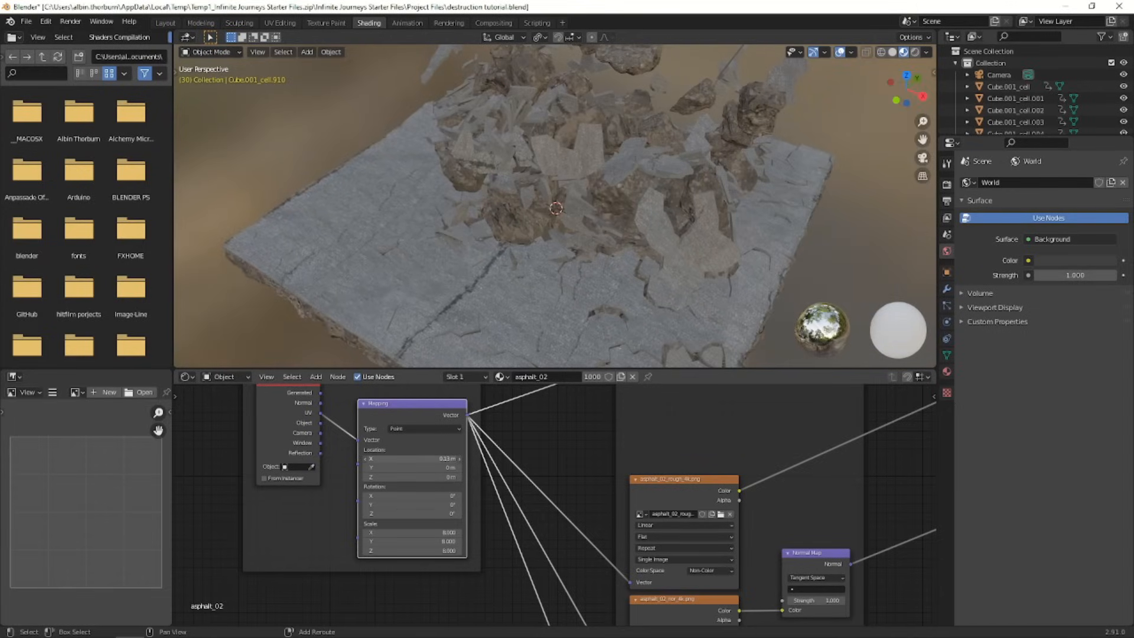
pyautogui.moveTo(556, 210); pyautogui.dragTo(460, 201)
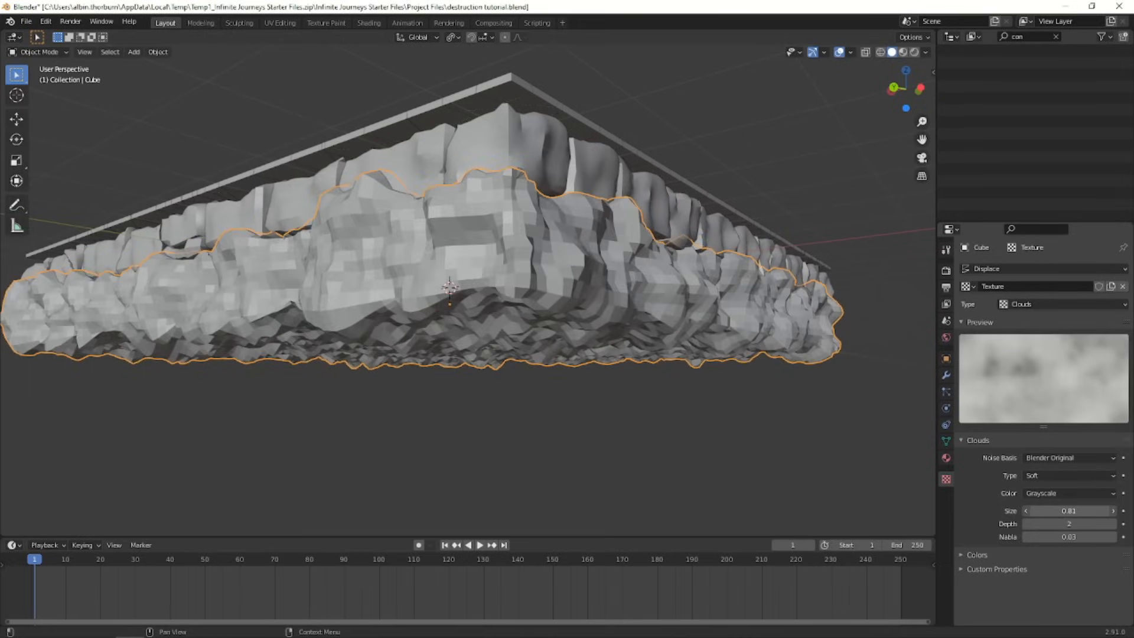
# Step: Lower the cube's Displace strength to about 0.3, apply it as a flattened rocky base, and save
pyautogui.click(946, 374)
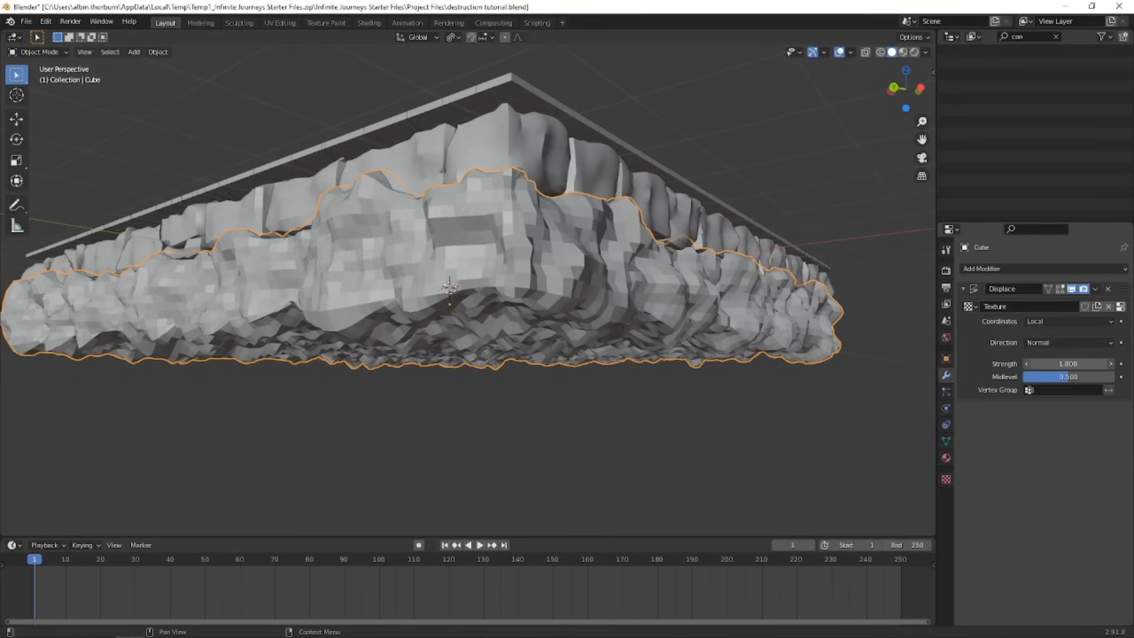
pyautogui.moveTo(1068, 363); pyautogui.dragTo(1053, 363)
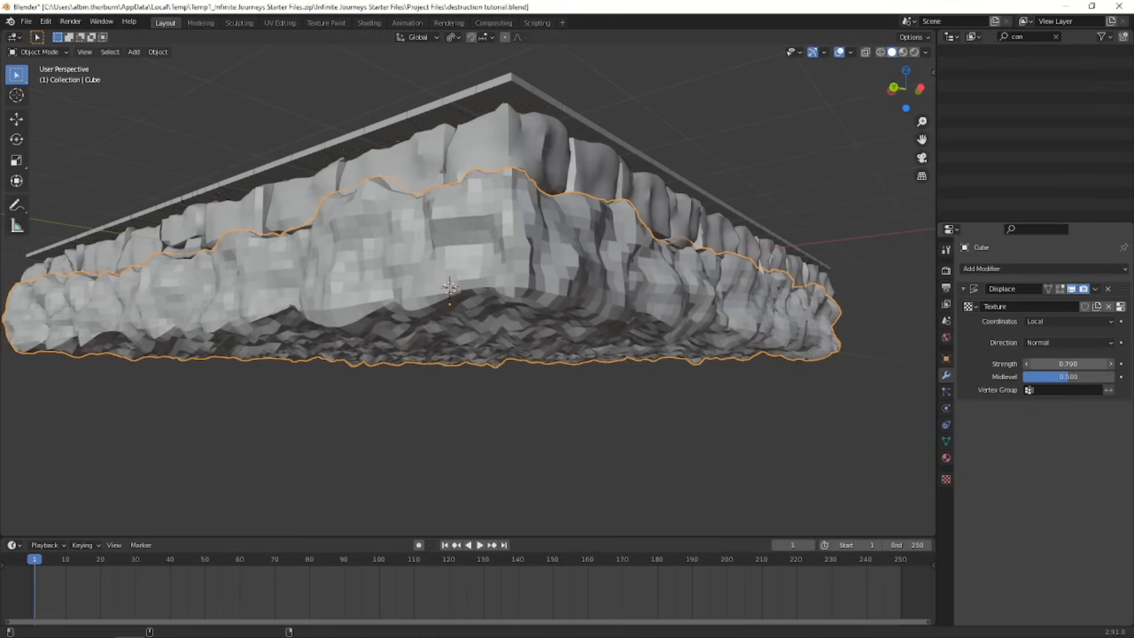
pyautogui.moveTo(1068, 363); pyautogui.dragTo(1035, 362)
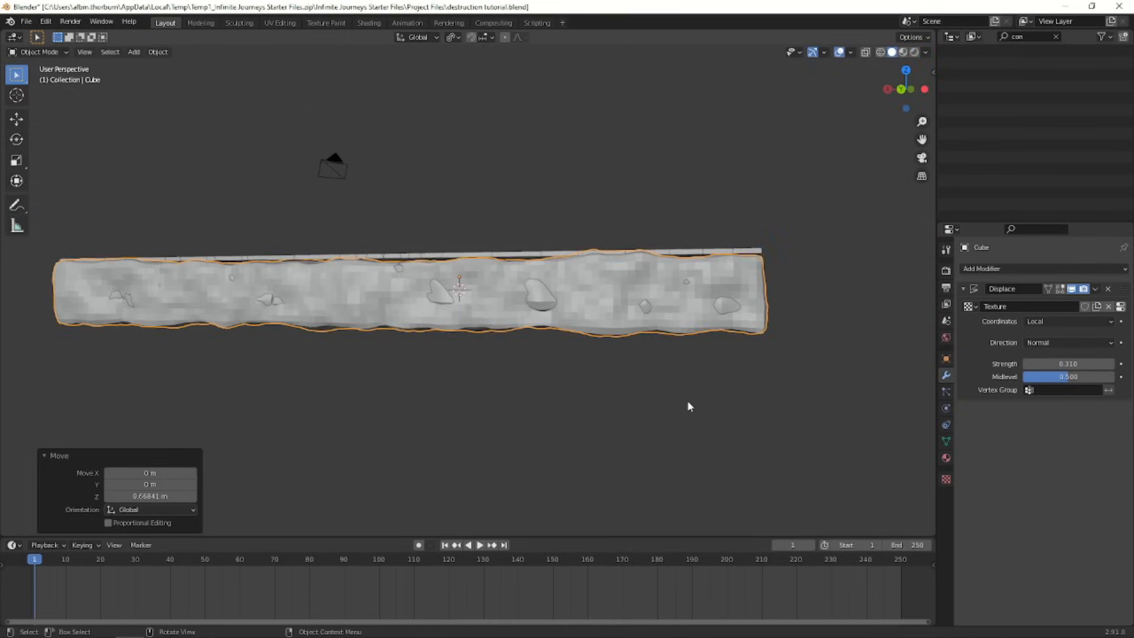
pyautogui.press('s')
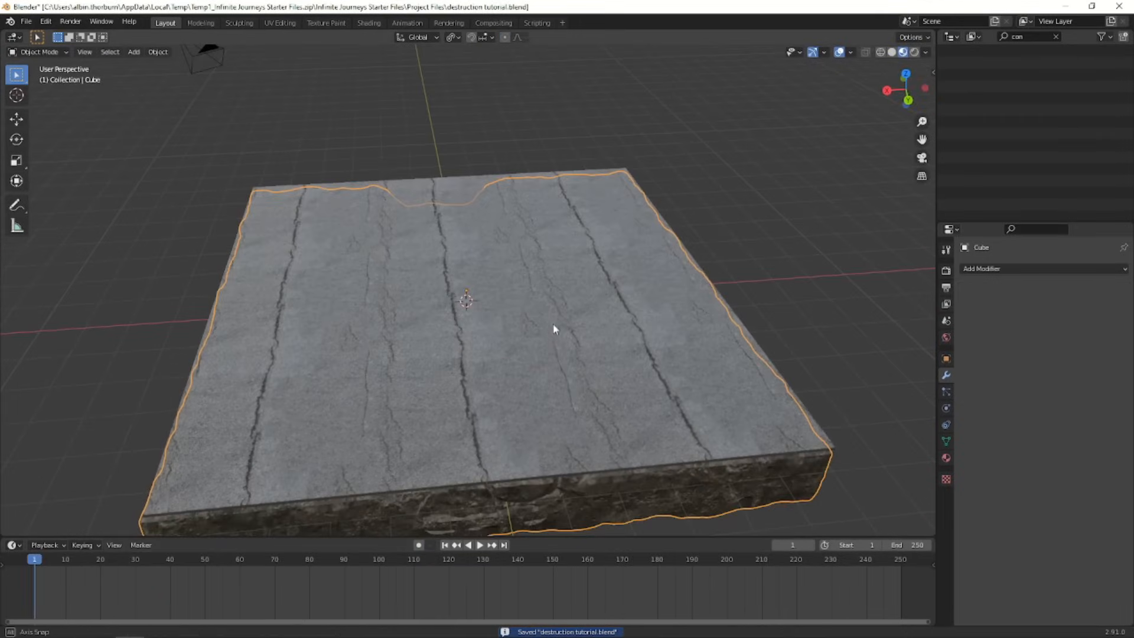
pyautogui.click(479, 544)
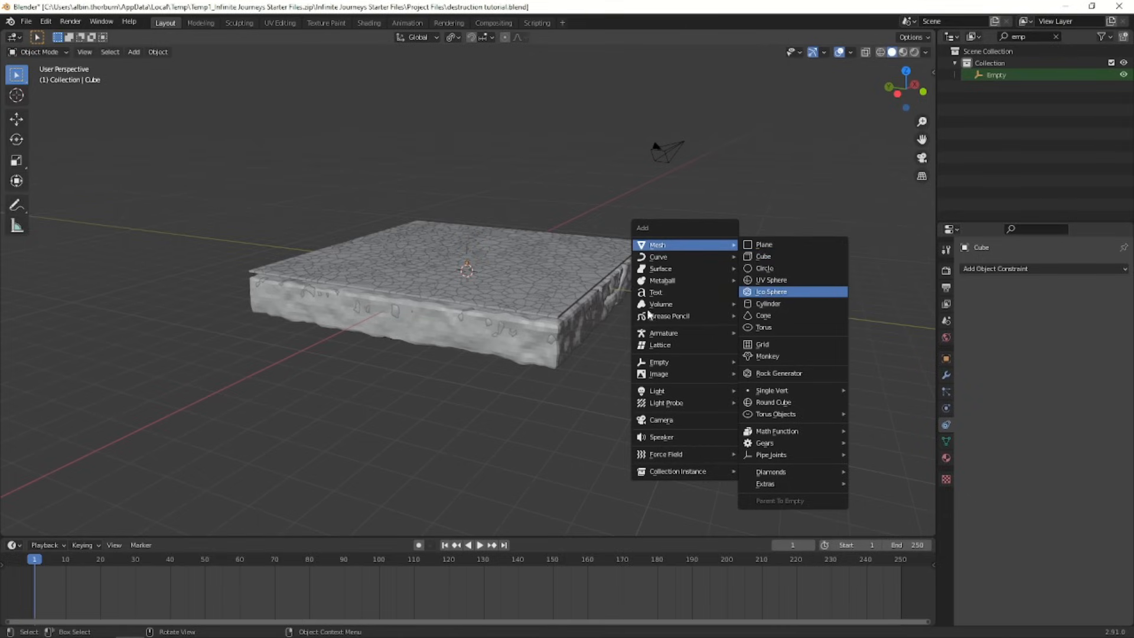
# Step: Add an icosphere rock with an image-textured Displace modifier, unwrap and scale its UVs, and give it a rock material
pyautogui.click(771, 292)
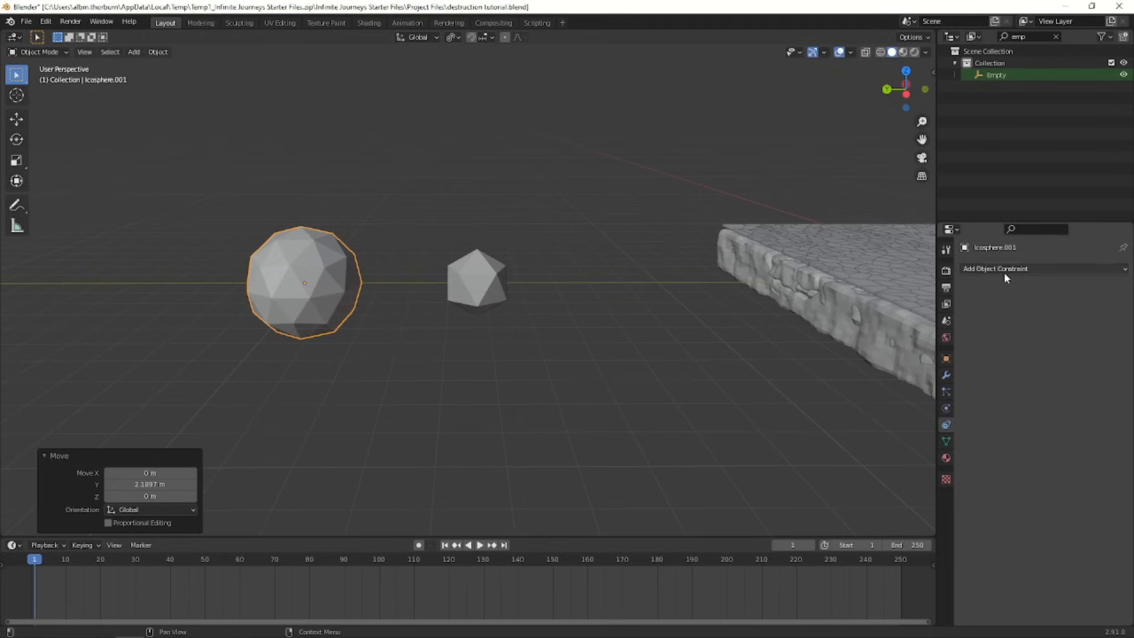
pyautogui.click(945, 375)
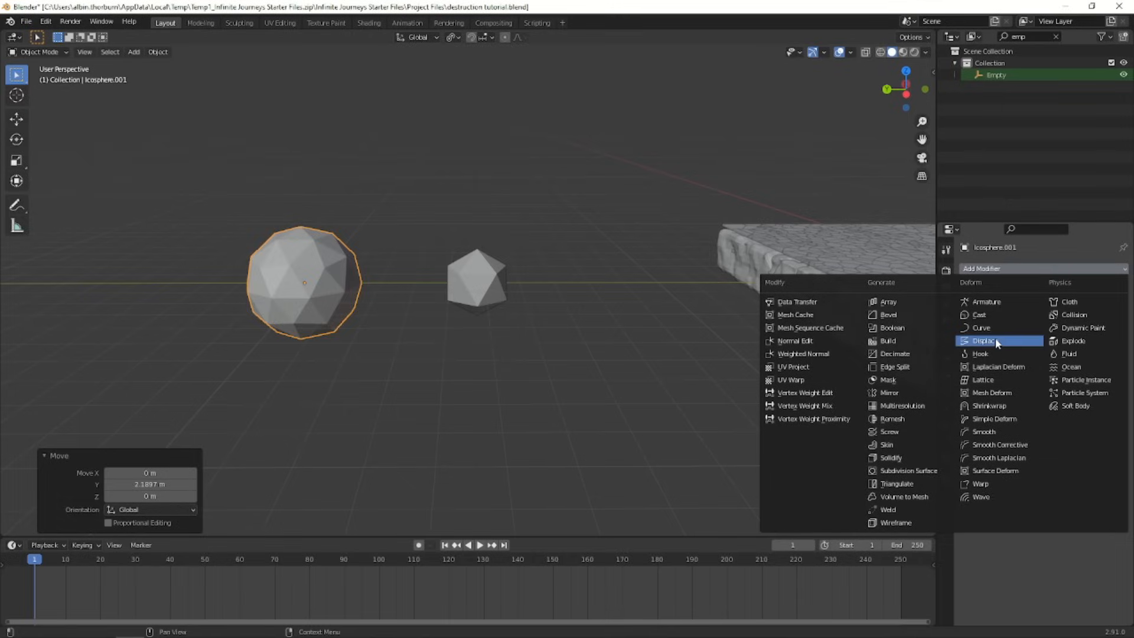
pyautogui.click(986, 340)
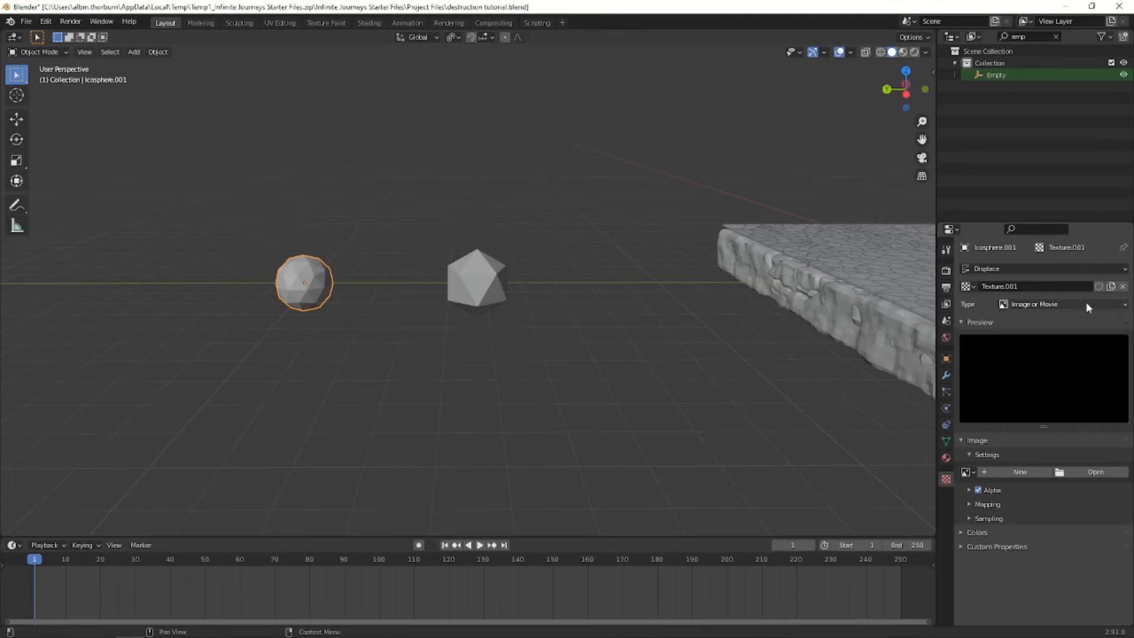
pyautogui.click(1063, 303)
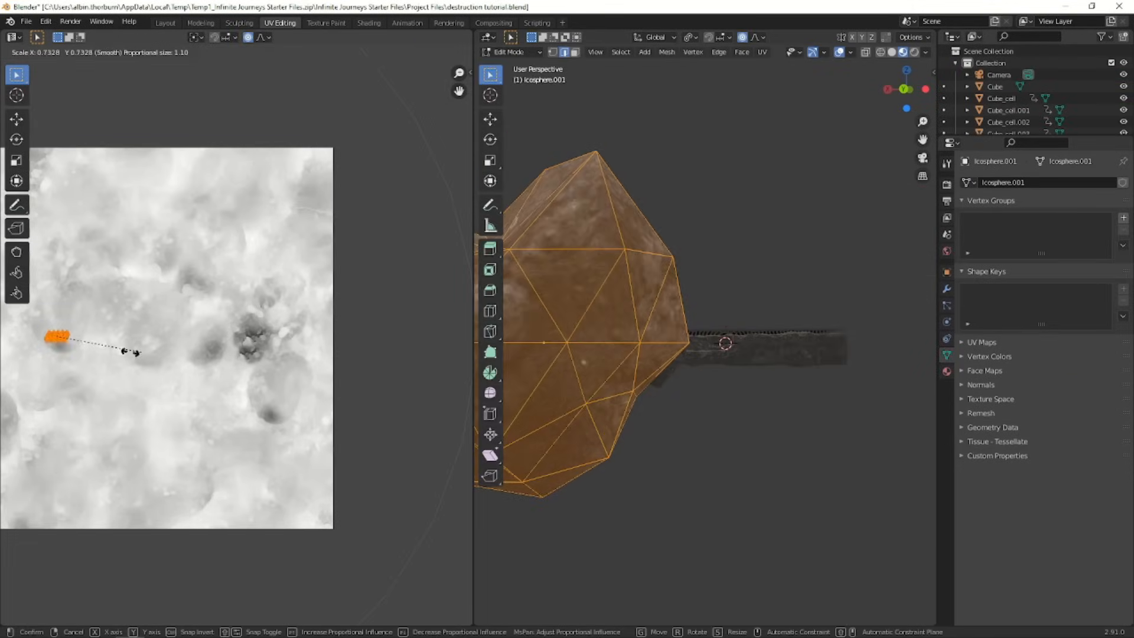
pyautogui.press('Tab')
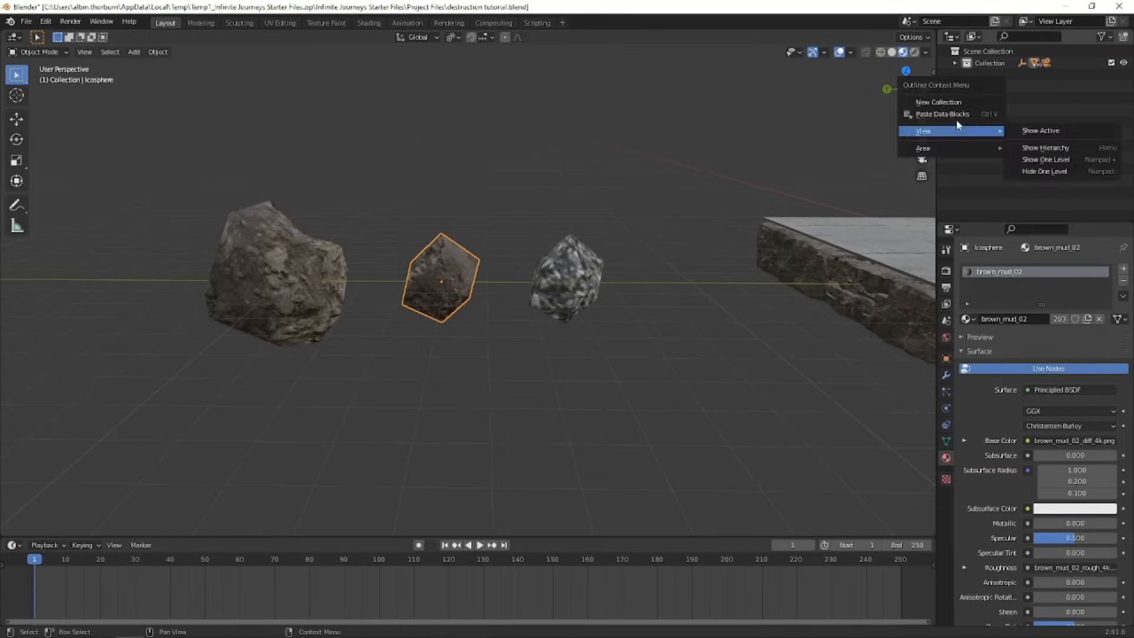
# Step: Move the rocks into a new 'debris' collection and add a UV sphere raised above the slab
pyautogui.click(938, 102)
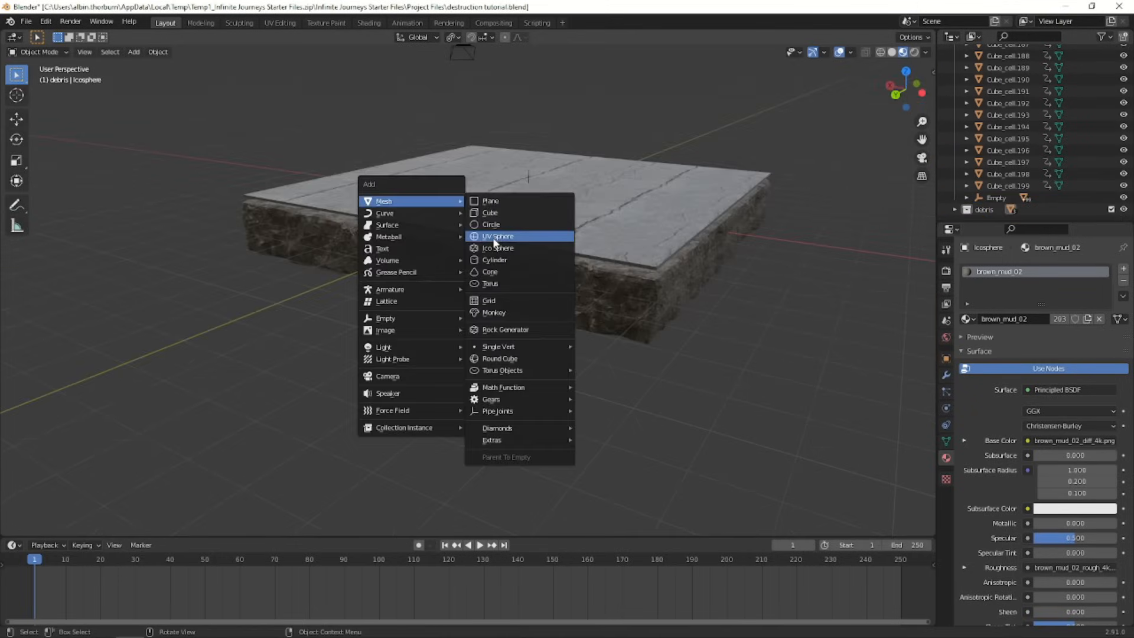
pyautogui.click(498, 237)
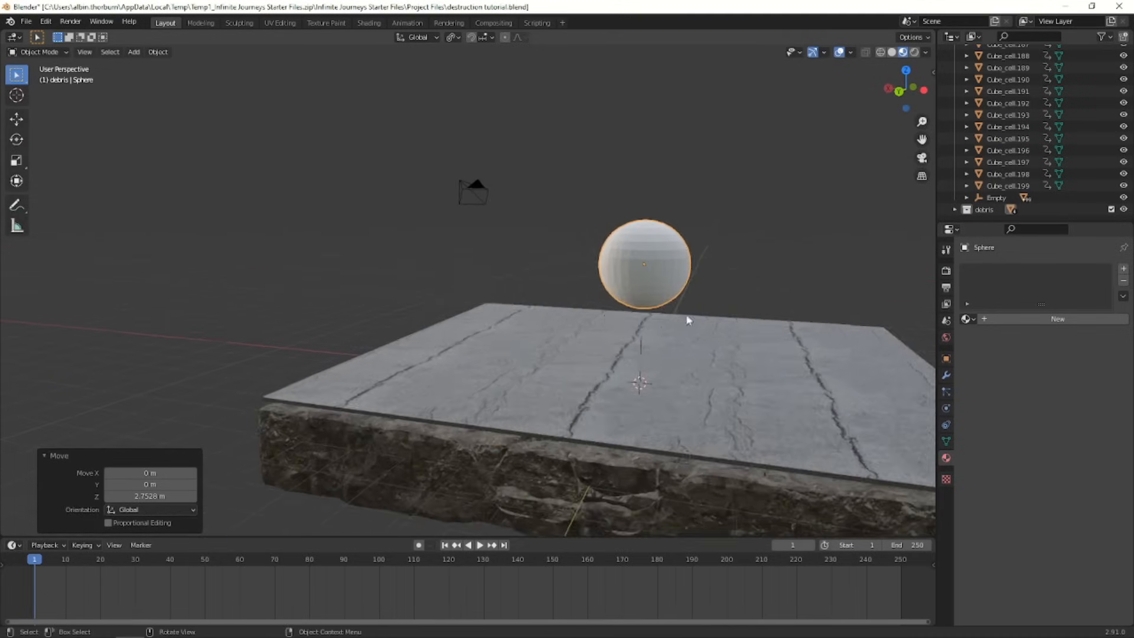
# Step: Flatten the sphere on Z, apply its scale, and add a particle system with Normal velocity rendering the 'debris' collection
pyautogui.press('s')
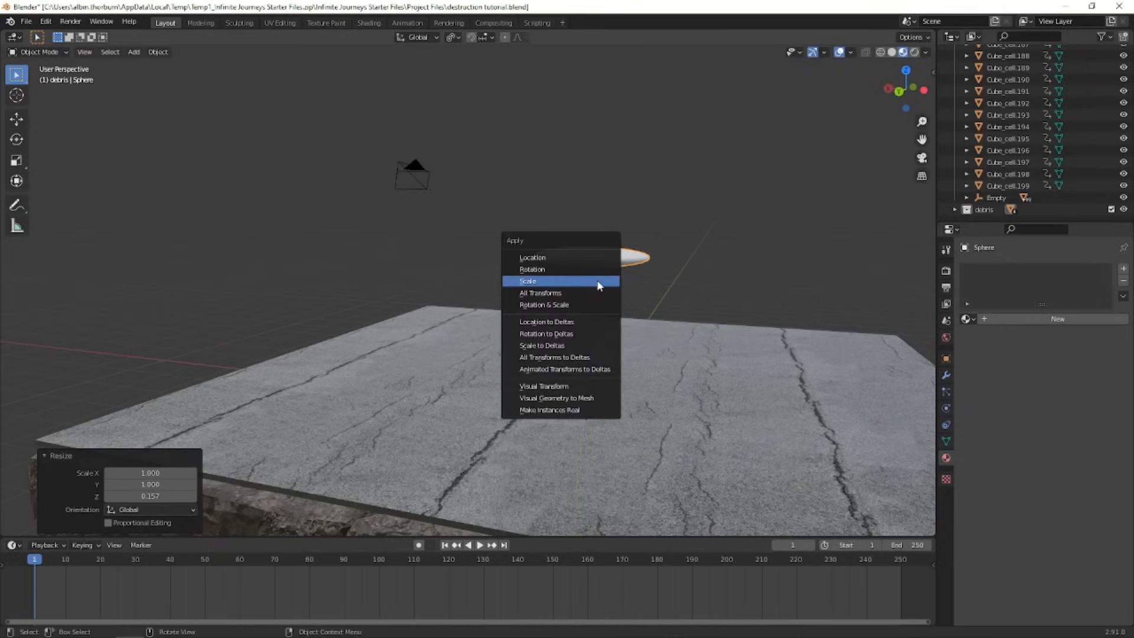
pyautogui.click(527, 281)
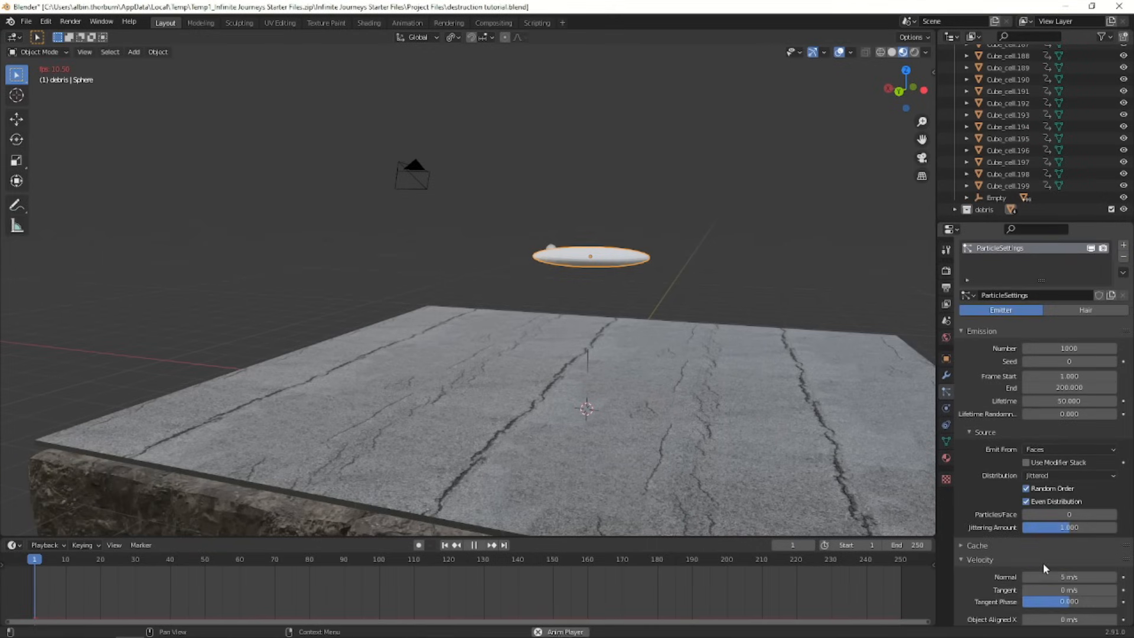
pyautogui.click(478, 544)
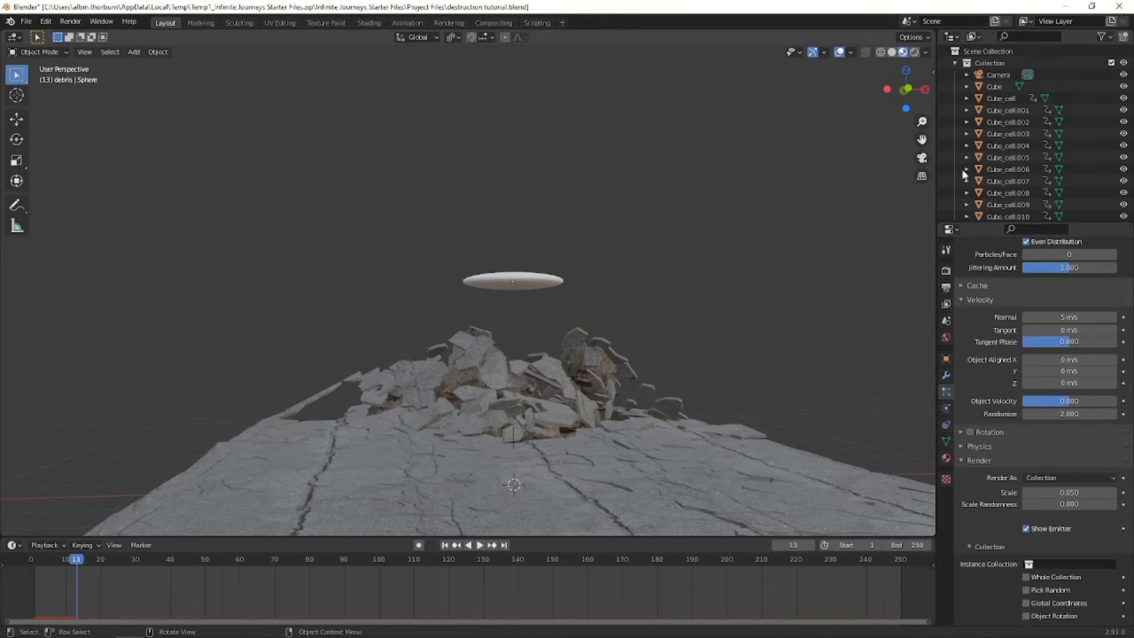
pyautogui.scroll(-3)
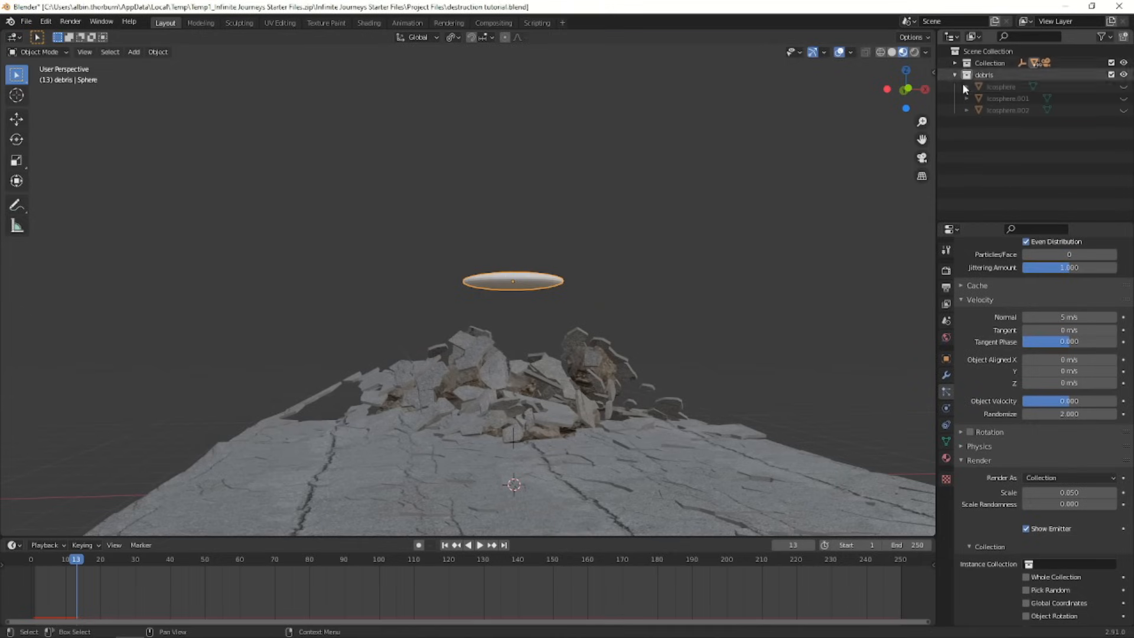
# Step: Enable random rotation and size on the particles, save the project, and preview the flung debris
pyautogui.click(954, 74)
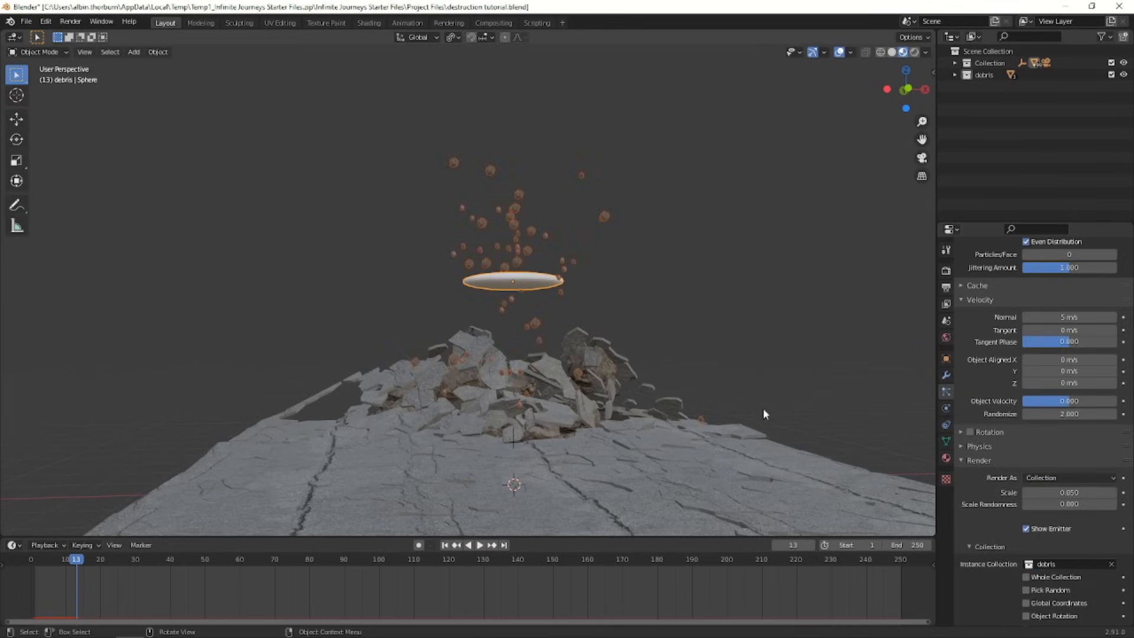
pyautogui.press('Ctrl+S')
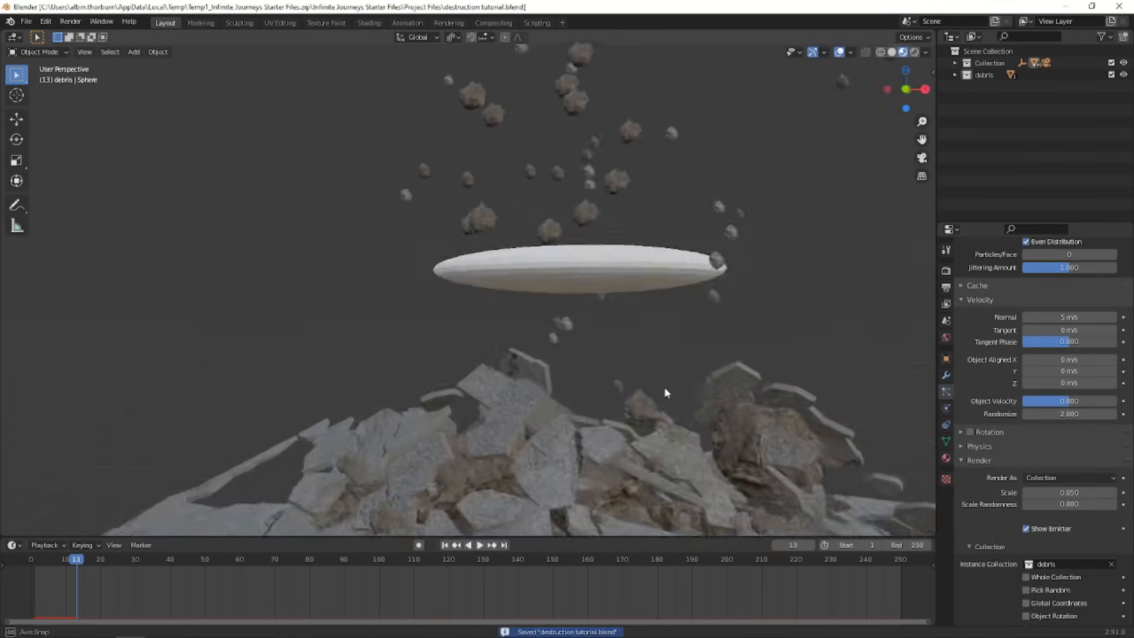
pyautogui.click(480, 545)
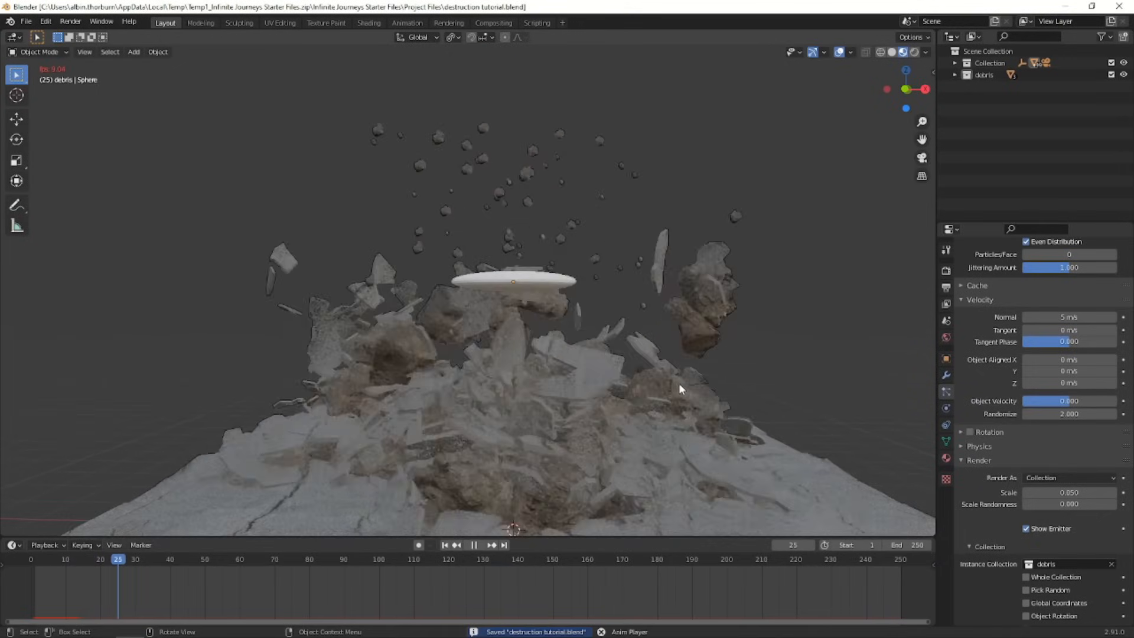
pyautogui.click(475, 545)
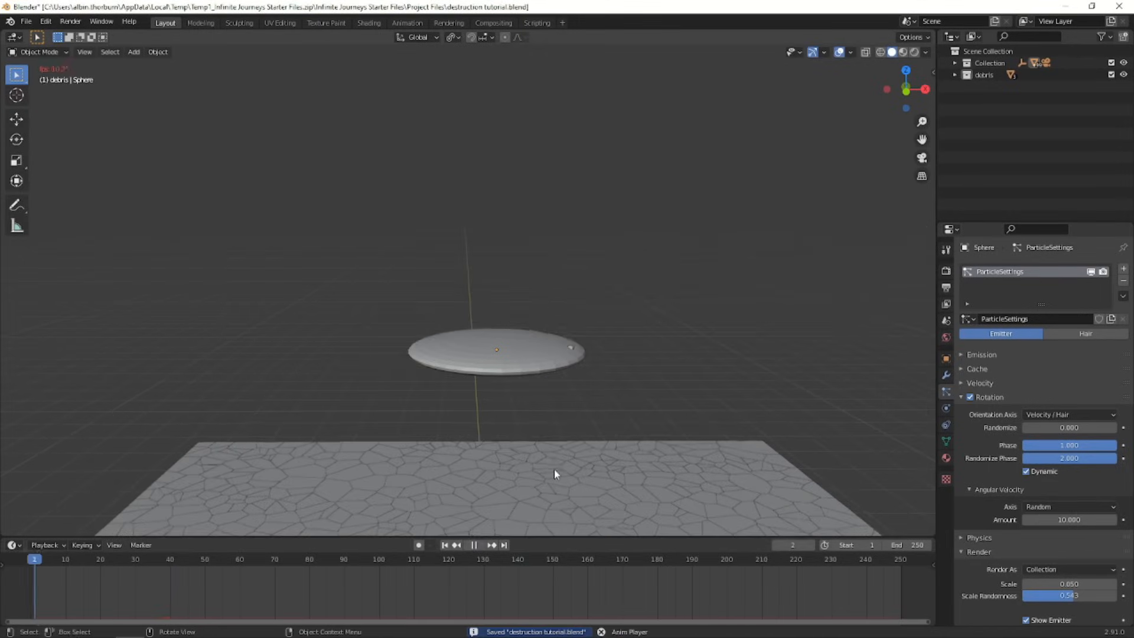
# Step: Parent the cube cells to a keyframed Empty, duplicate the section along Y, and scrub to preview the collapse
pyautogui.click(491, 544)
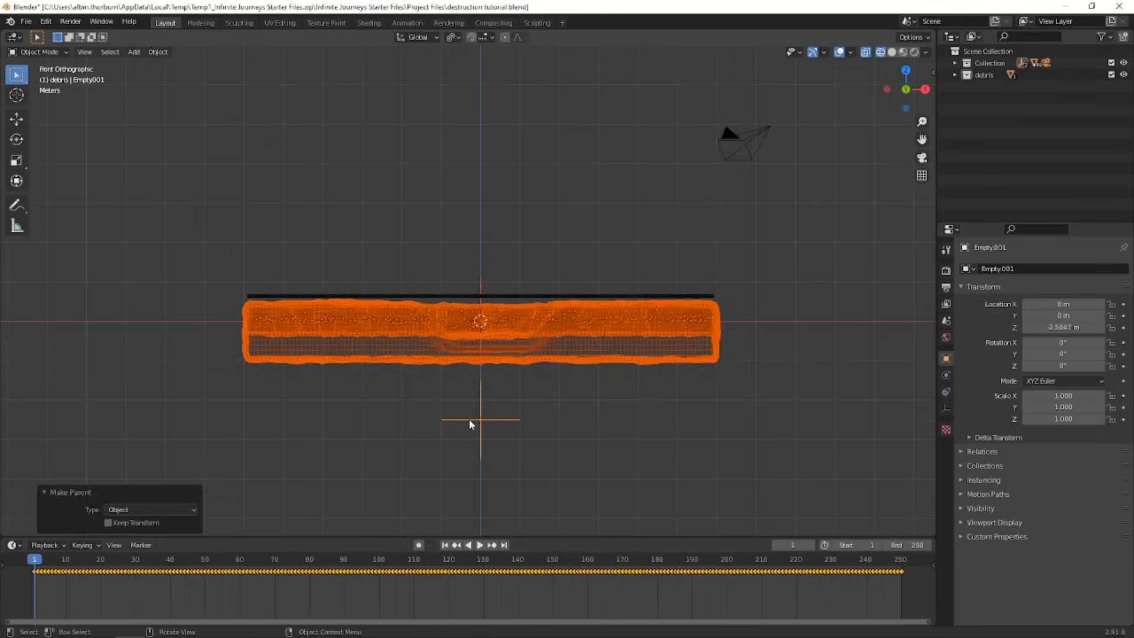
pyautogui.press('g')
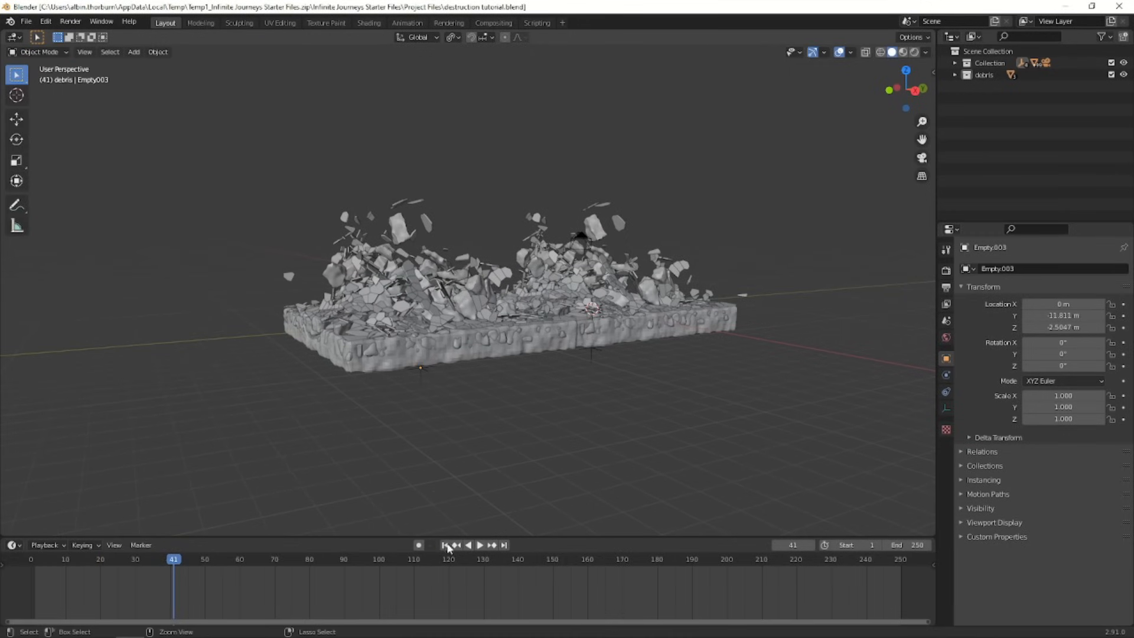
pyautogui.click(480, 545)
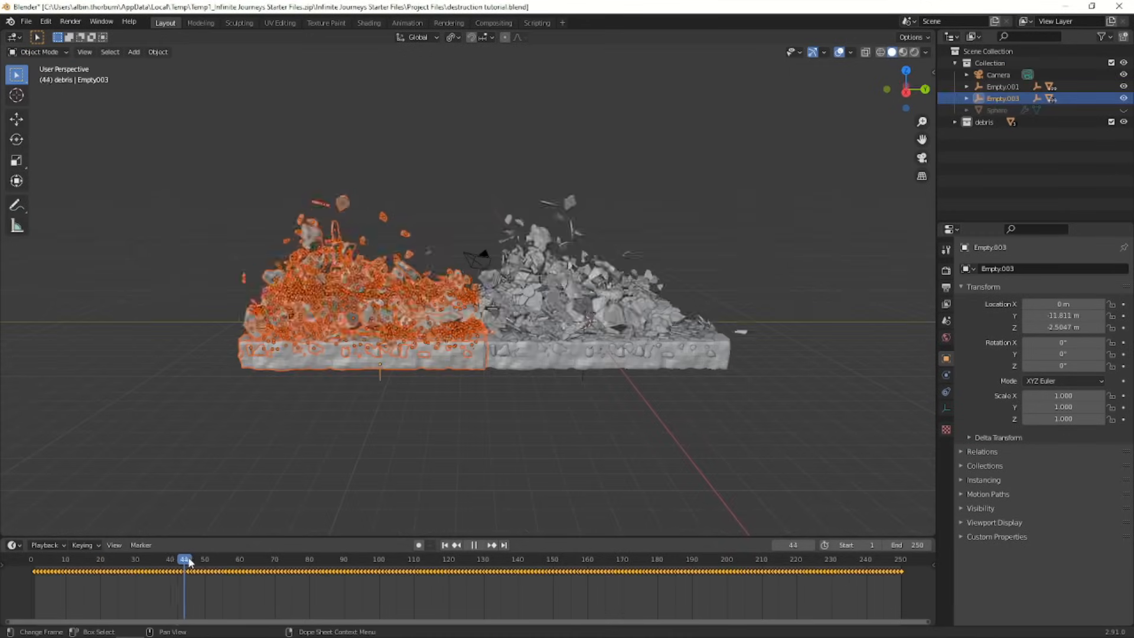
pyautogui.click(190, 559)
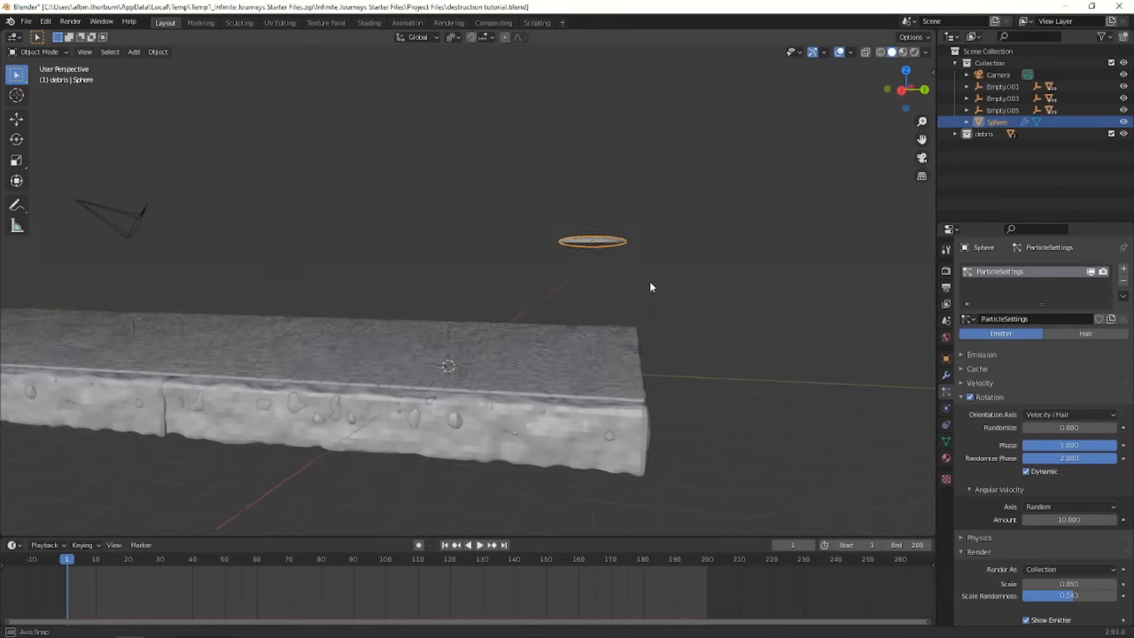
# Step: Lower the emitter disc onto the street slab and keyframe its location so a rubble trail follows
pyautogui.moveTo(592, 241); pyautogui.dragTo(592, 347)
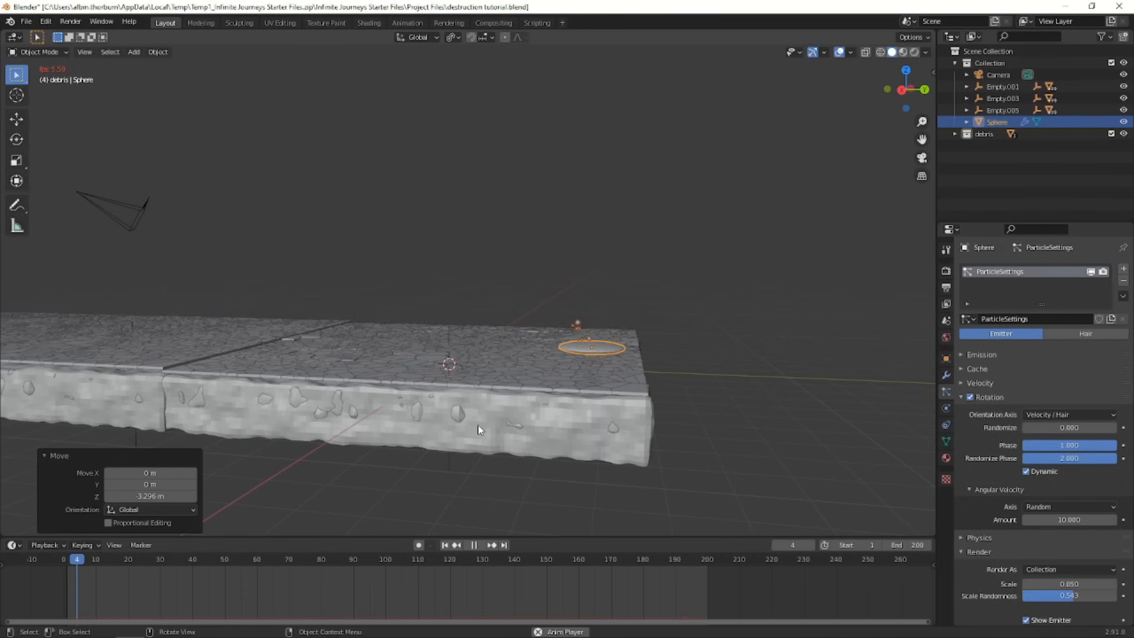
pyautogui.click(480, 545)
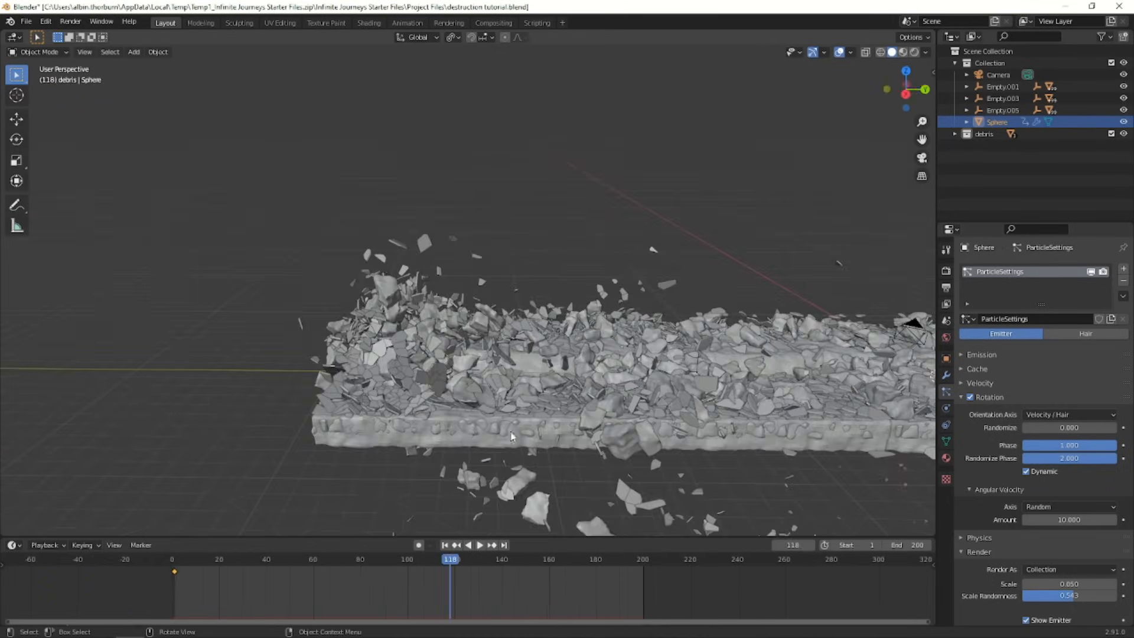
pyautogui.press('g')
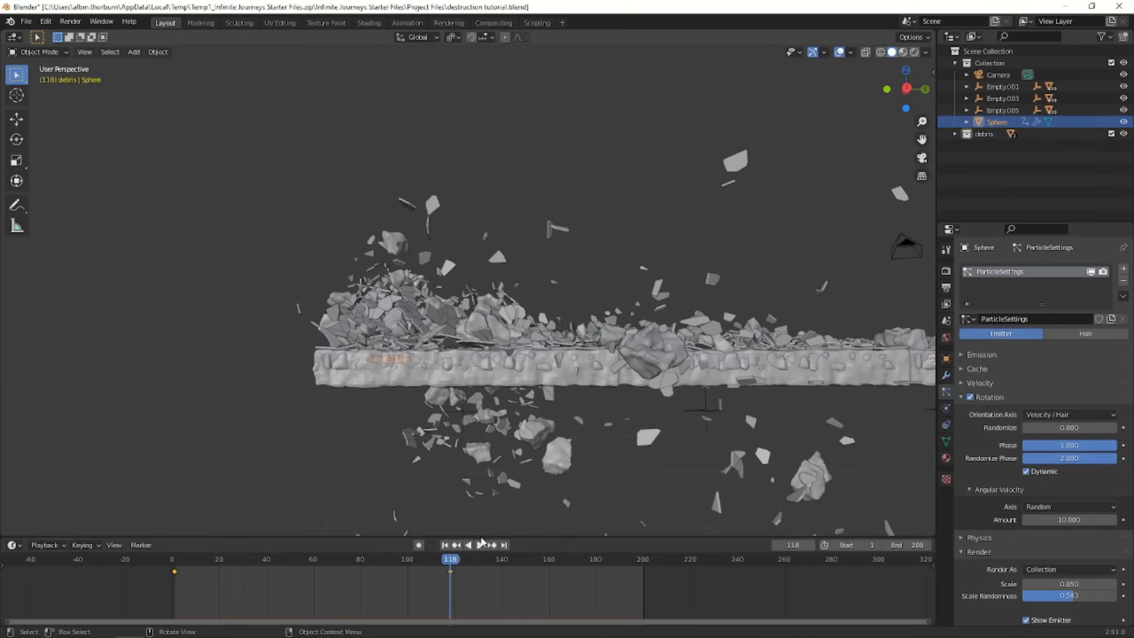
pyautogui.click(379, 559)
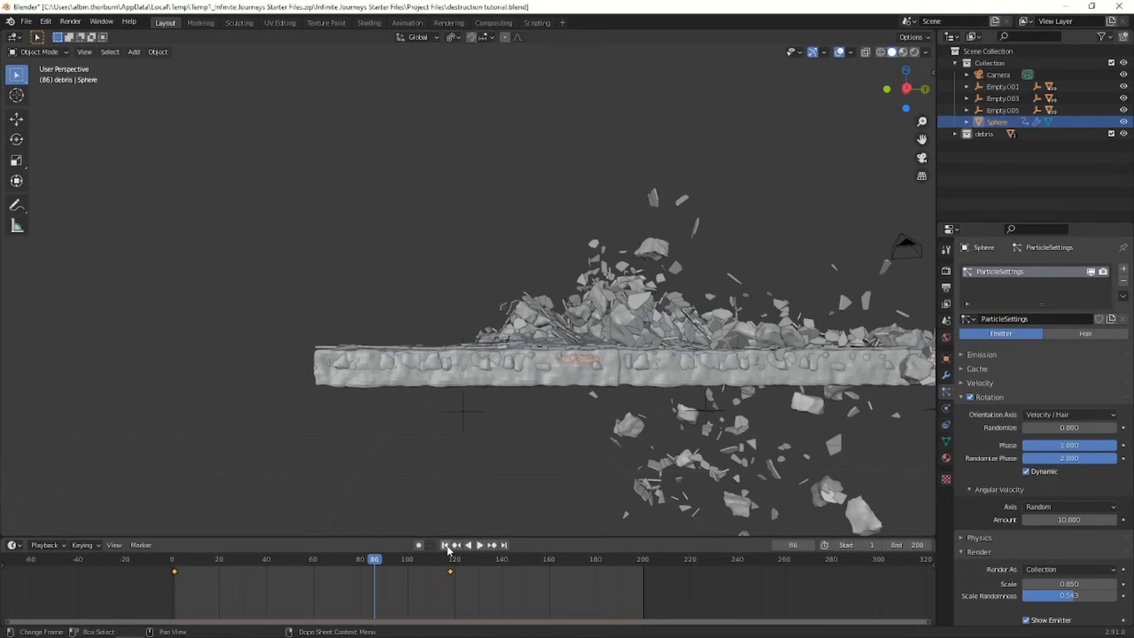
# Step: Return to the start frame and bake the debris particle cache
pyautogui.click(443, 544)
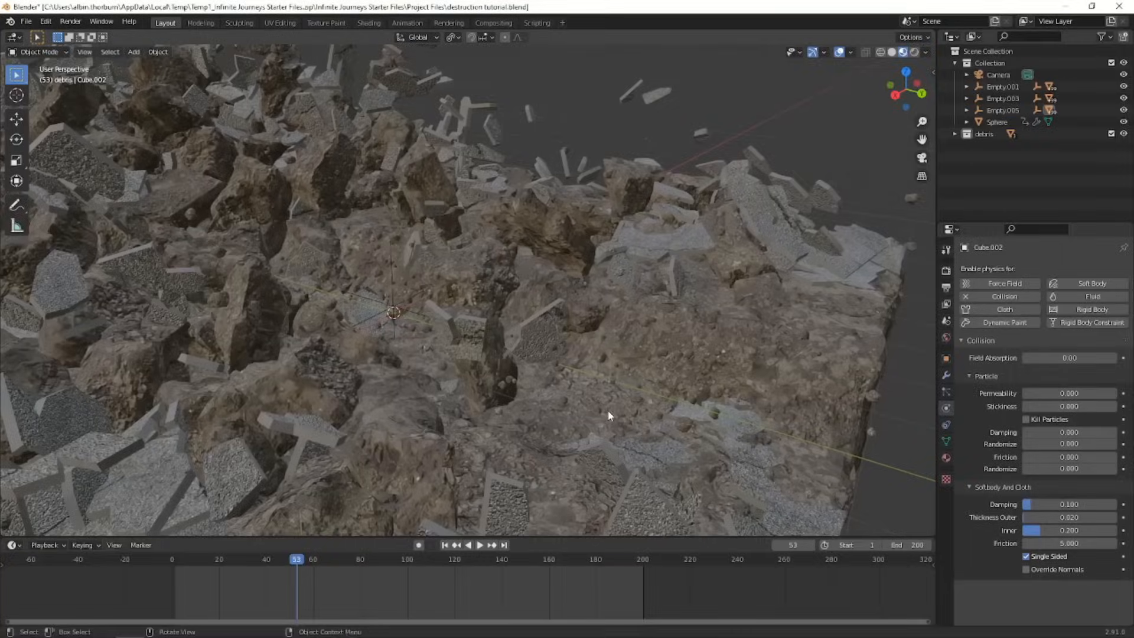
pyautogui.moveTo(610, 416); pyautogui.dragTo(553, 391)
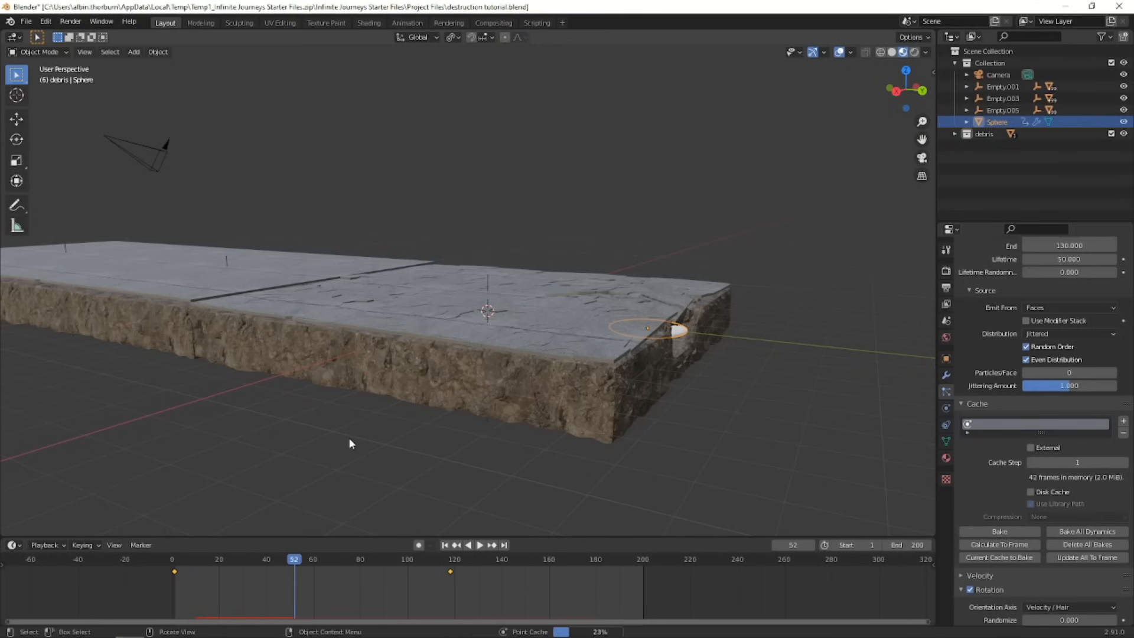
pyautogui.click(470, 559)
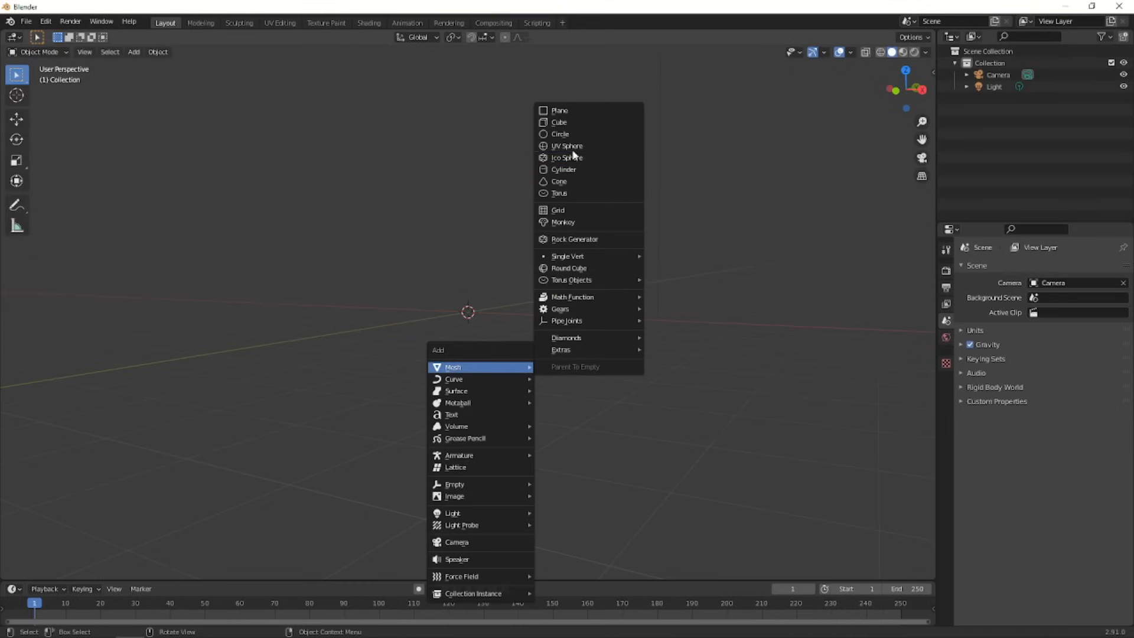
# Step: Add an icosphere, trim it to a dome and give it a particle system previewed on the timeline
pyautogui.click(566, 157)
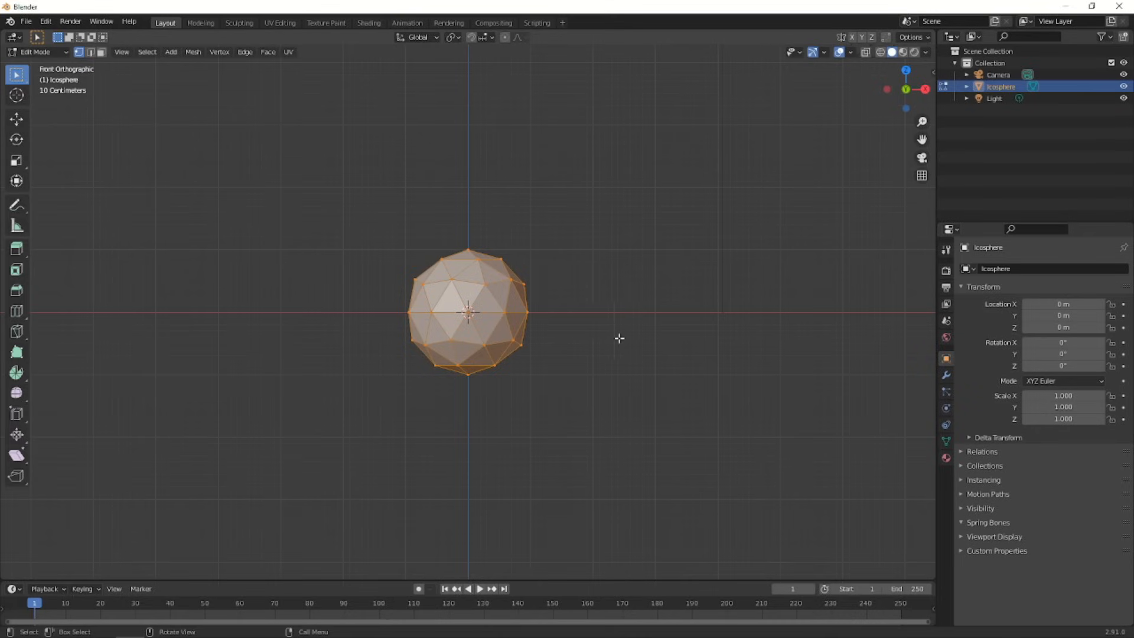
pyautogui.press('x')
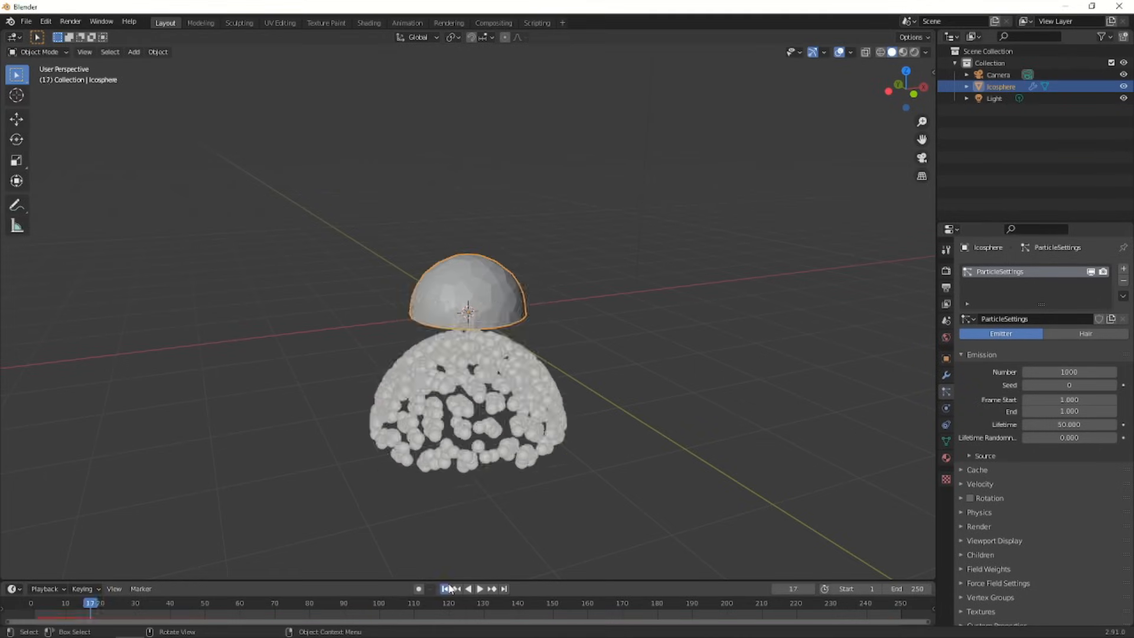
pyautogui.click(444, 588)
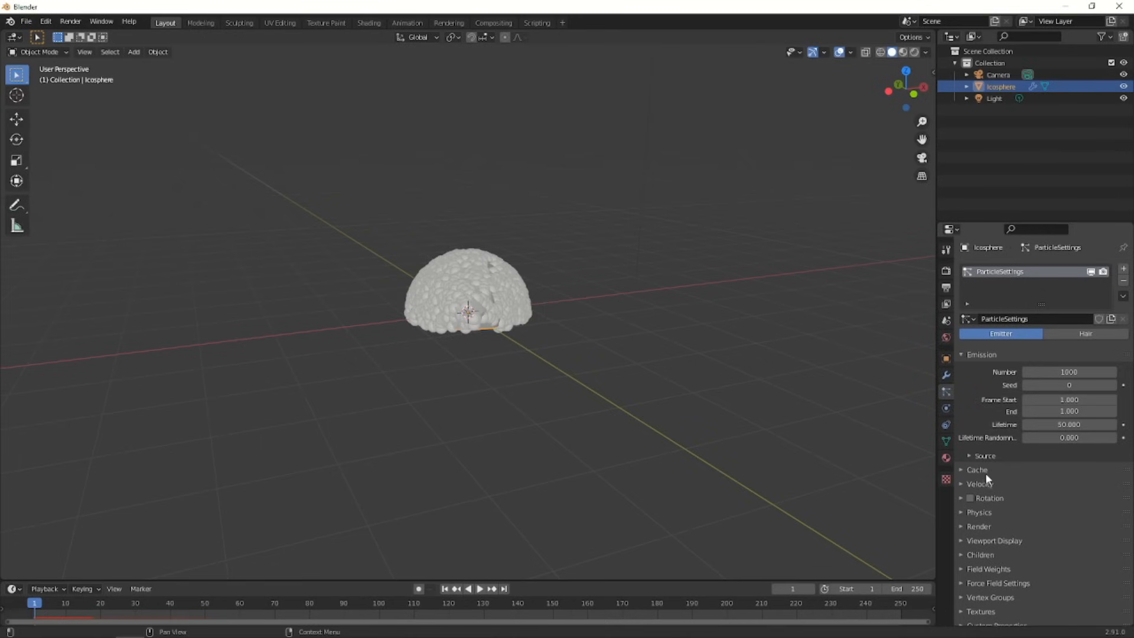
pyautogui.click(980, 484)
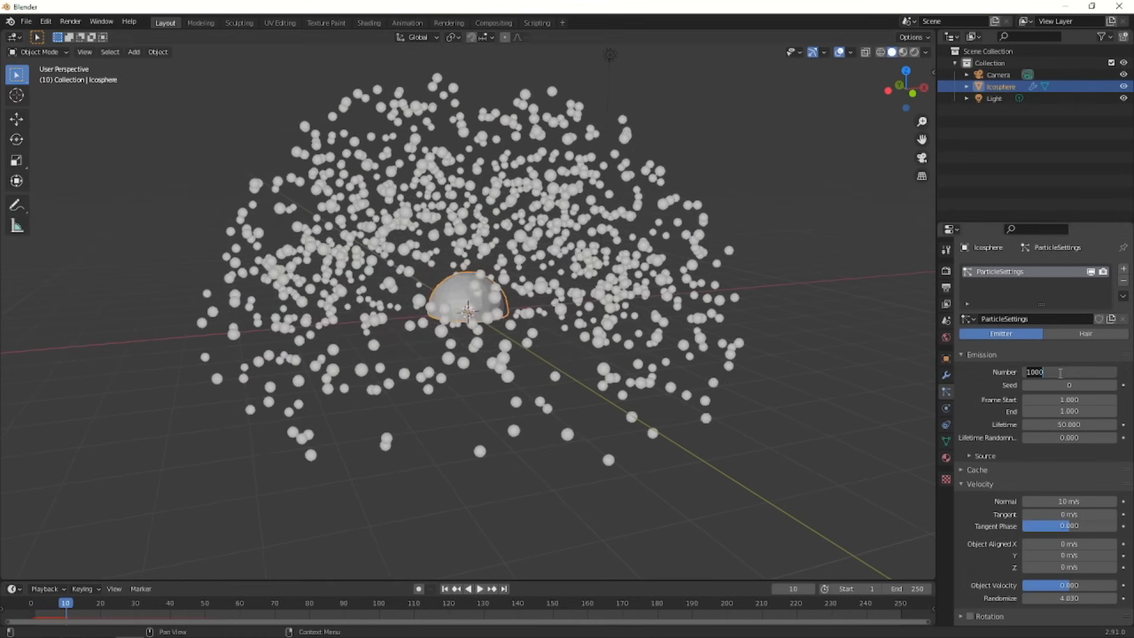
# Step: Set the particle Number to 100 with short lifetime and Lifetime Randomness 1
pyautogui.write('100')
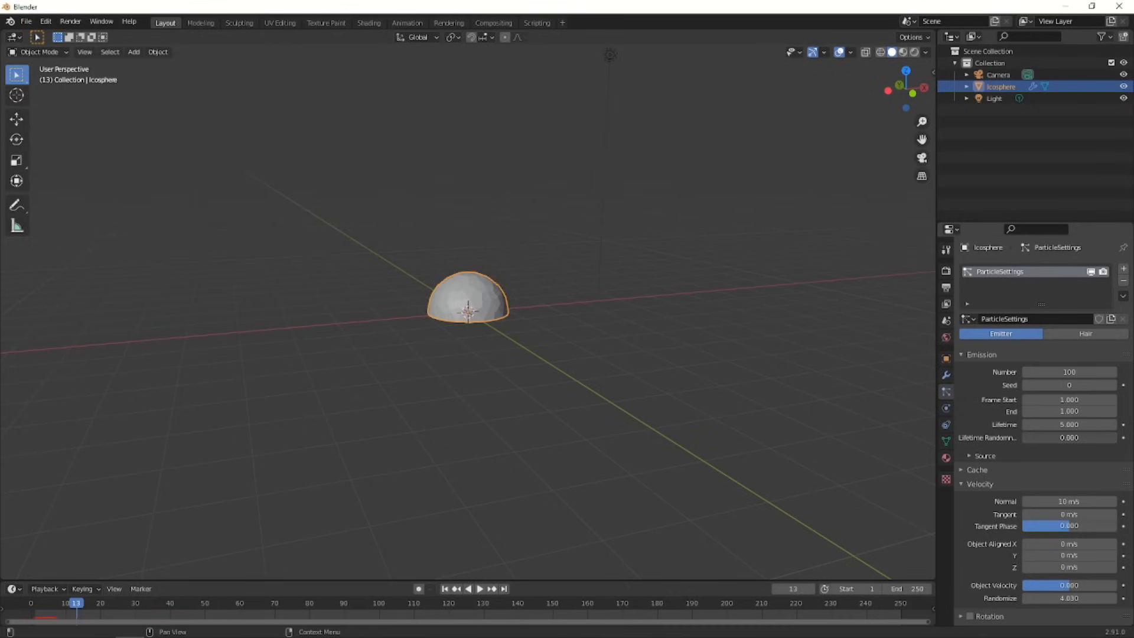
pyautogui.click(480, 589)
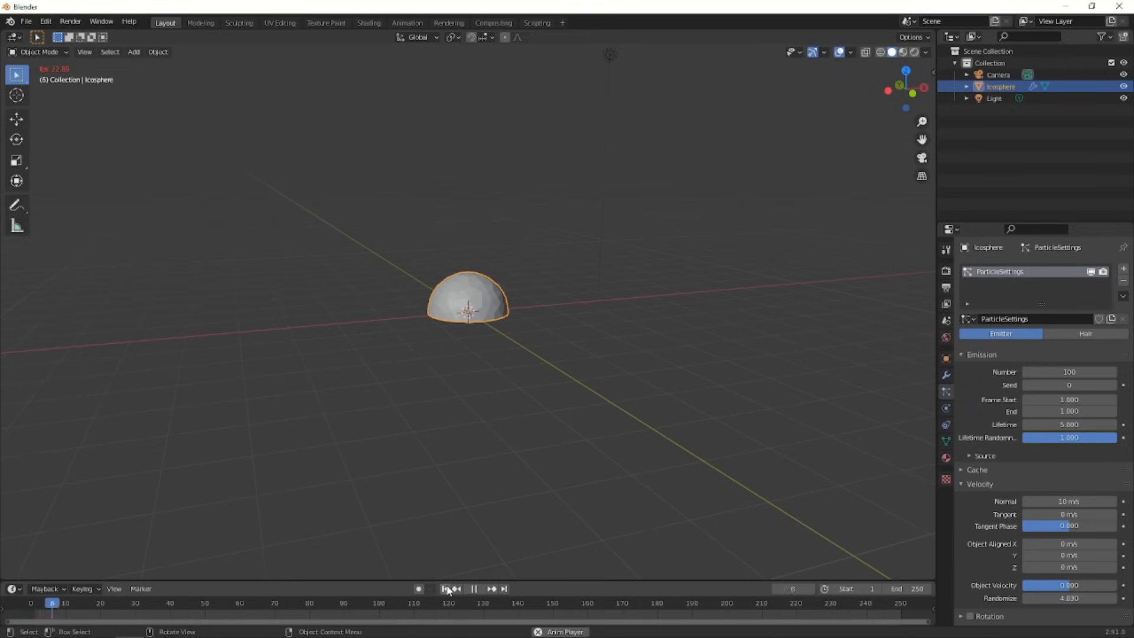
pyautogui.click(447, 589)
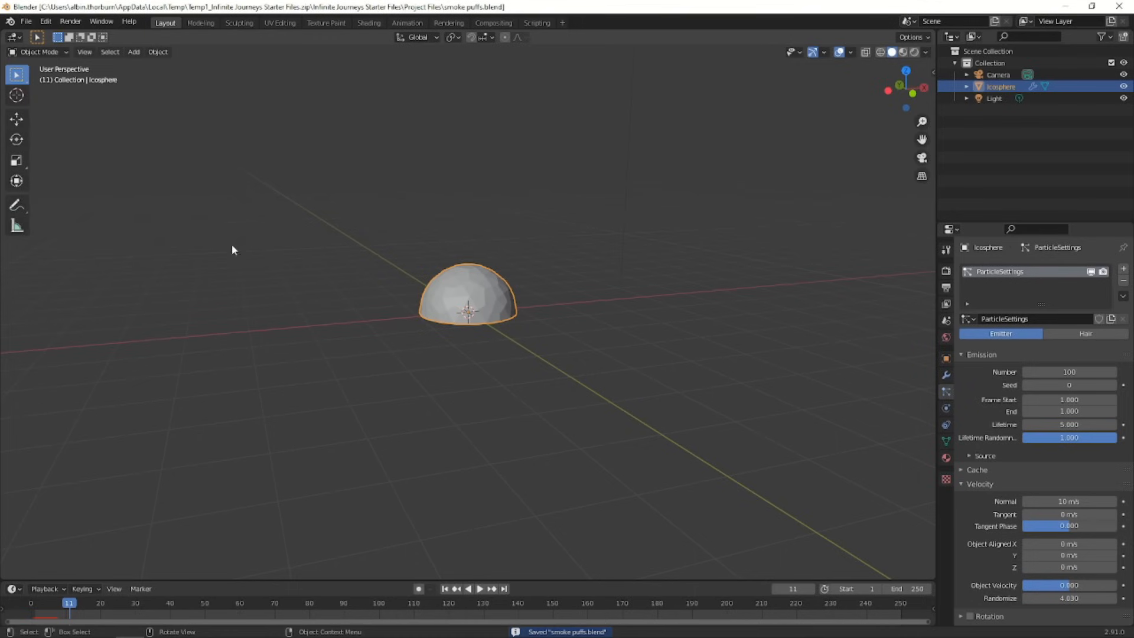
# Step: Apply Quick Smoke to the icosphere and move the smoke domain to rest on the ground
pyautogui.click(157, 51)
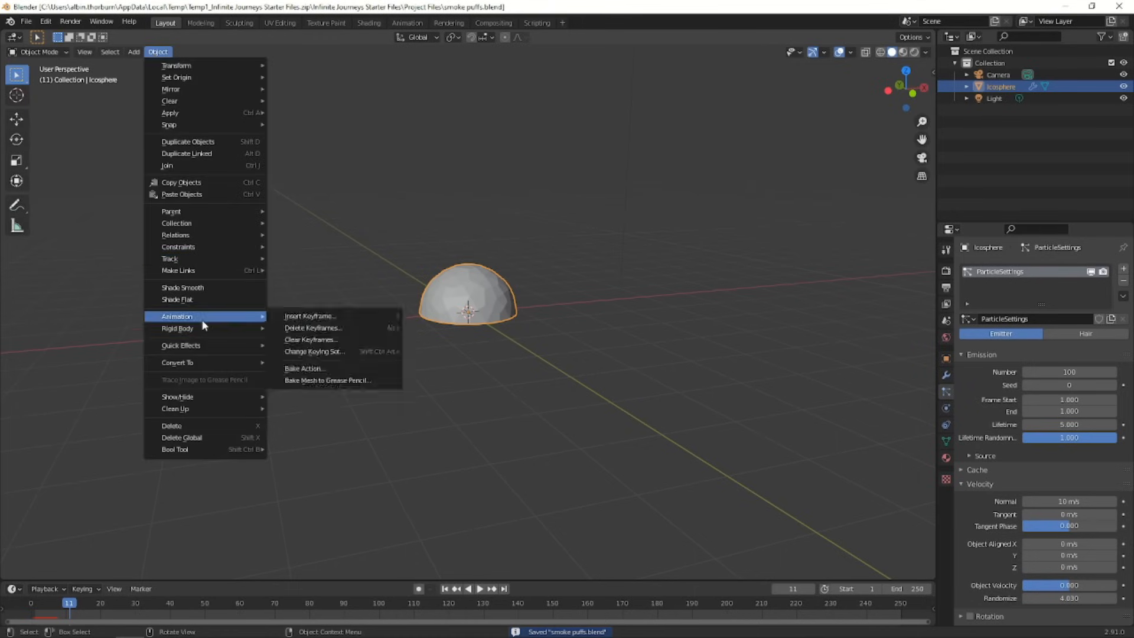
pyautogui.moveTo(181, 345)
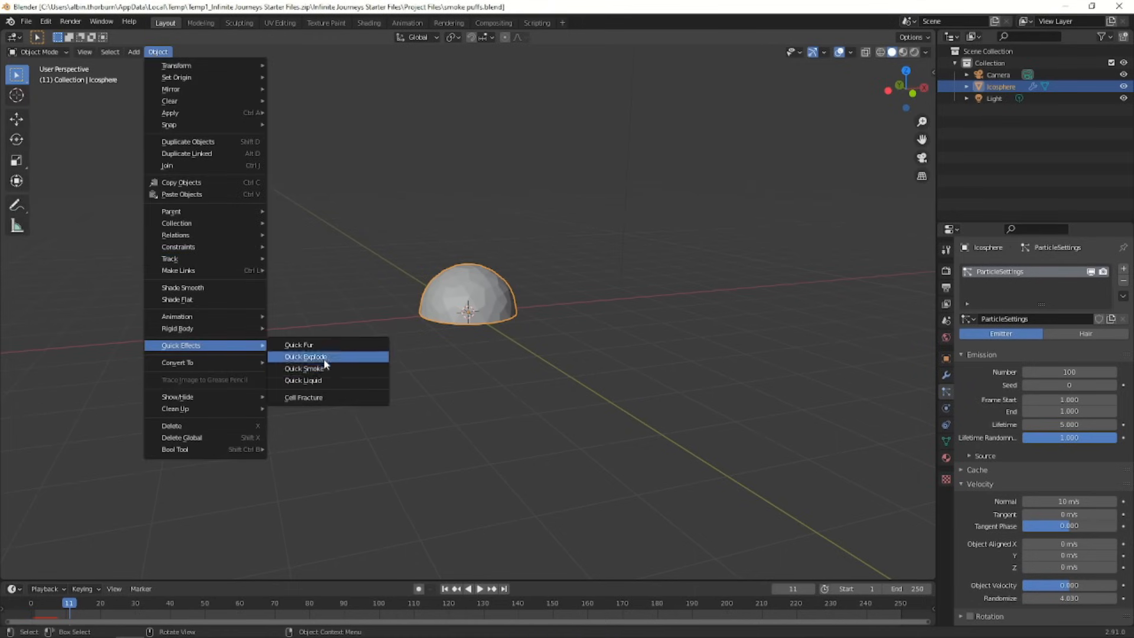
pyautogui.click(305, 368)
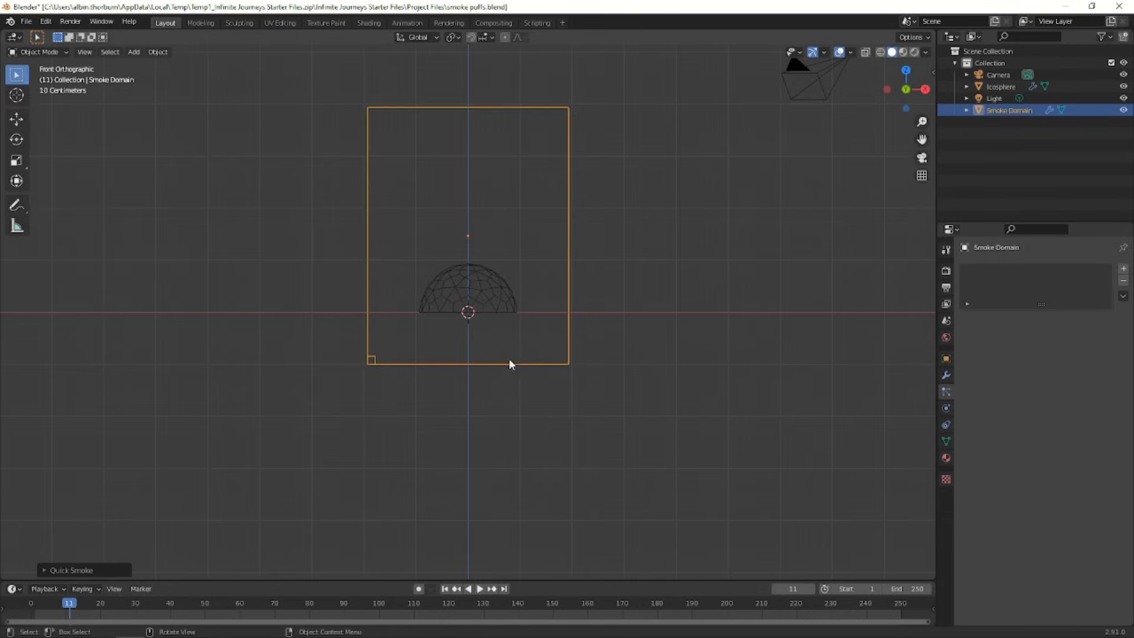
pyautogui.press('s')
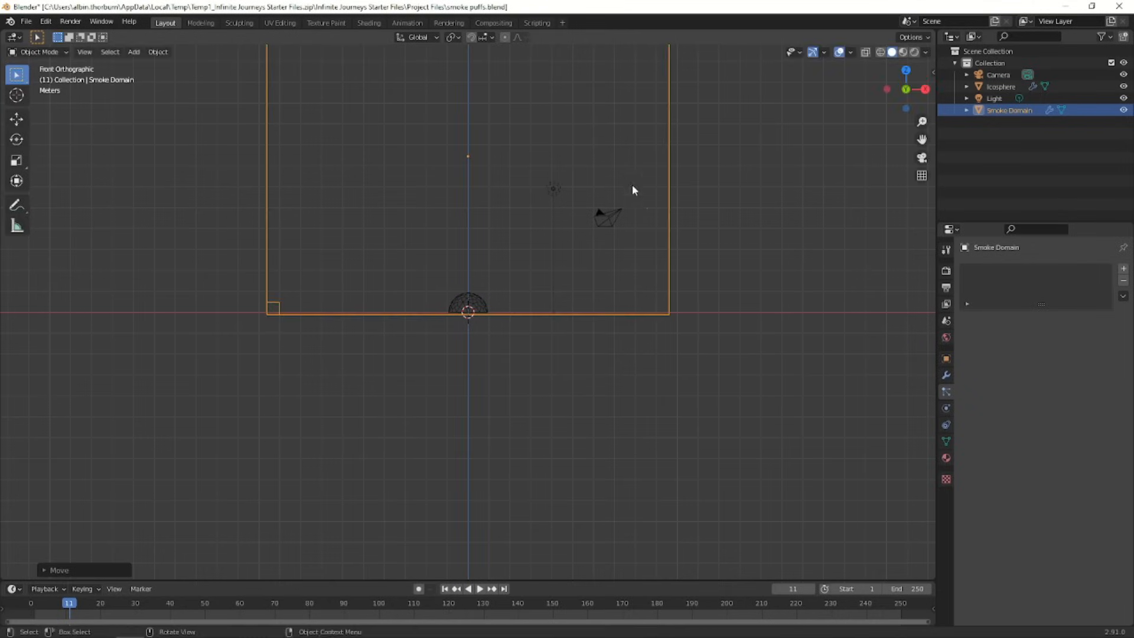
pyautogui.moveTo(633, 191); pyautogui.dragTo(644, 321)
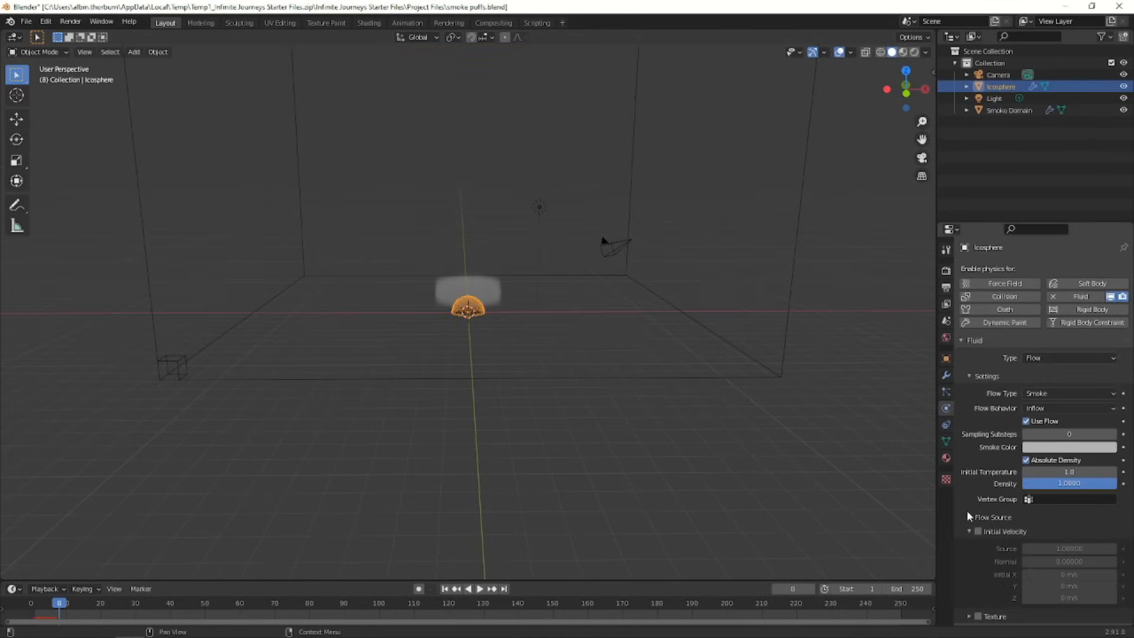
# Step: Set the domain's Flow Source to the icosphere's Particle System
pyautogui.click(1071, 534)
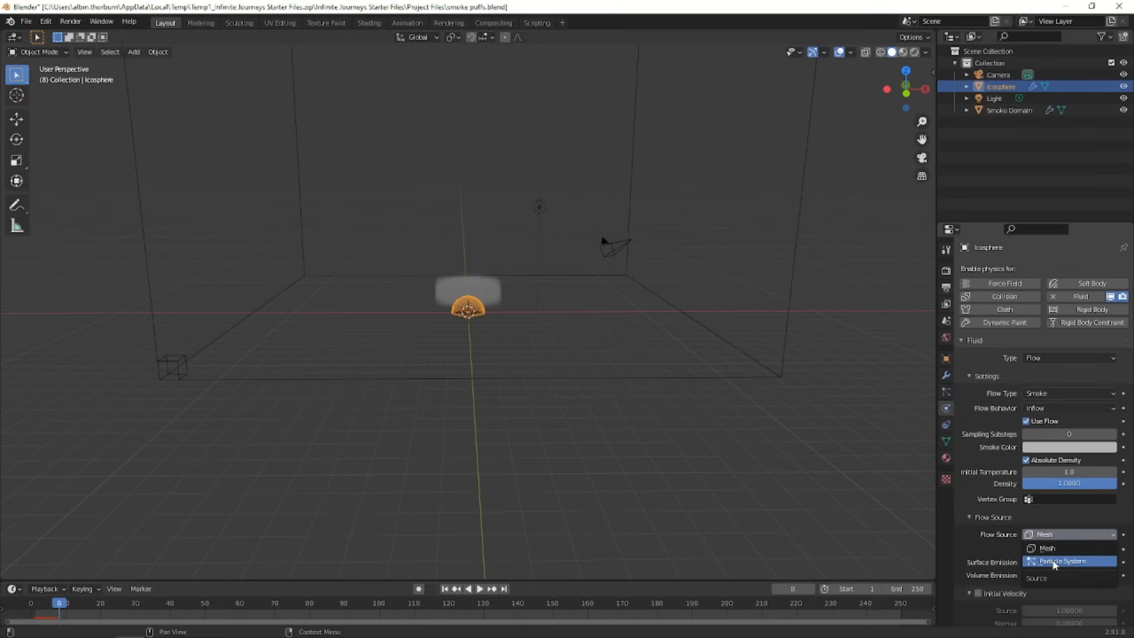
pyautogui.click(1061, 561)
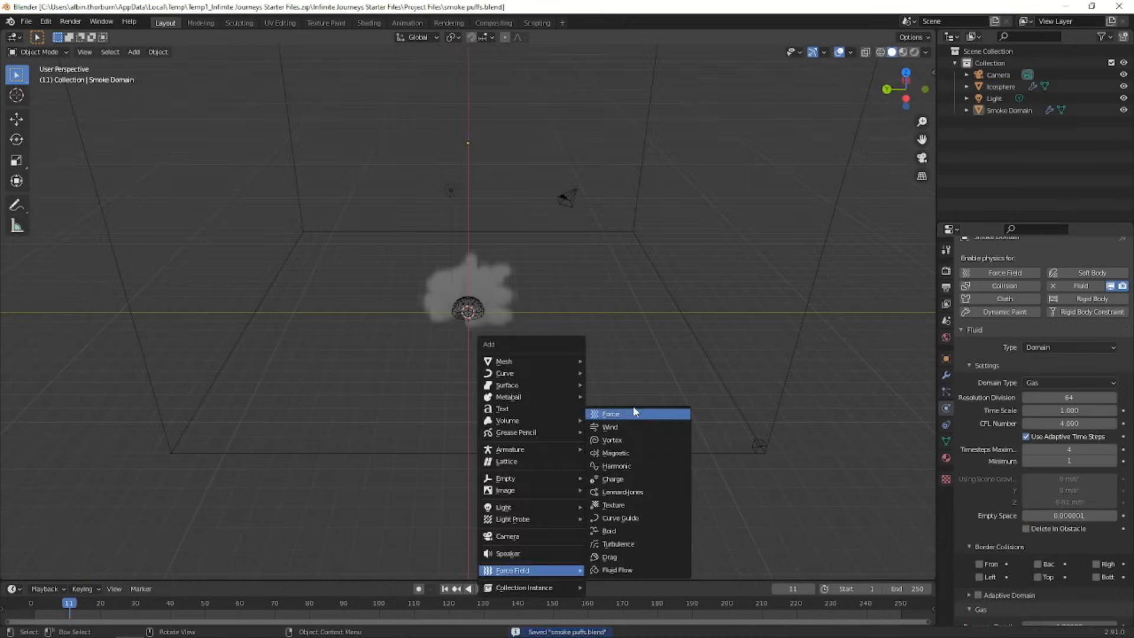
# Step: Add Force, Turbulence and Wind force fields to the smoke scene
pyautogui.click(611, 414)
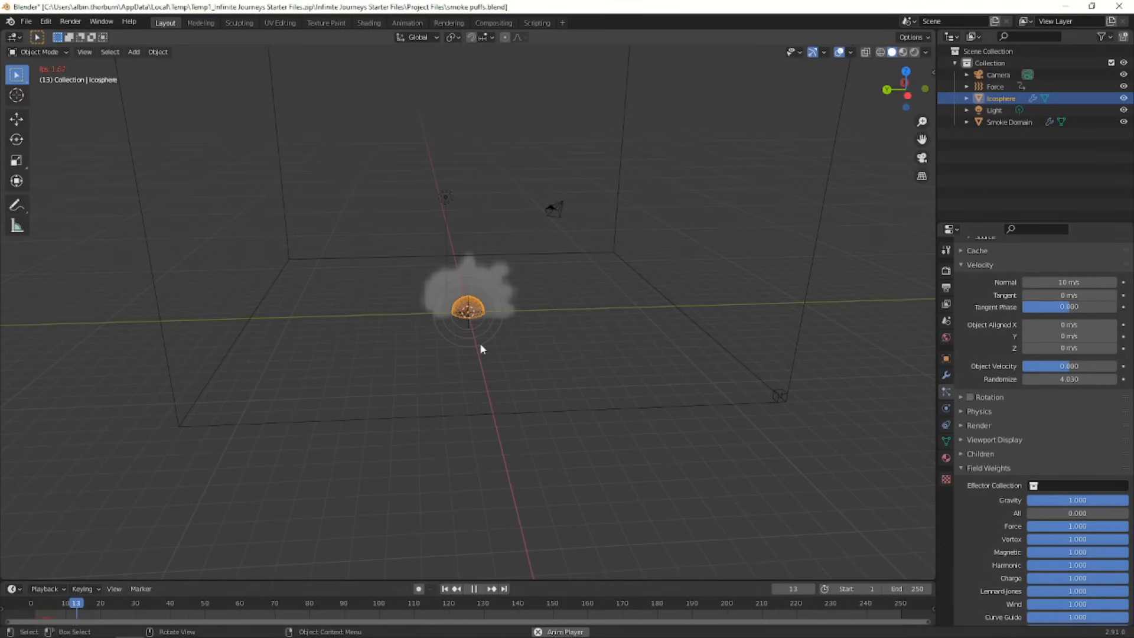
pyautogui.click(1008, 121)
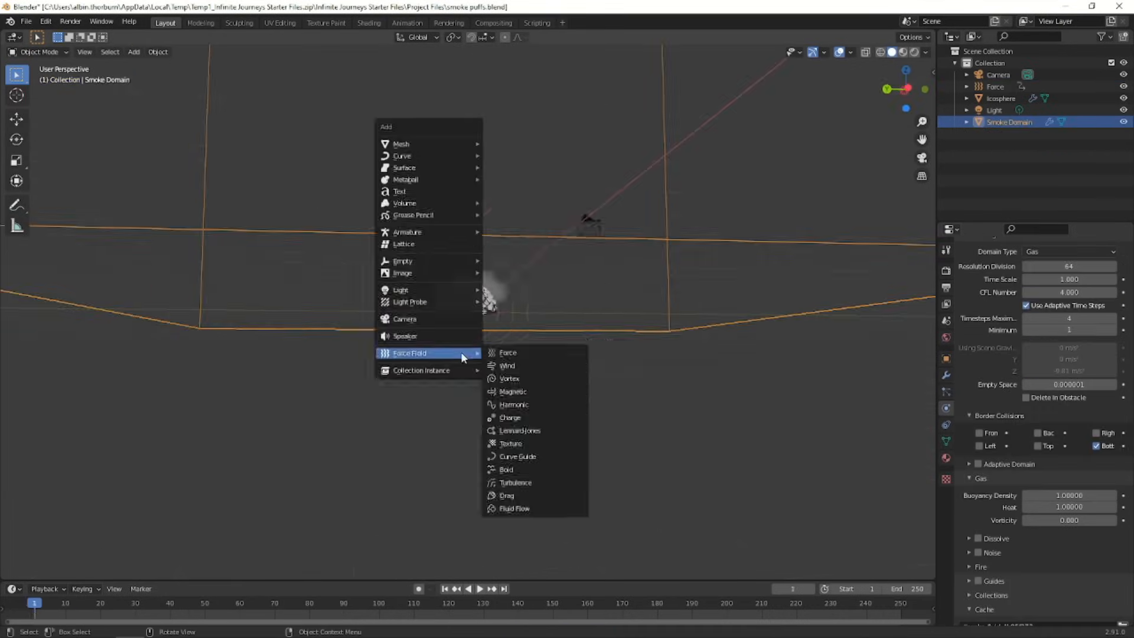
pyautogui.click(517, 482)
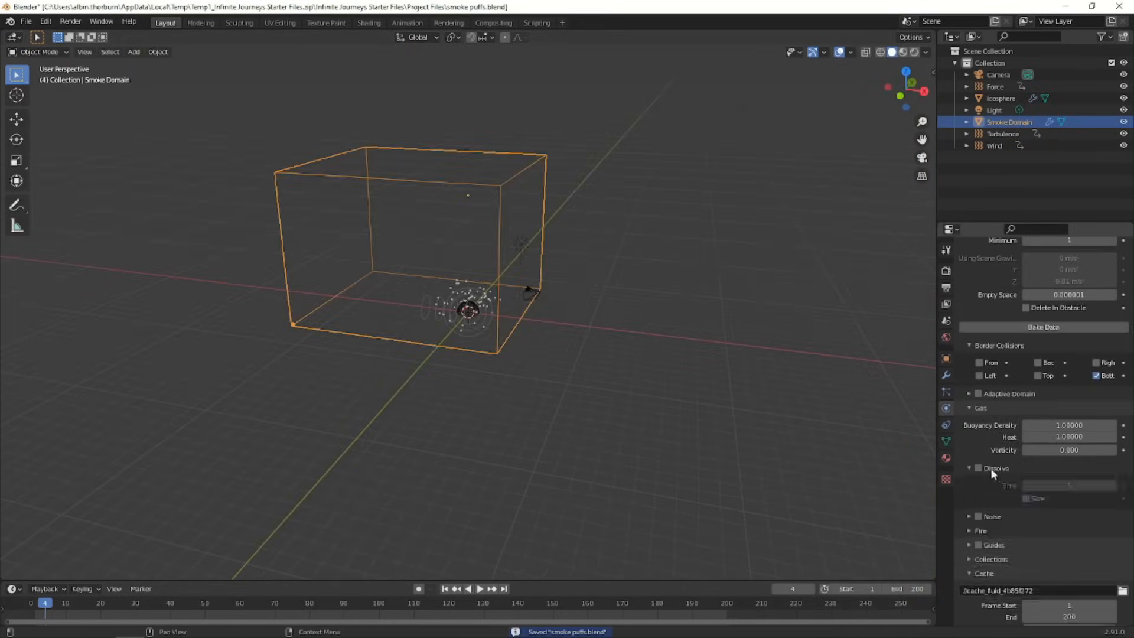
# Step: Enable Dissolve and Noise on the domain and bake the smoke data over 40 frames
pyautogui.click(978, 468)
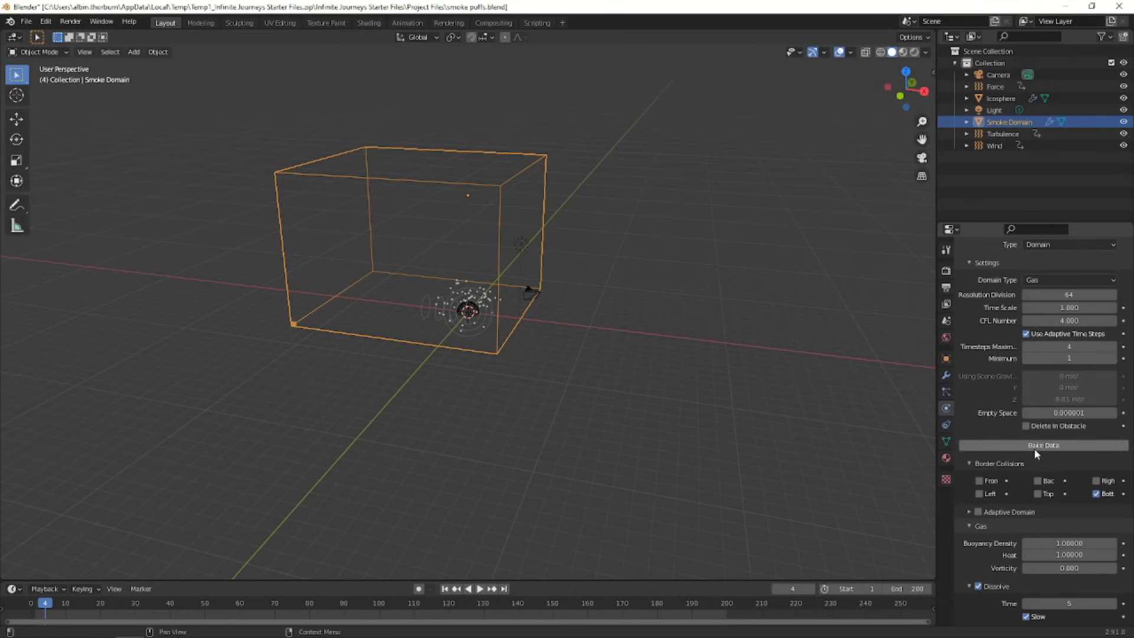
pyautogui.click(1043, 445)
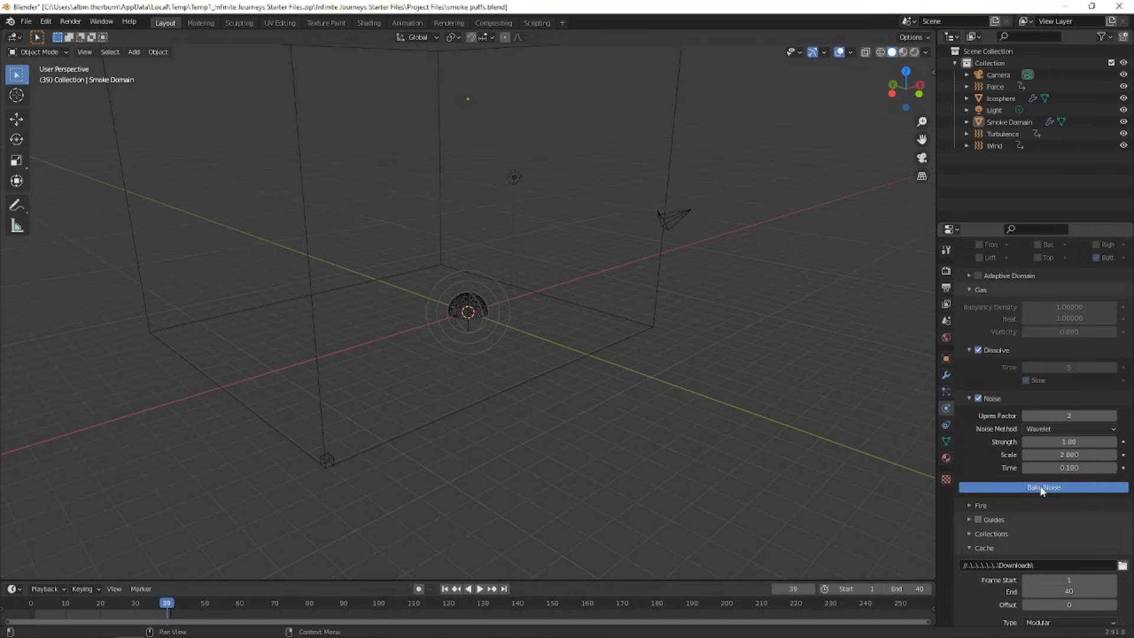
# Step: Bake the smoke noise, then import the VDB volume into the destruction scene with Density 15
pyautogui.click(1042, 487)
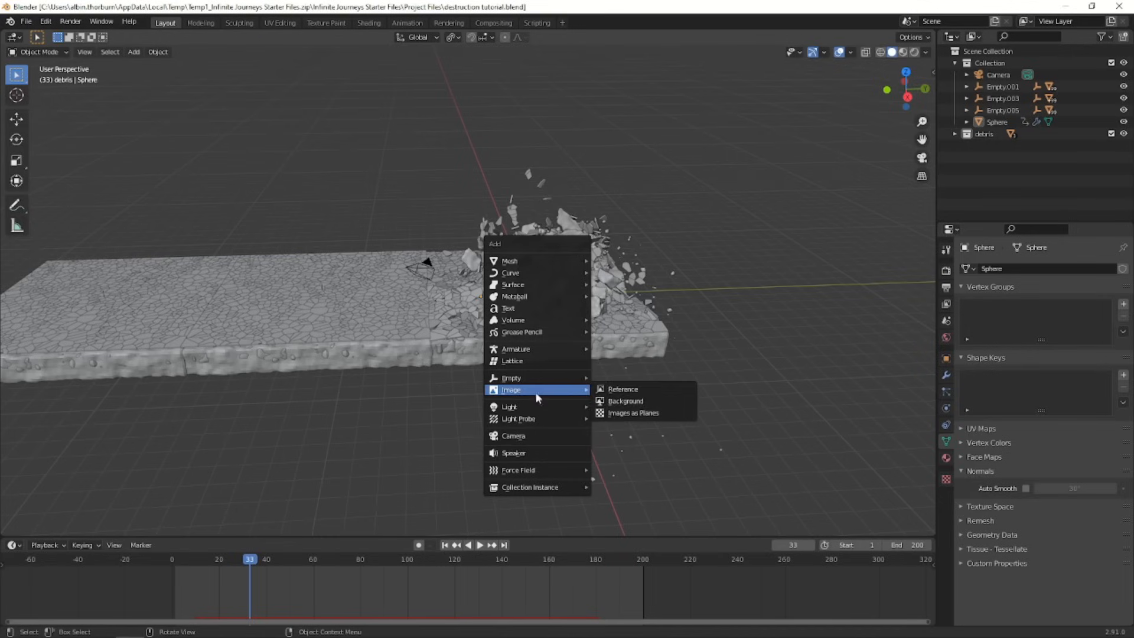
pyautogui.moveTo(536, 418)
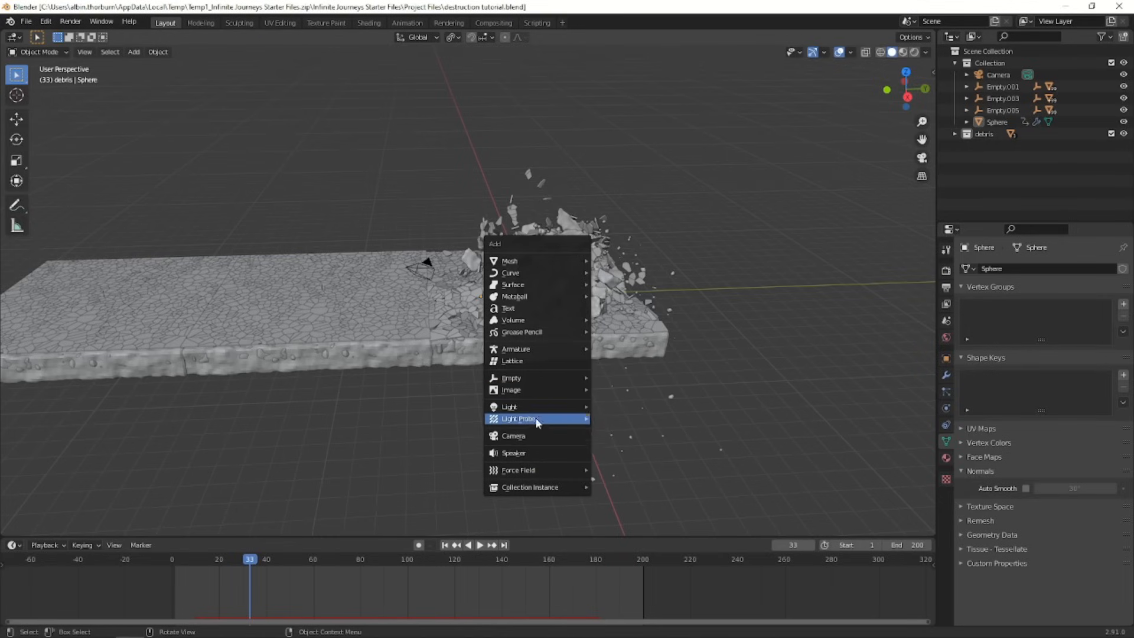
pyautogui.moveTo(514, 320)
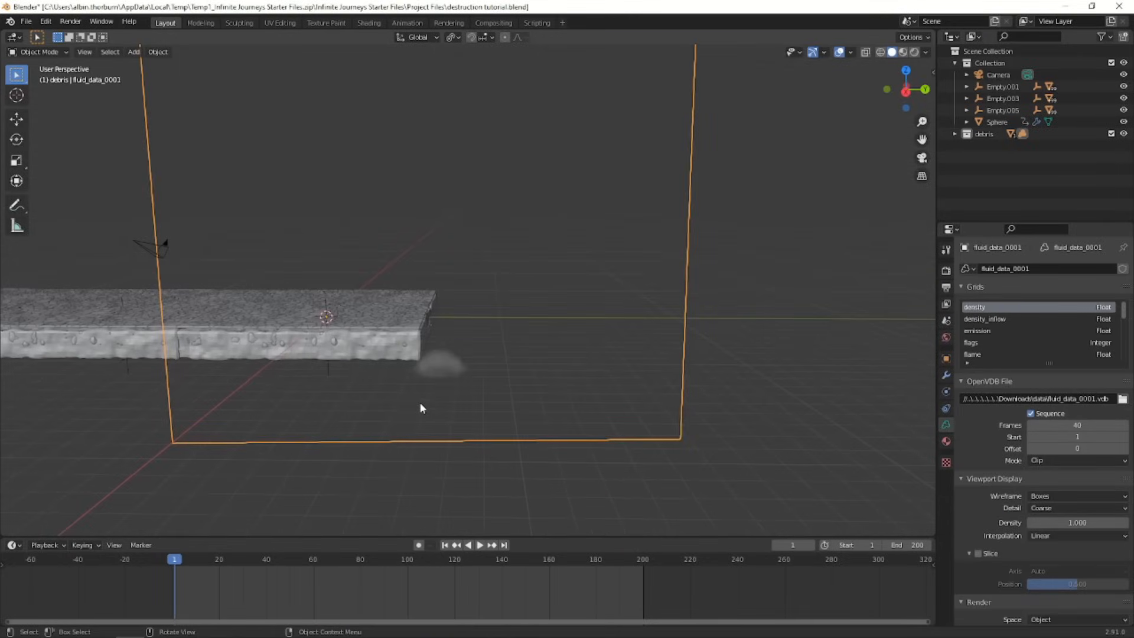
pyautogui.click(479, 545)
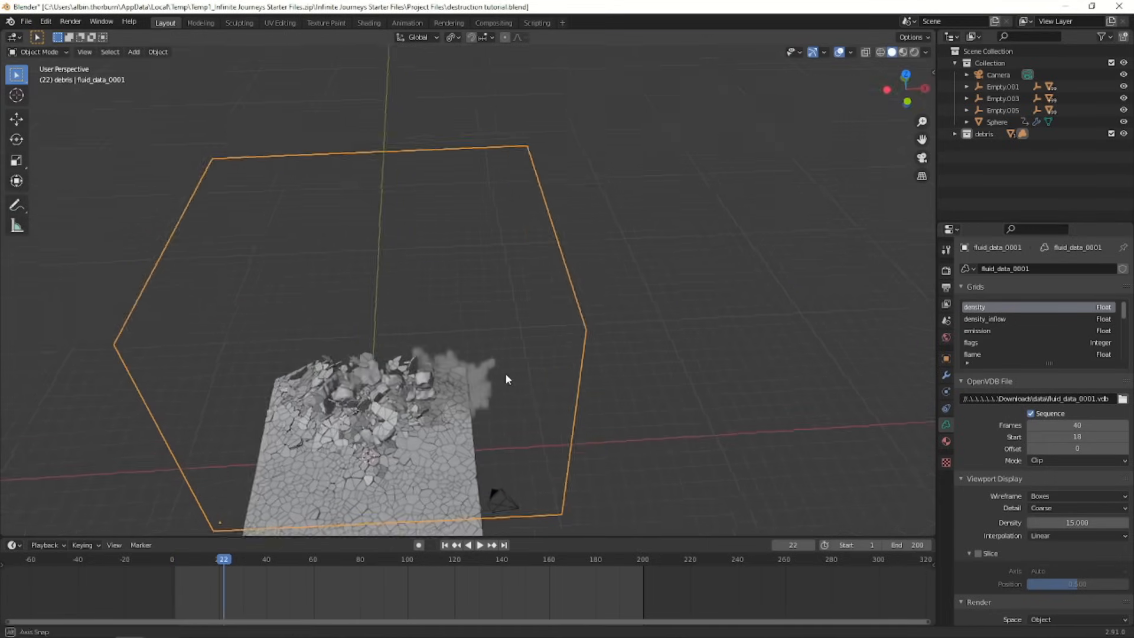
# Step: Duplicate the smoke volume into several puffs with offset start frames among the rubble
pyautogui.press('g')
pyautogui.write('fluid')
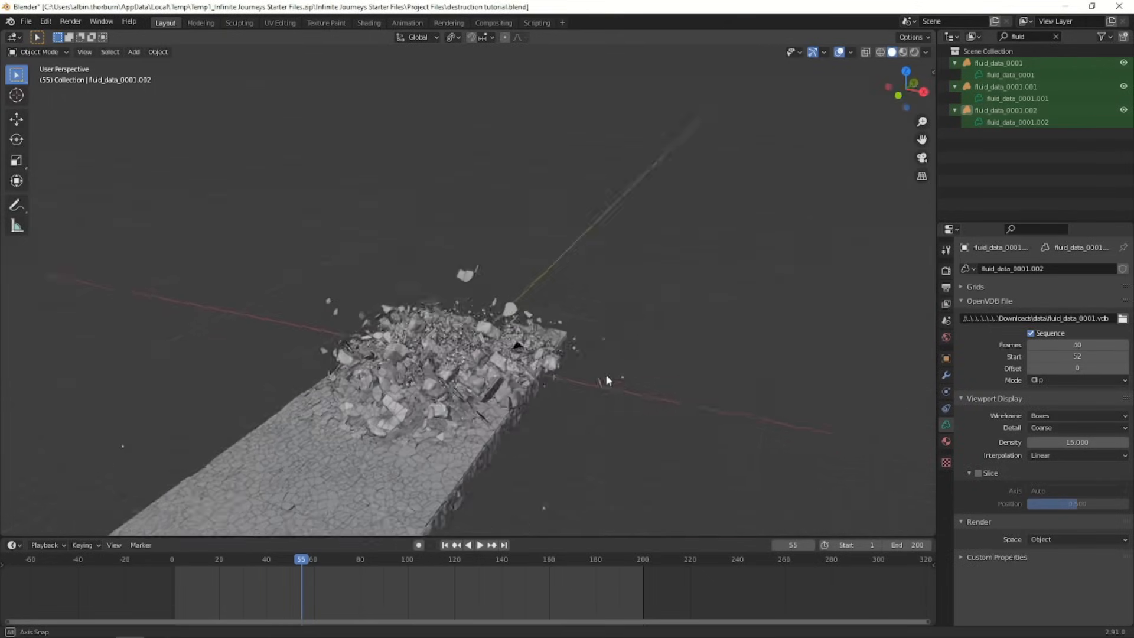
pyautogui.click(480, 545)
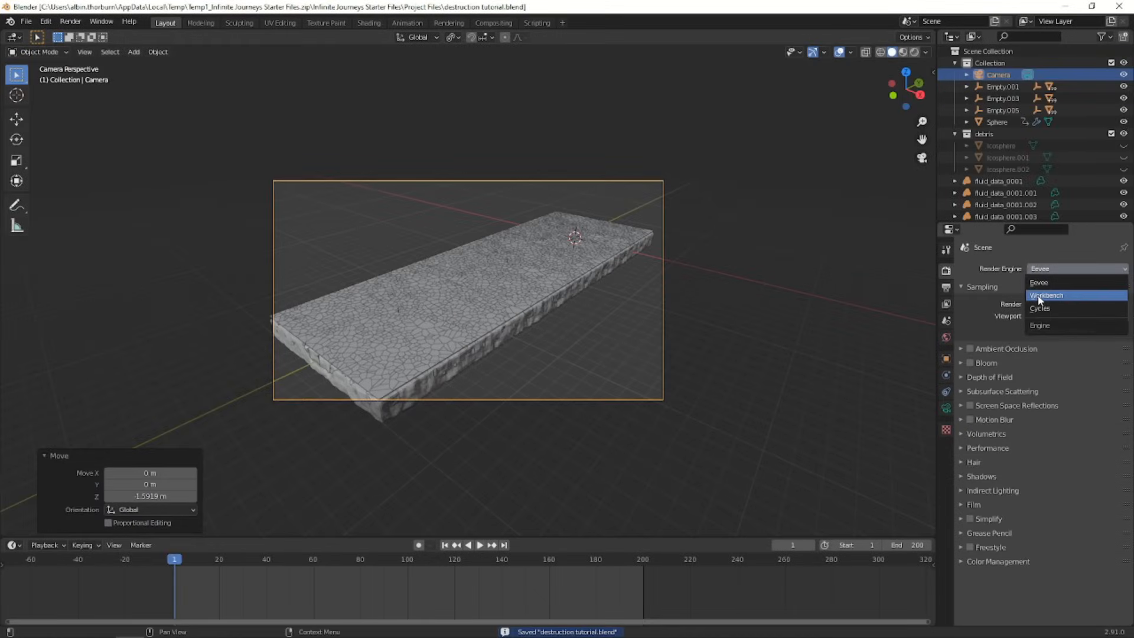
# Step: Set the render engine to Workbench with MatCap lighting using the brown clay matcap
pyautogui.click(1047, 296)
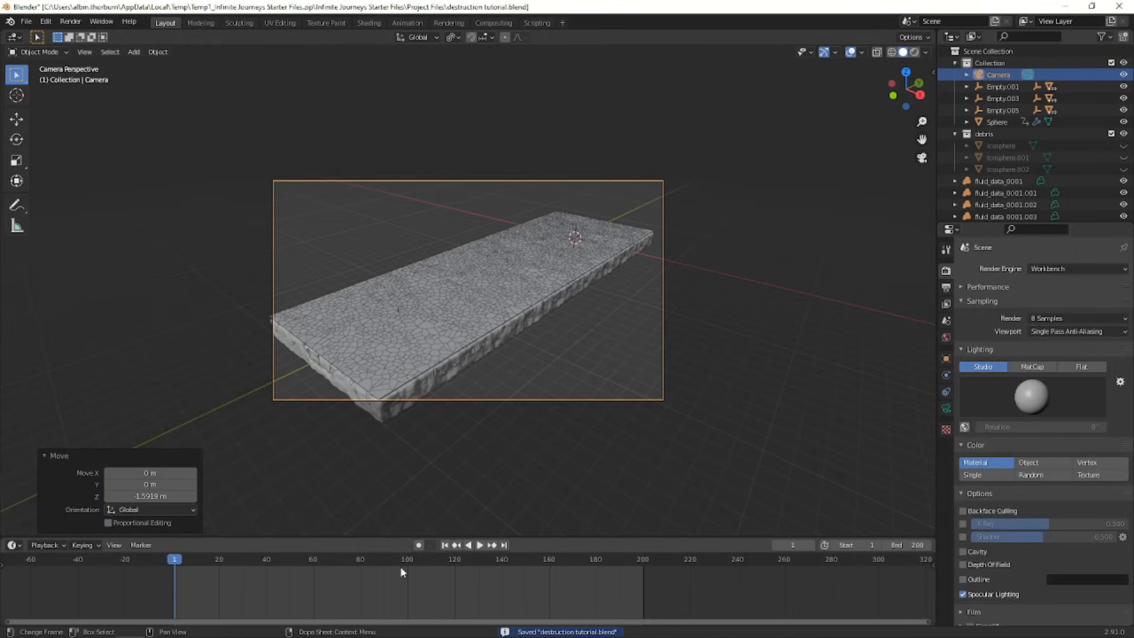
pyautogui.click(1033, 366)
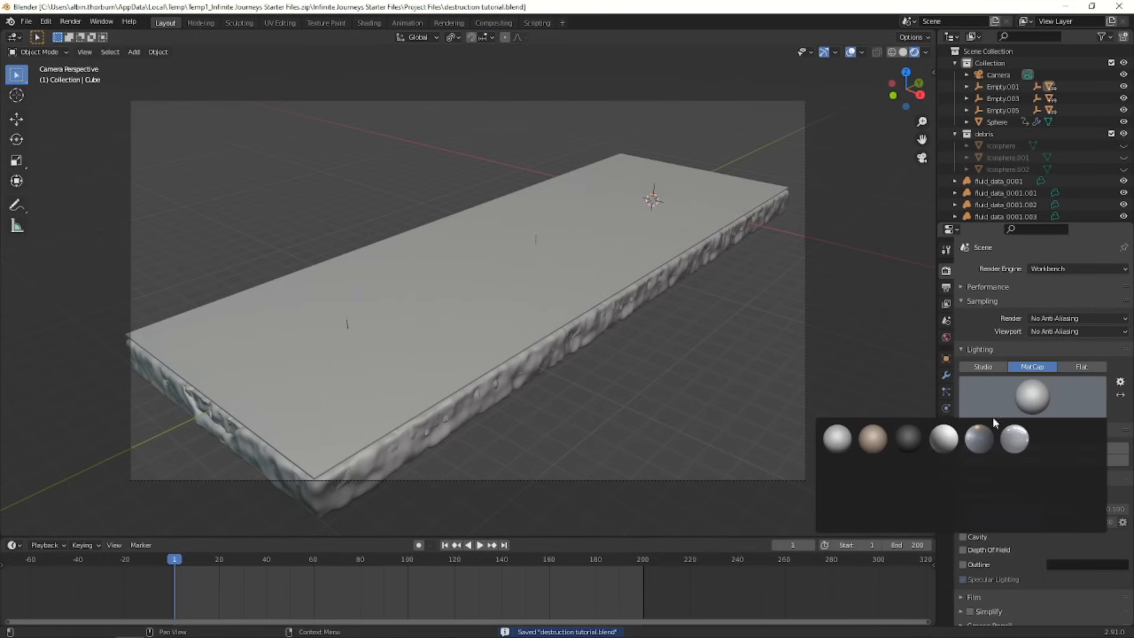
pyautogui.click(70, 21)
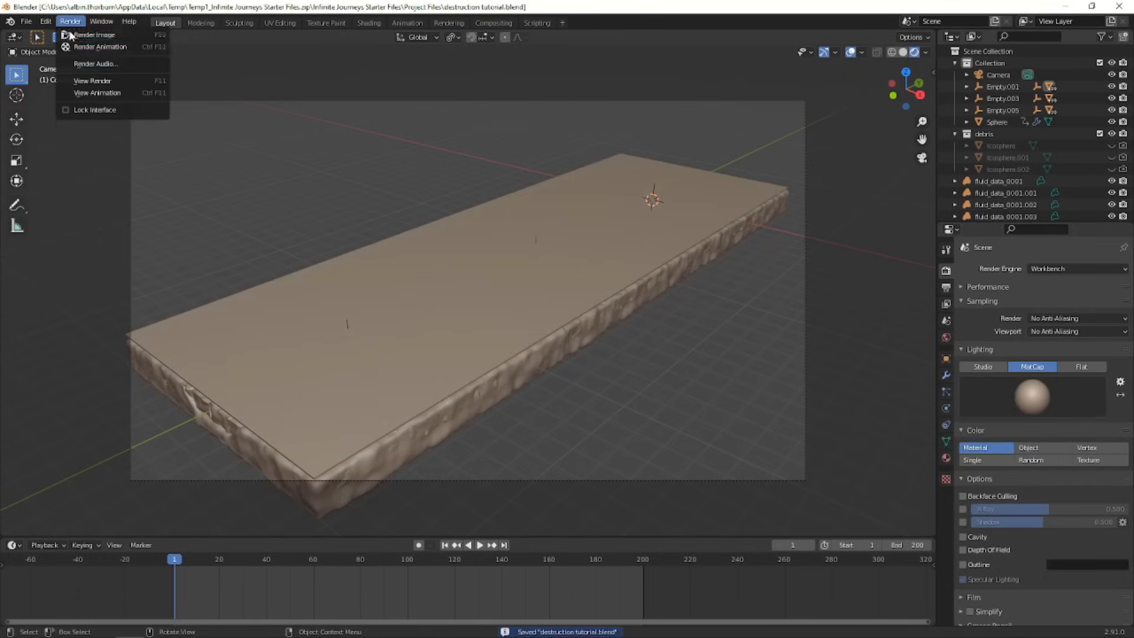
pyautogui.moveTo(102, 46)
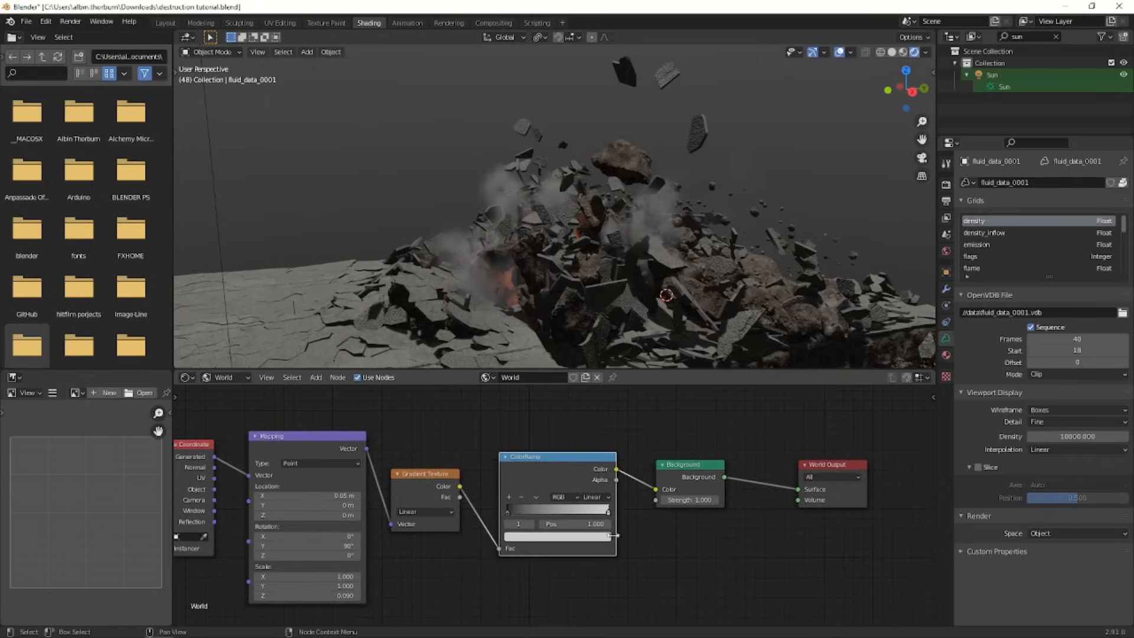
# Step: Return to the main Layout workspace to set up sun and sky lighting in Eevee
pyautogui.click(164, 23)
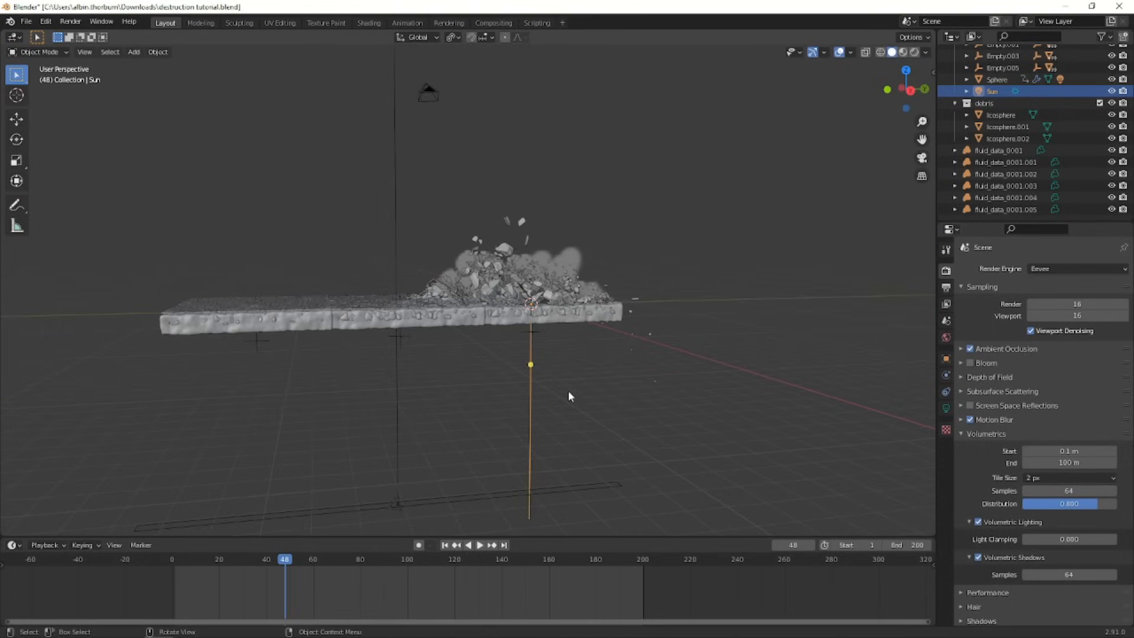